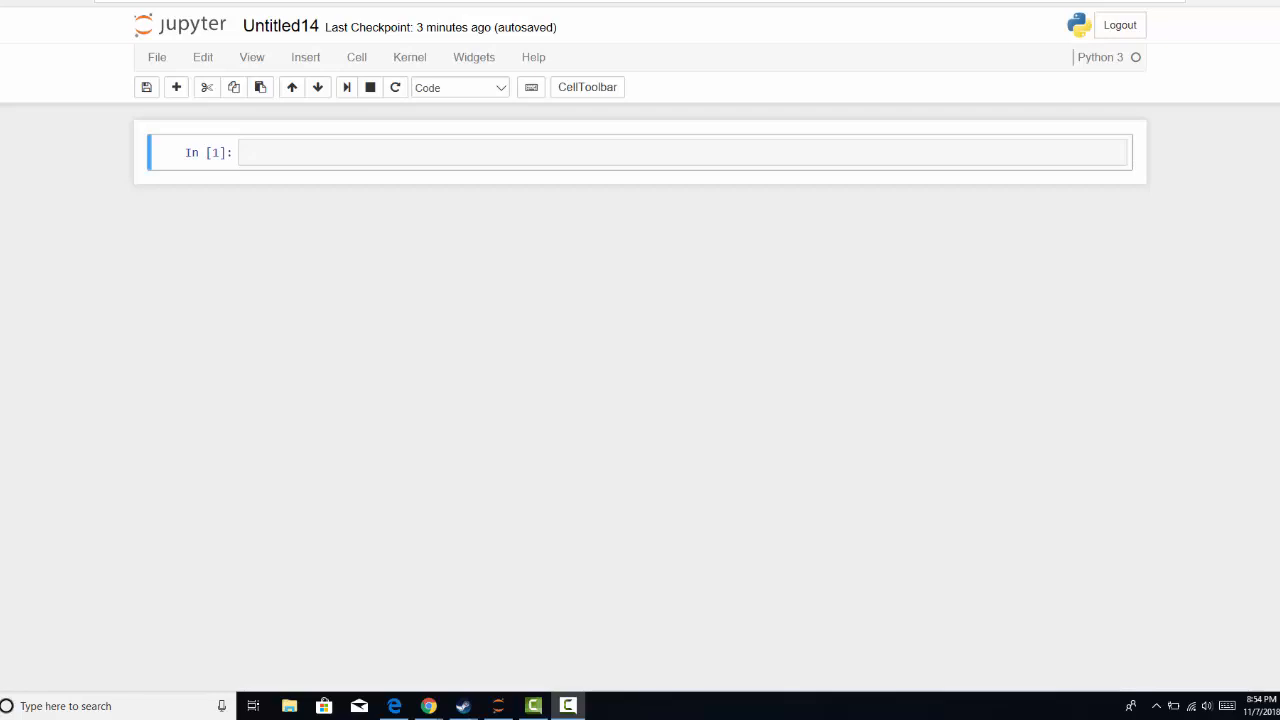
# Write the import lines for pandas as pd and matplotlib.pyplot as plt
pyautogui.write('imp')
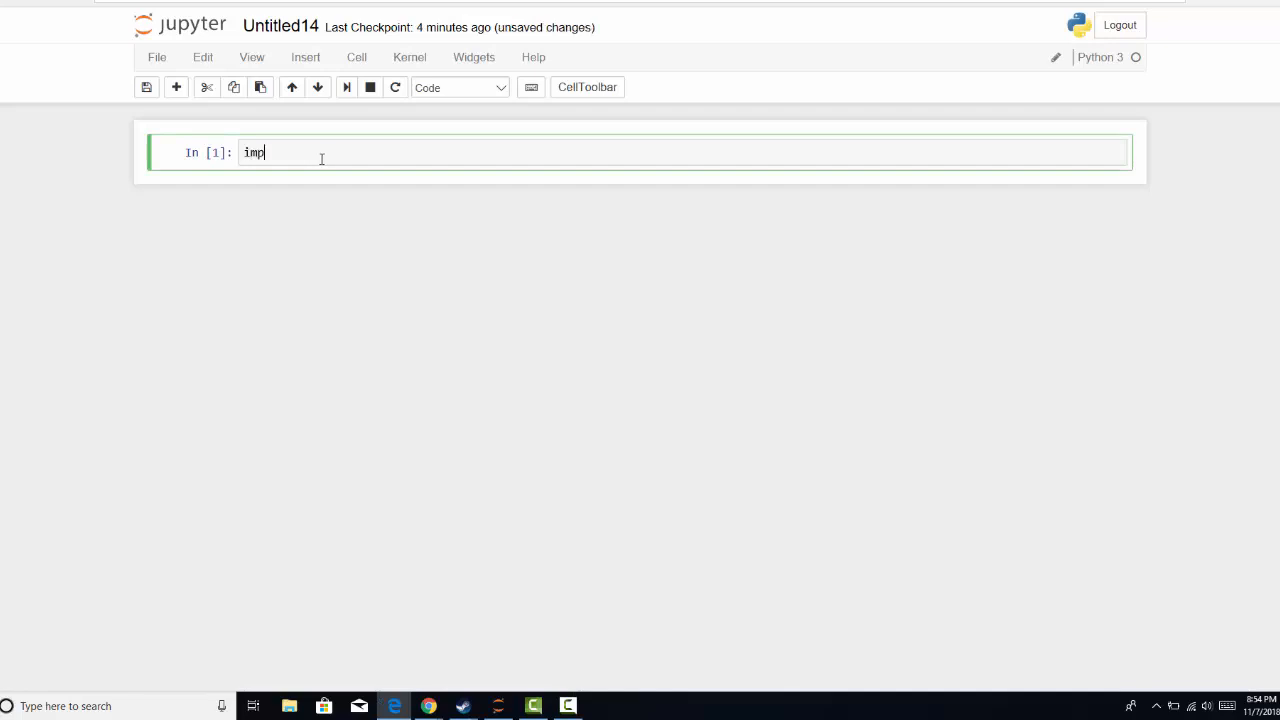
pyautogui.write('ort')
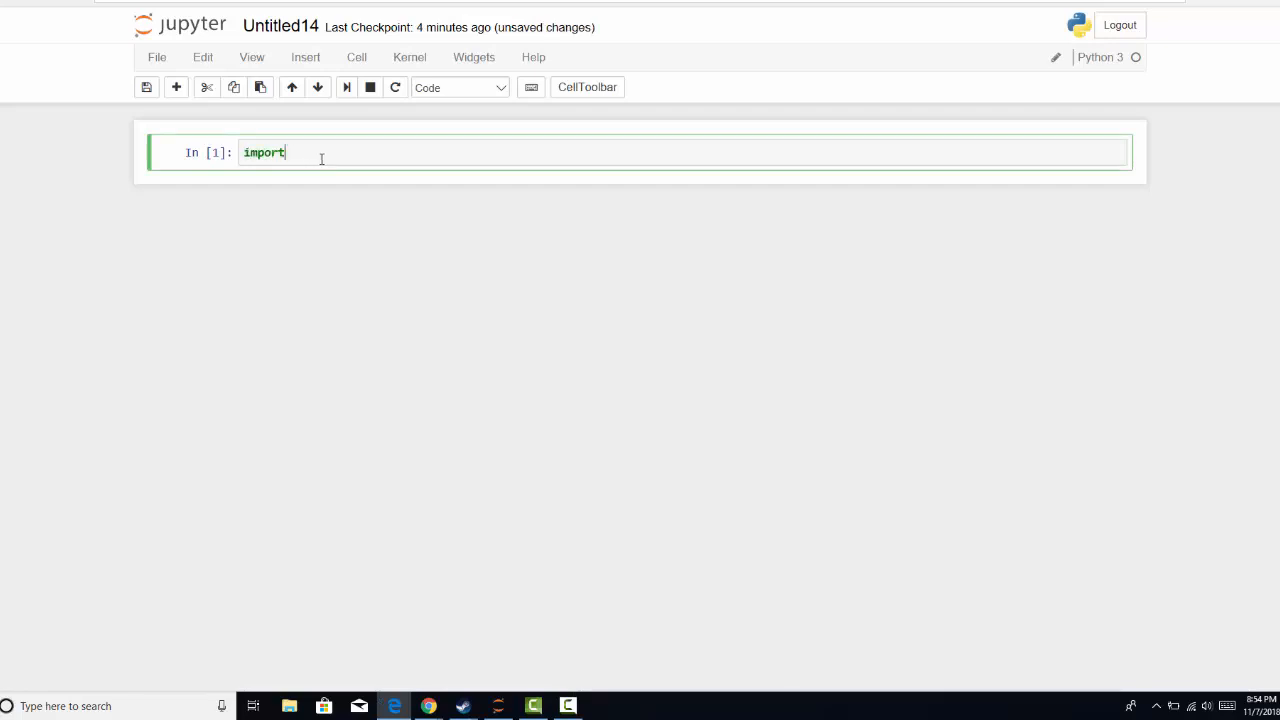
pyautogui.write('pandas a')
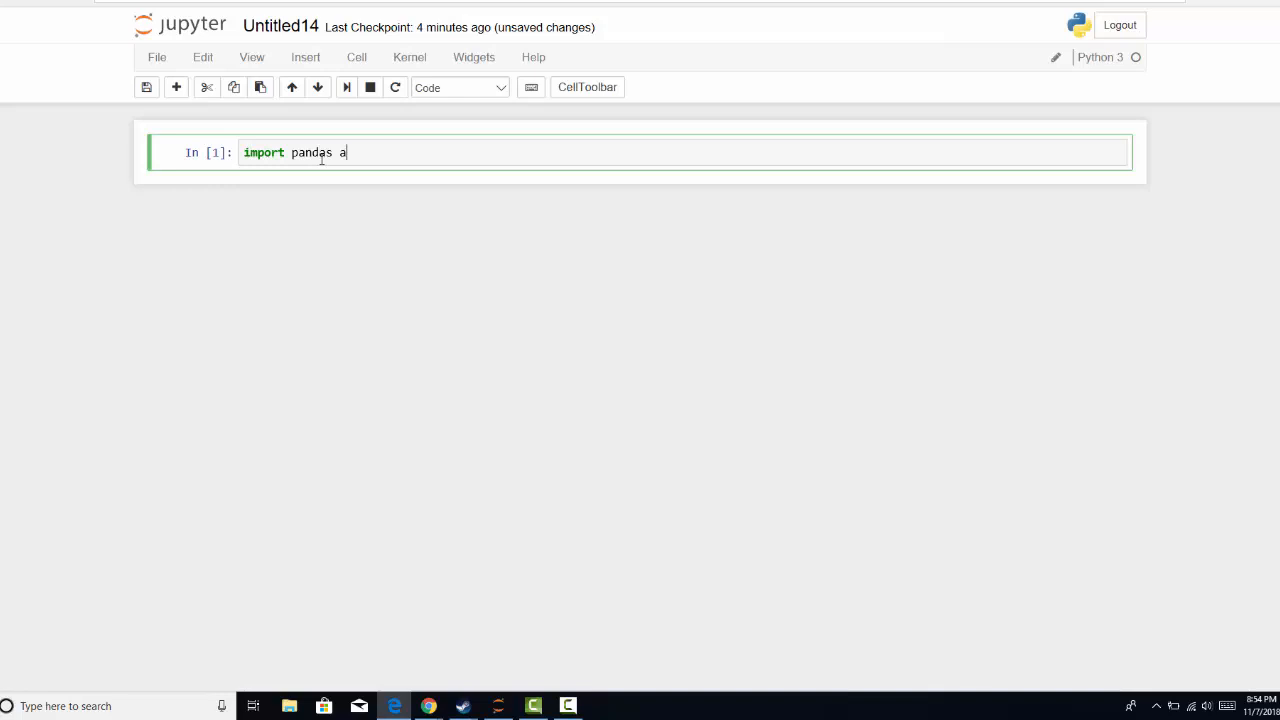
pyautogui.write('s pd')
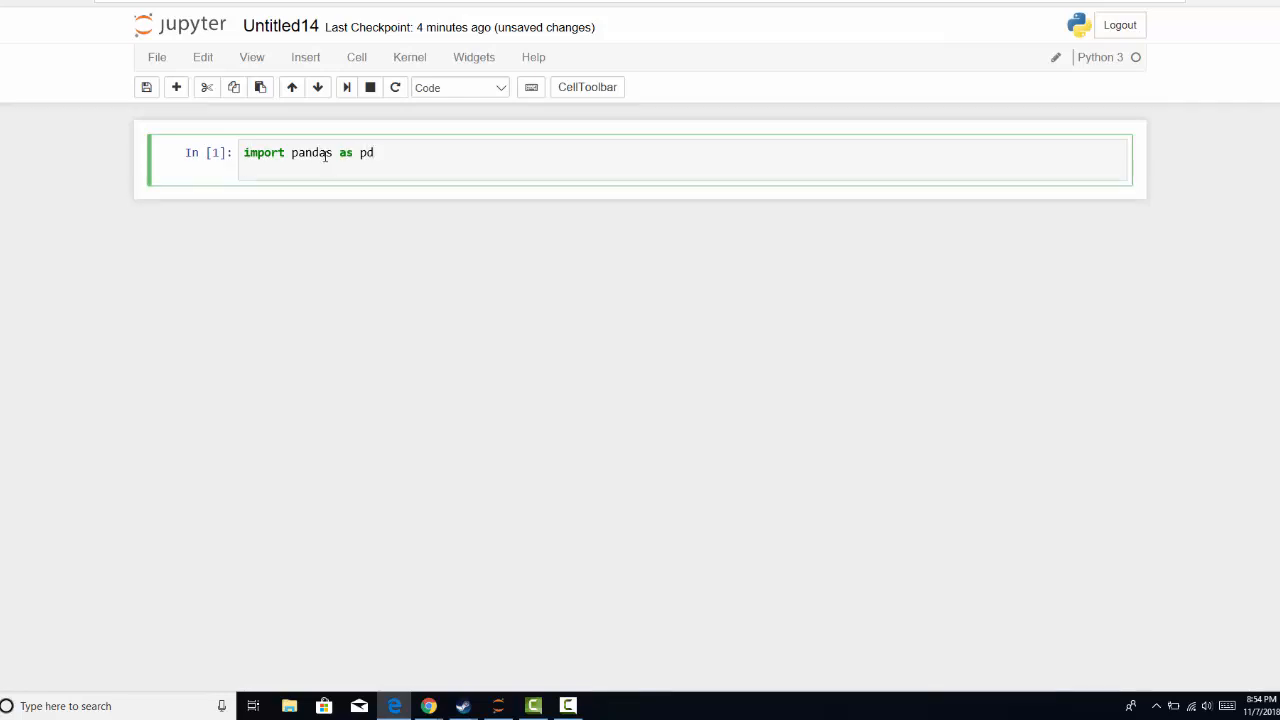
pyautogui.write('imp')
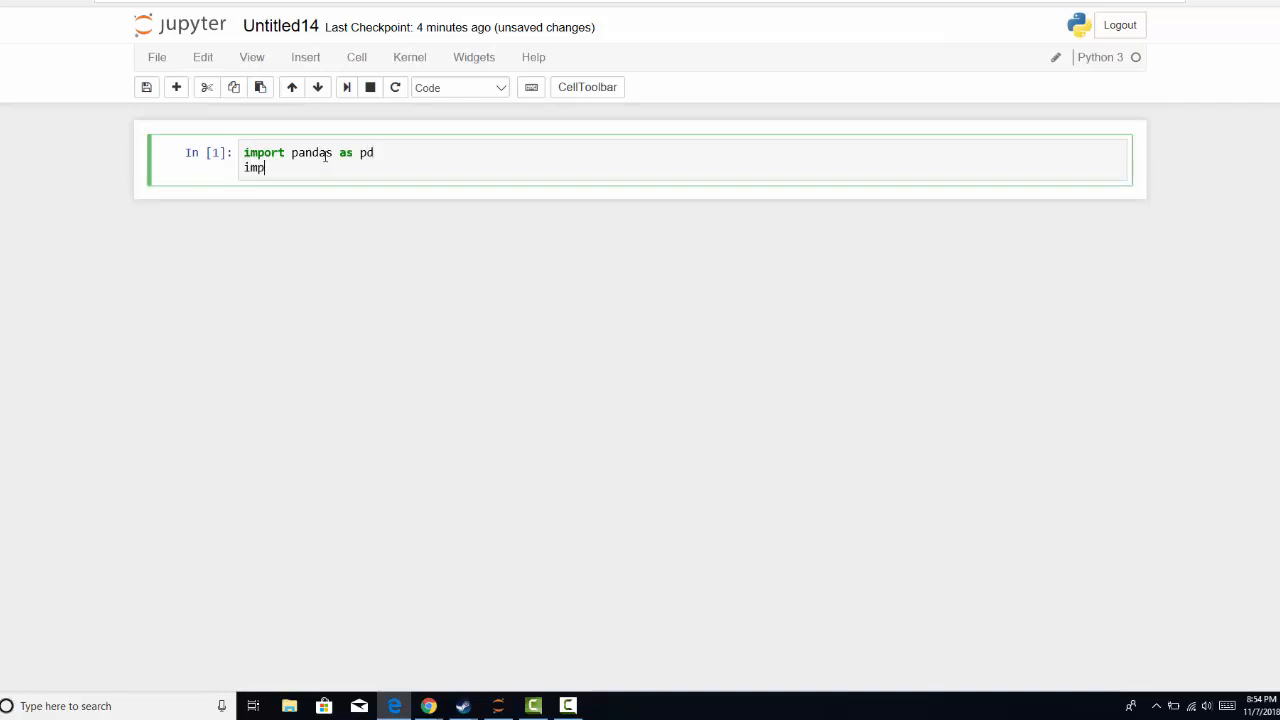
pyautogui.write('ort matpl')
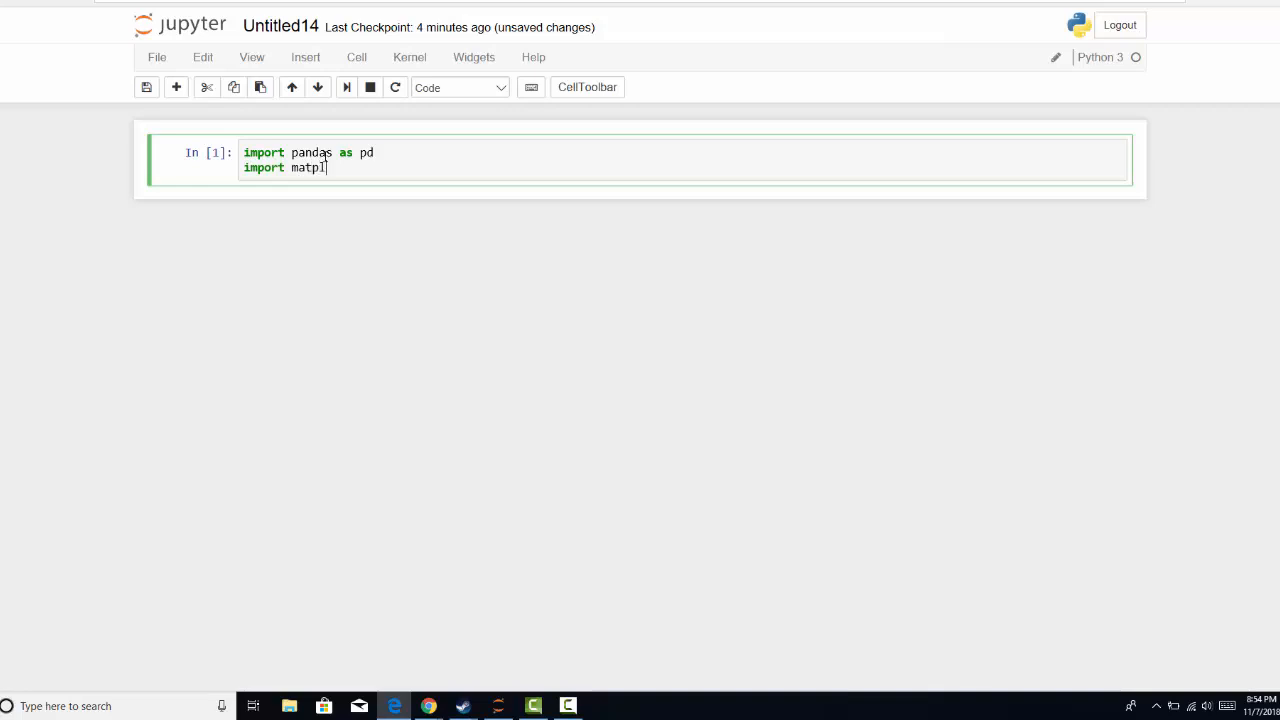
pyautogui.write('otlib.p')
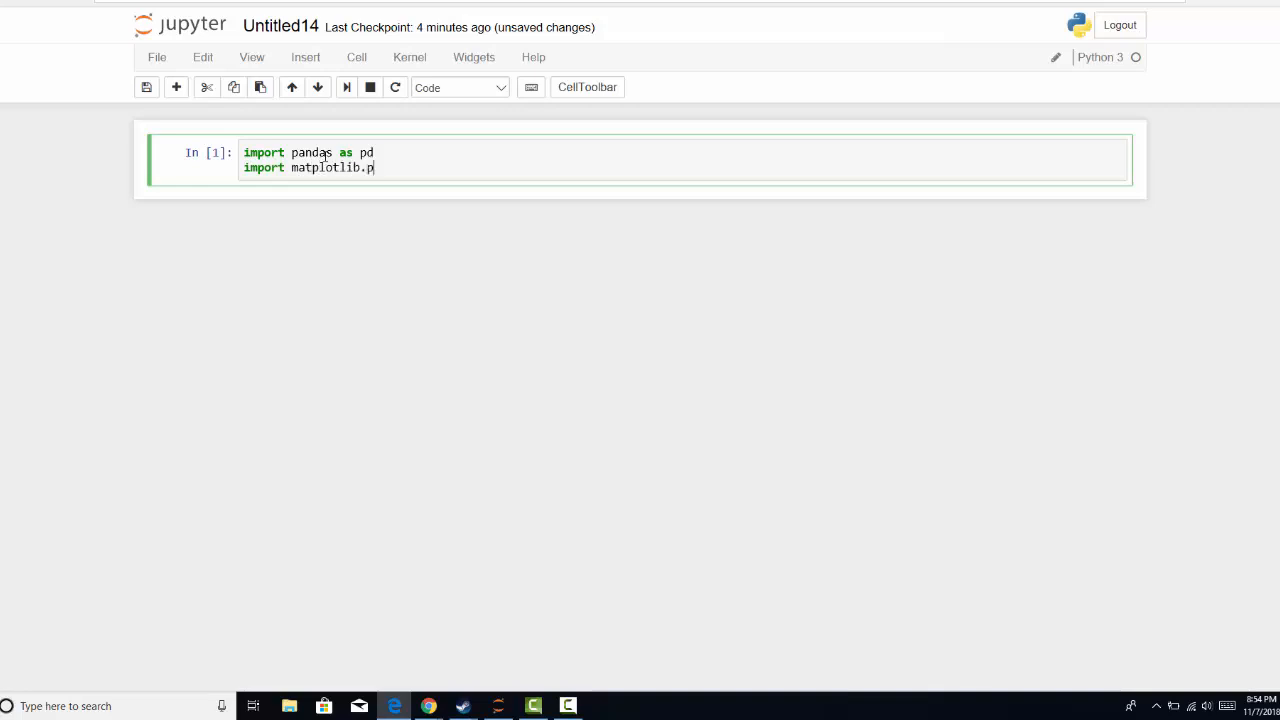
pyautogui.write('yplot as')
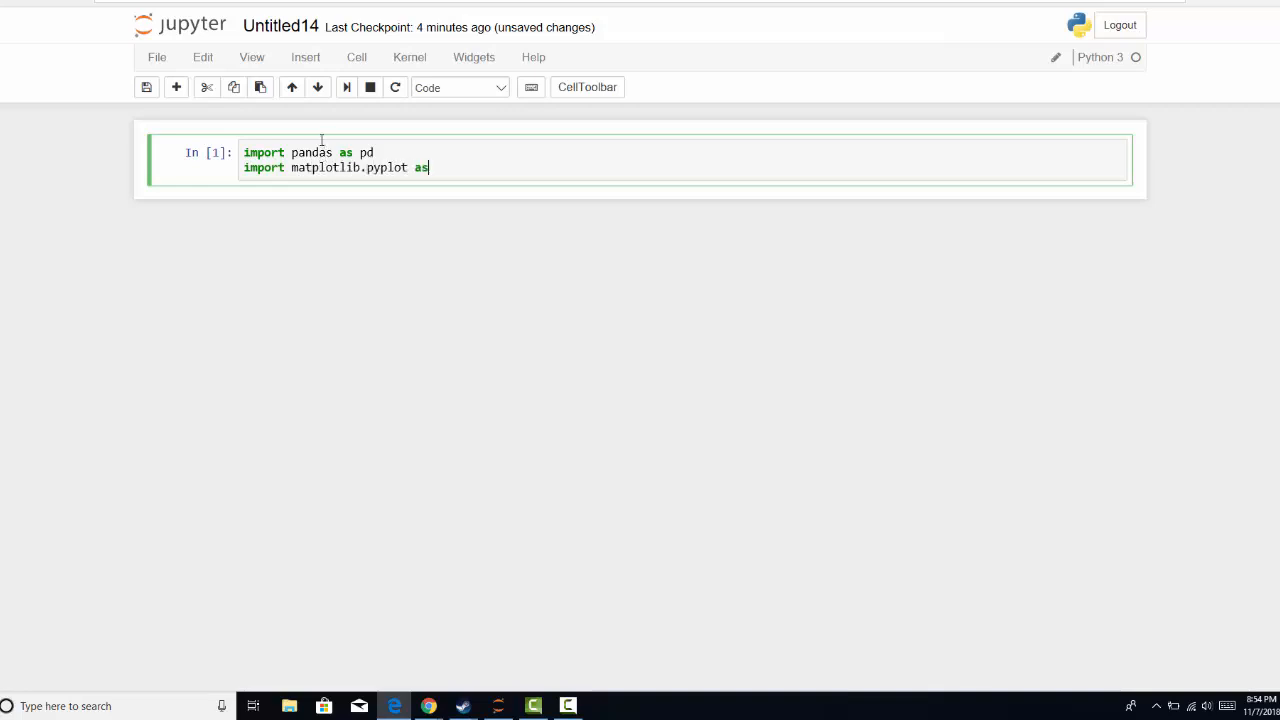
pyautogui.write('plt')
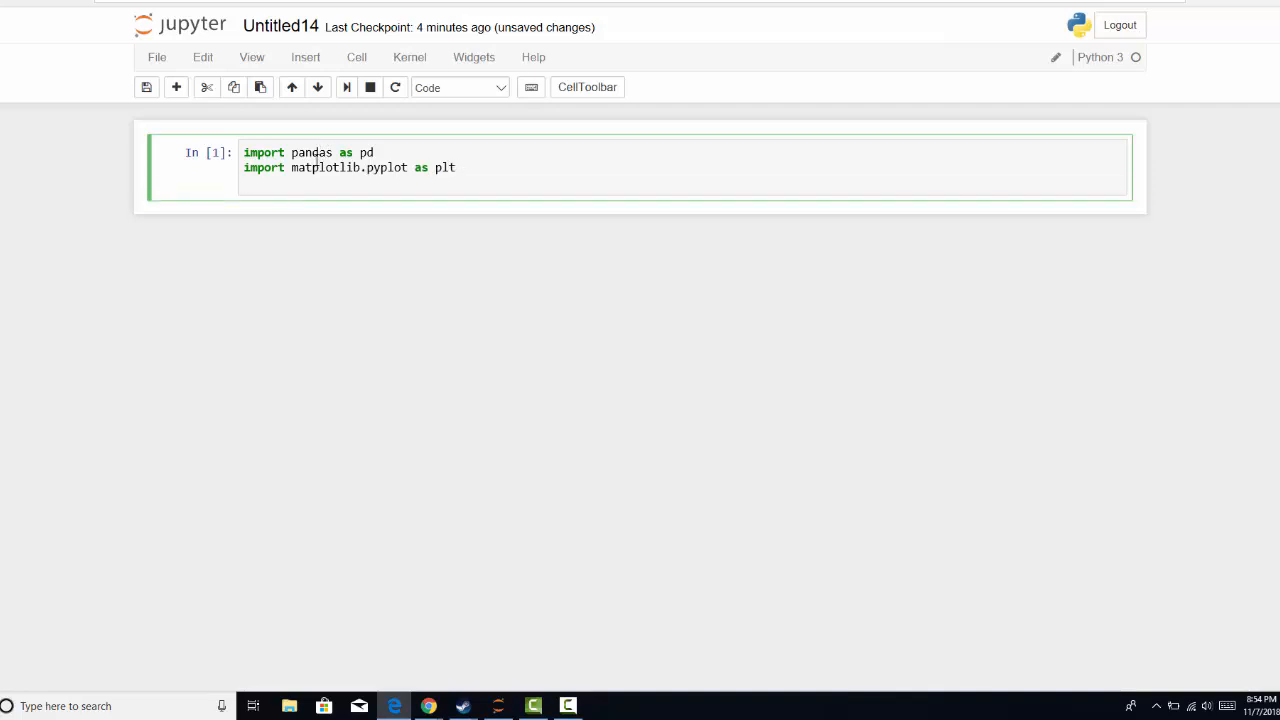
# Add the import lines for seaborn and numpy as np, ending on a fresh line
pyautogui.write('import')
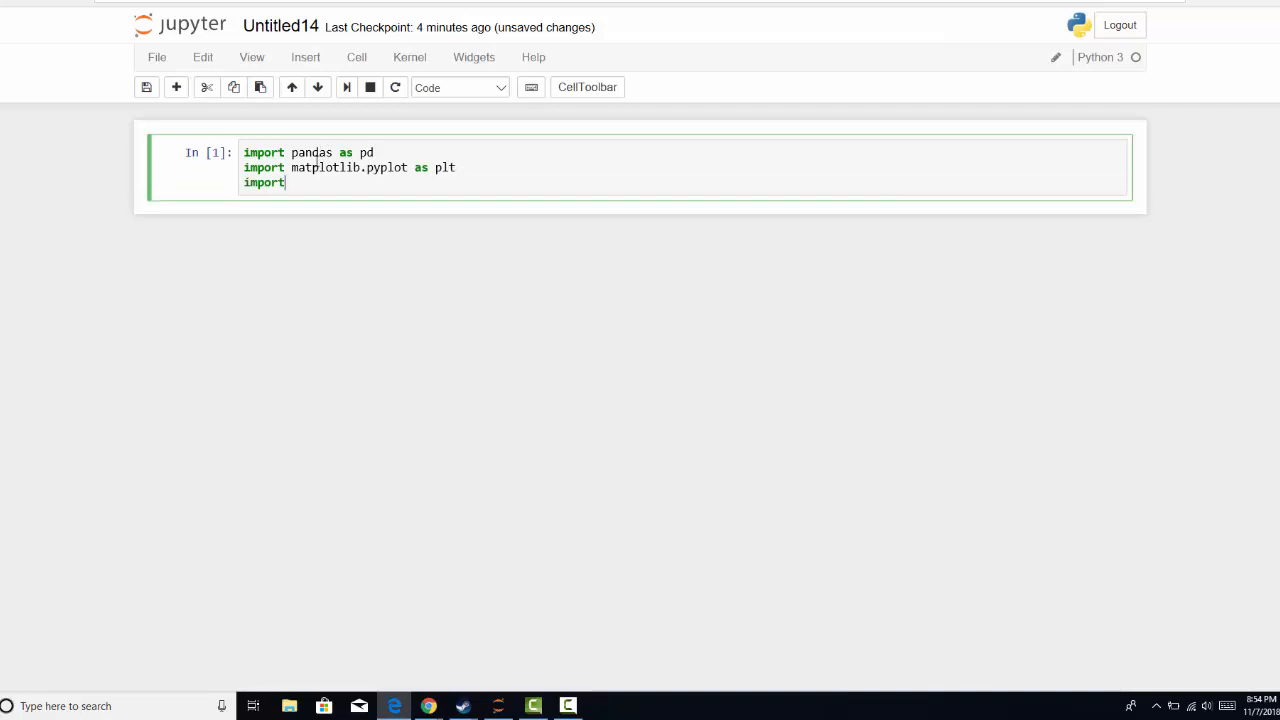
pyautogui.write('seaborn as sns')
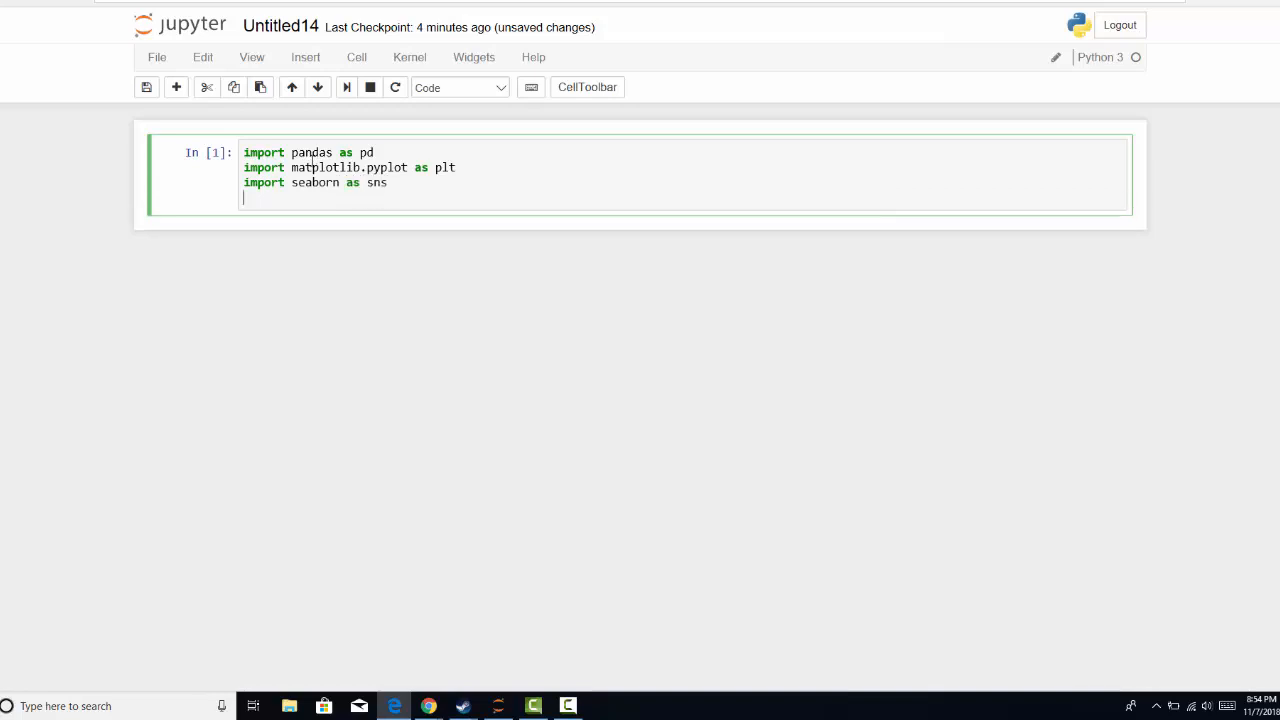
pyautogui.write('import num')
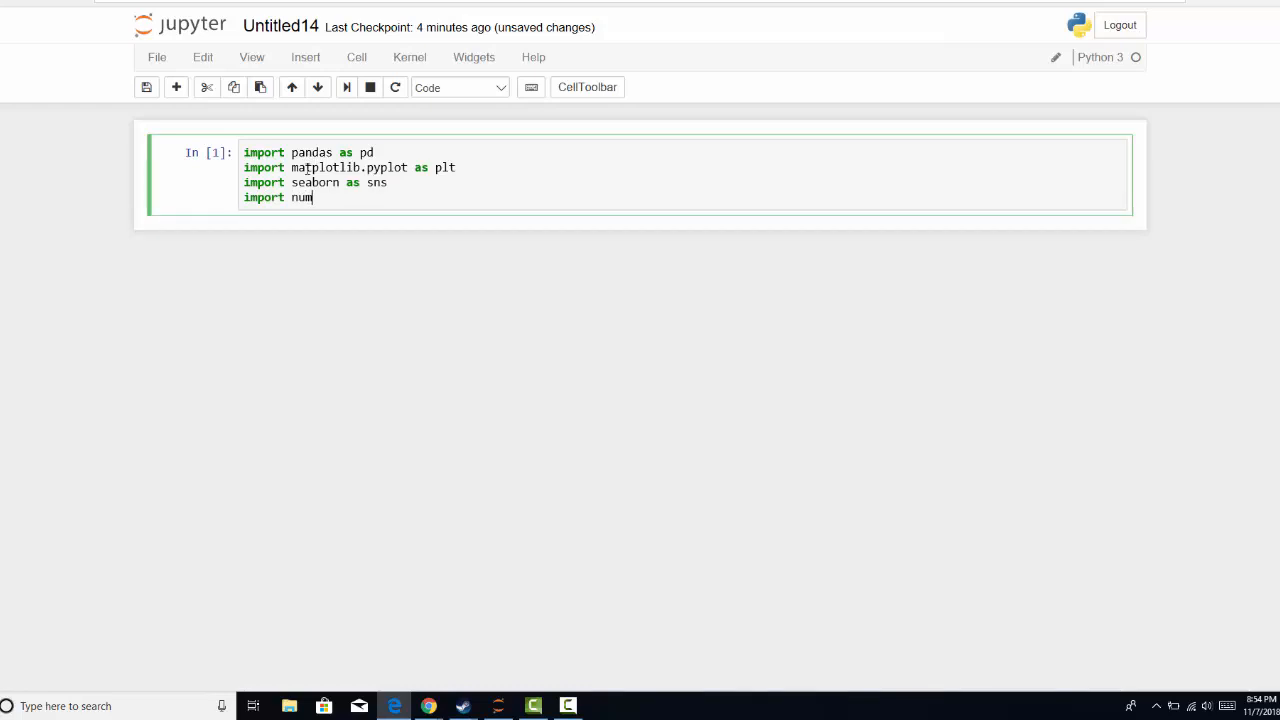
pyautogui.write('py as n')
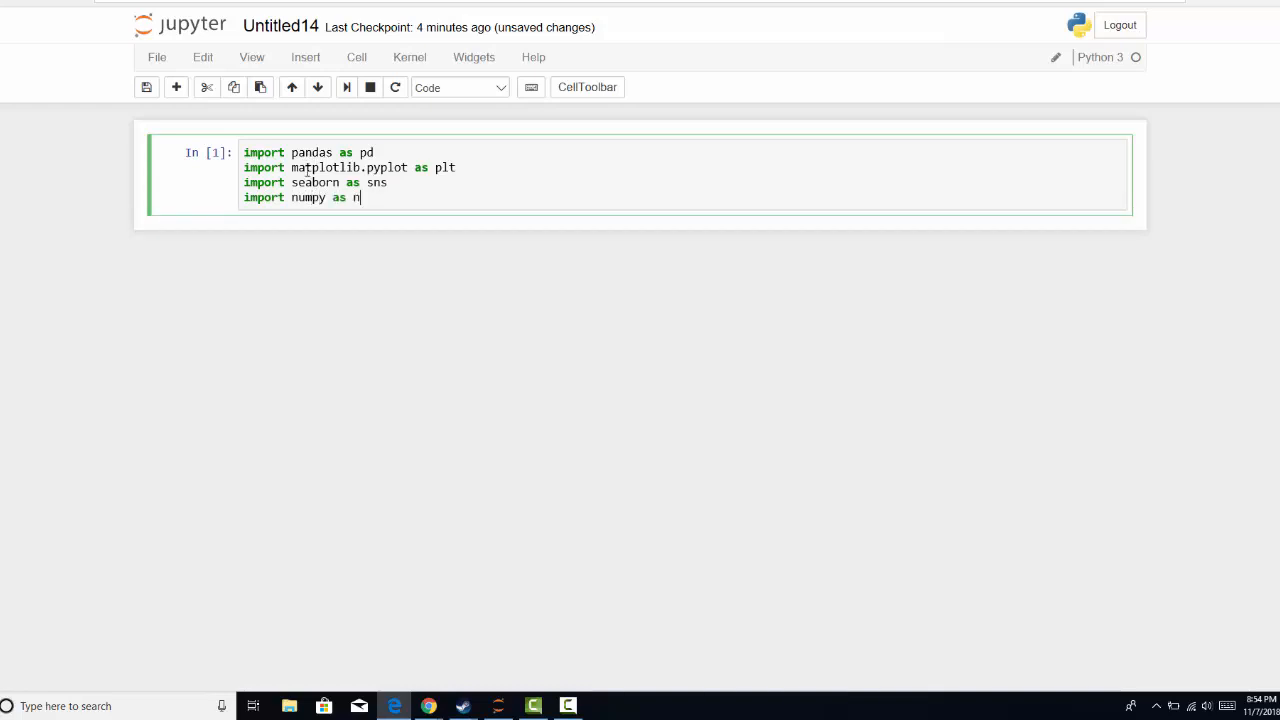
pyautogui.press('enter')
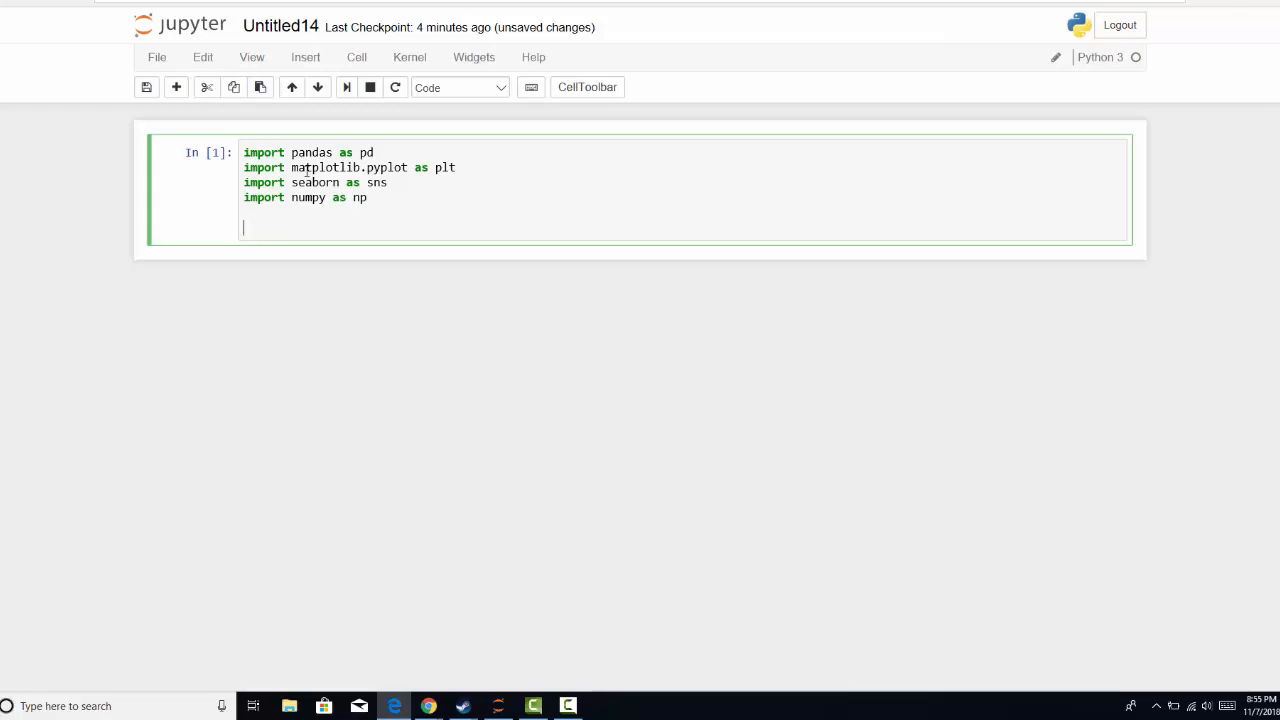
pyautogui.moveTo(328, 226)
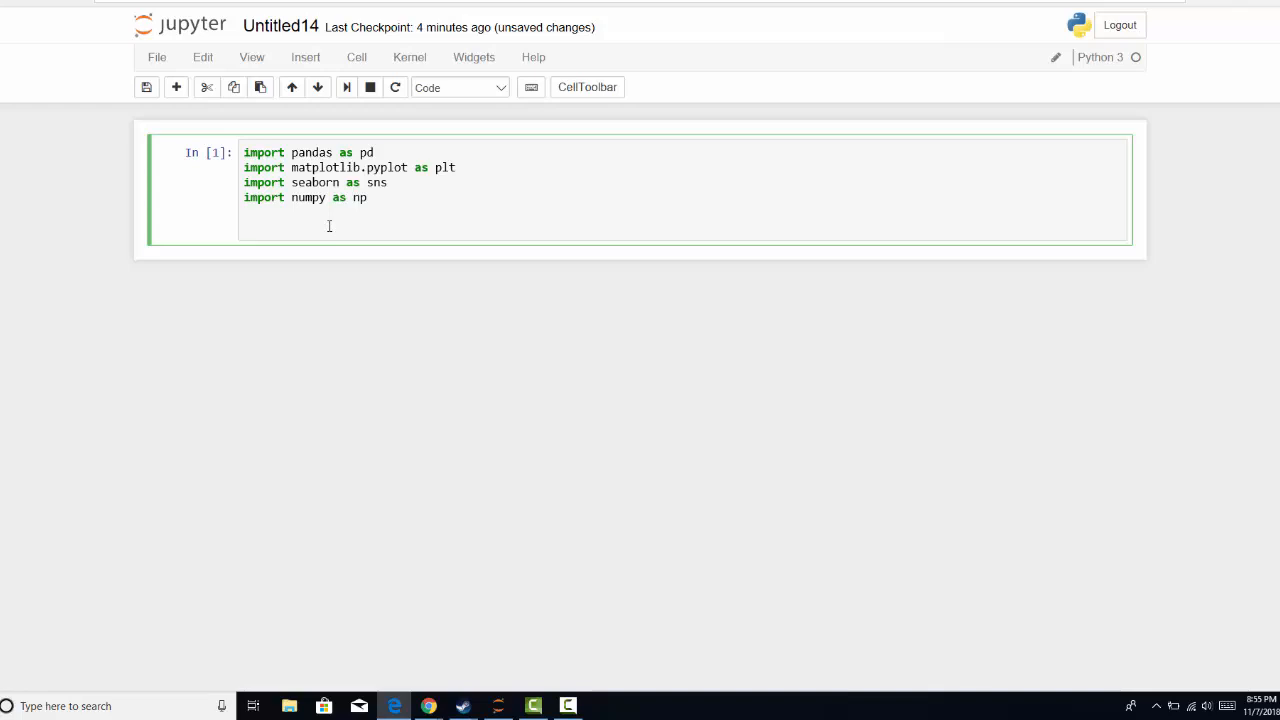
# Add %matplotlib inline to the import cell, run it, and move into the new cell
pyautogui.write('%matplo')
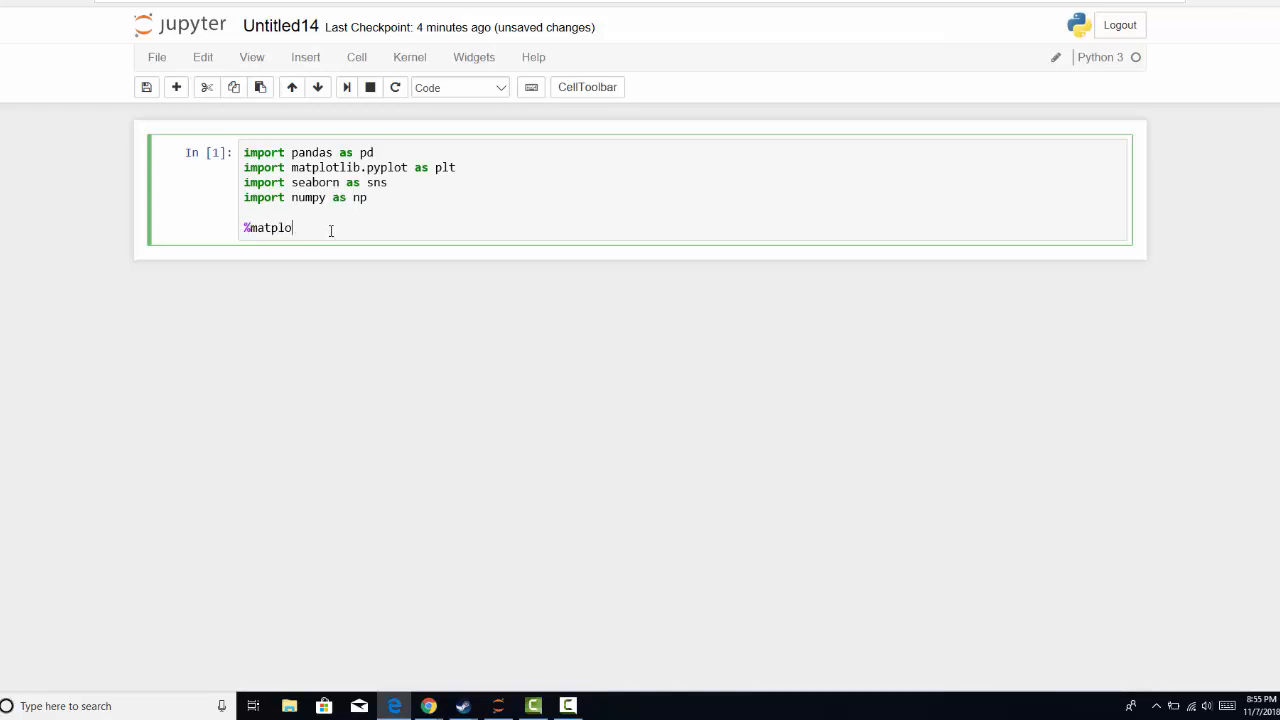
pyautogui.write('tlib in')
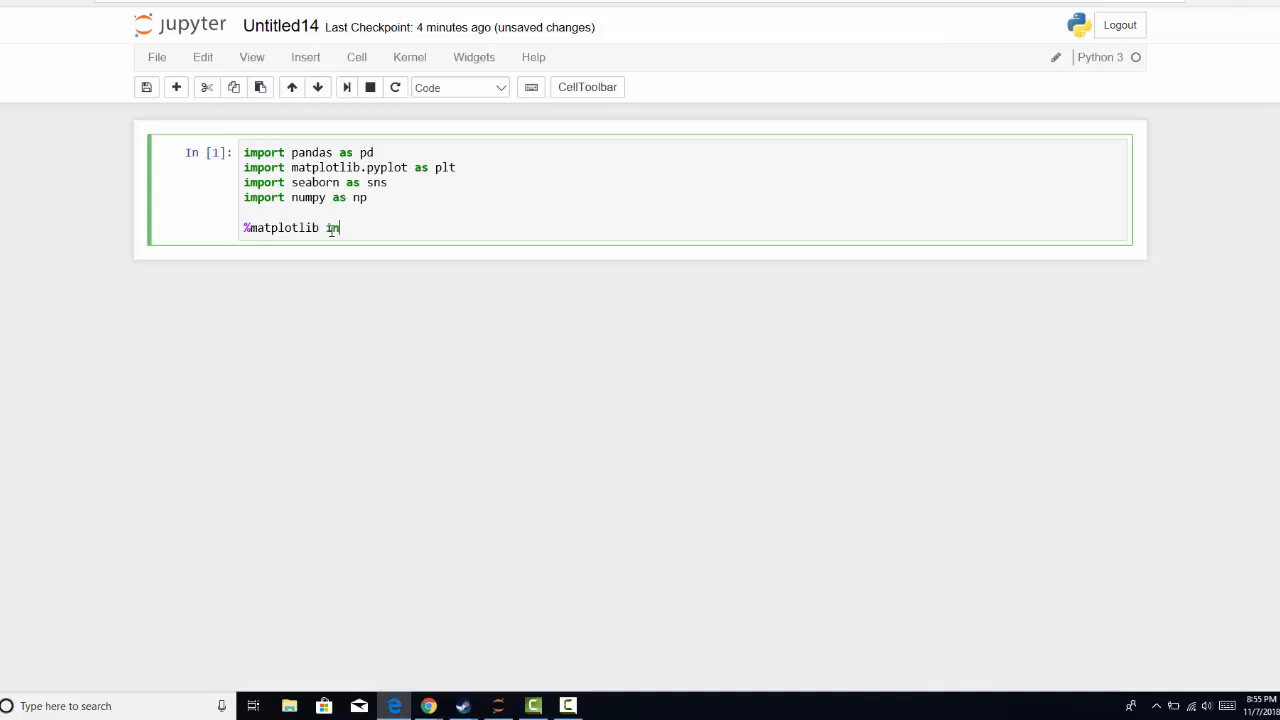
pyautogui.write('line')
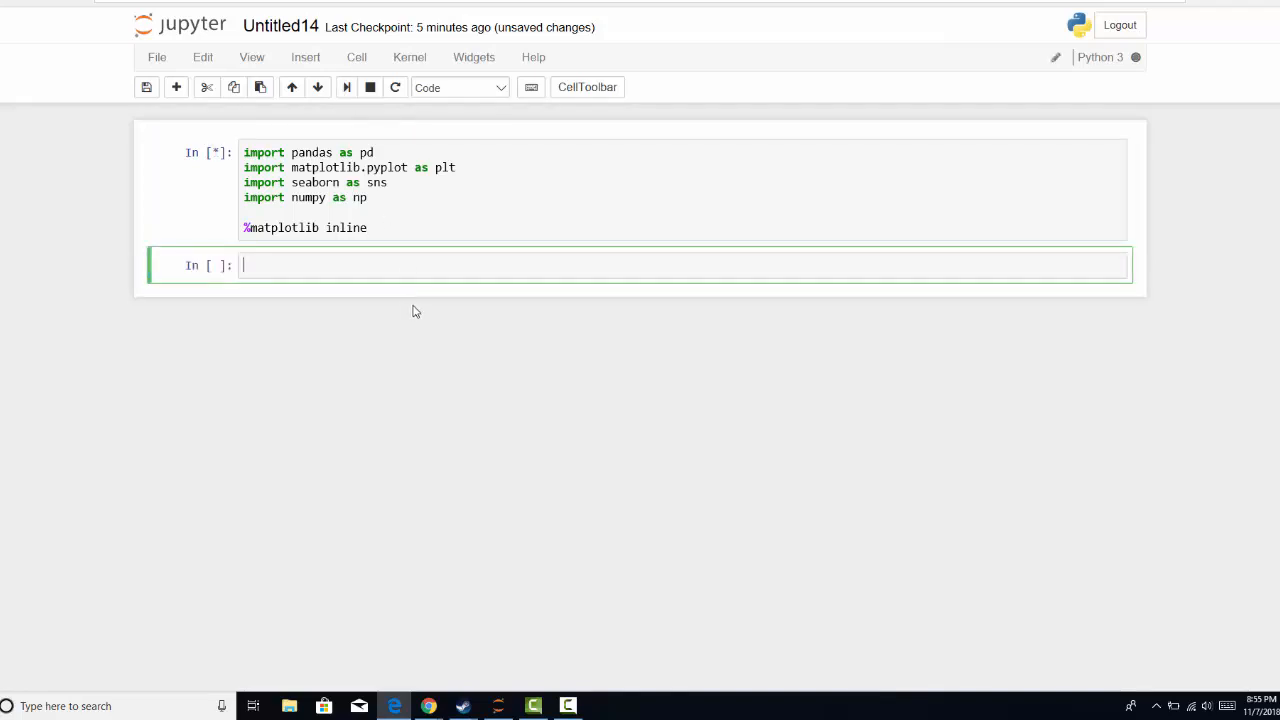
pyautogui.moveTo(396, 266)
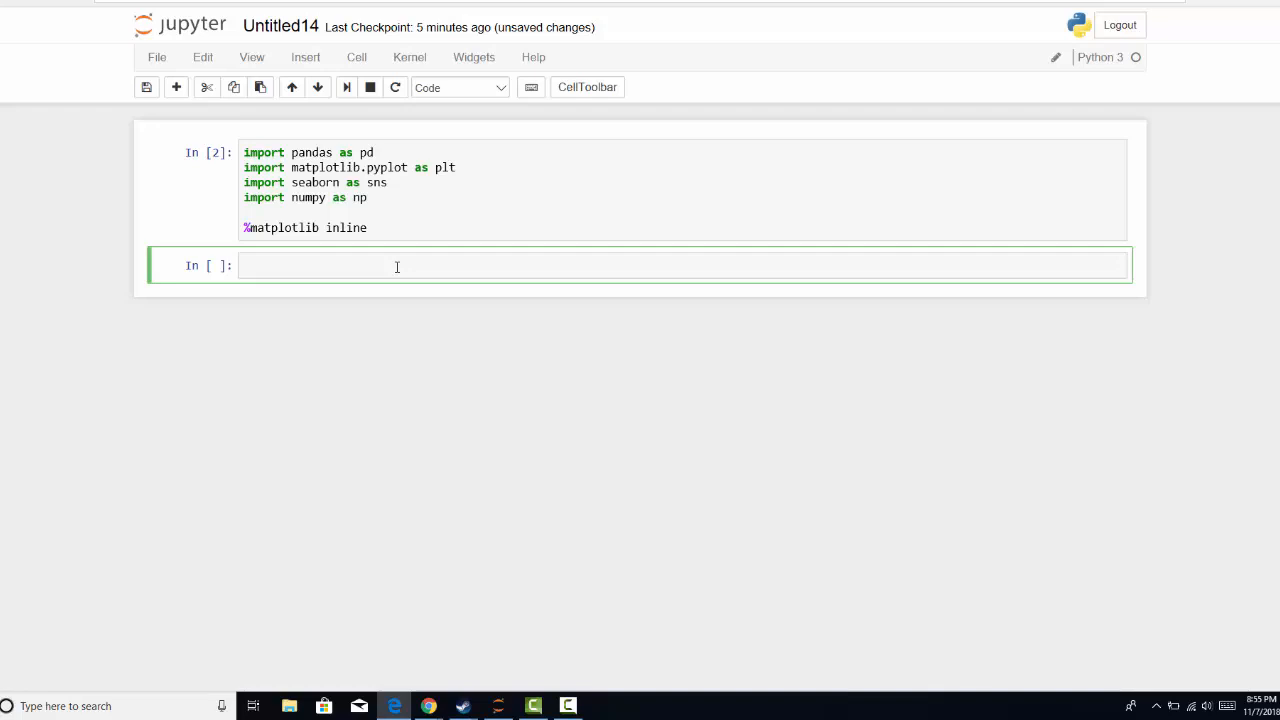
pyautogui.click(396, 264)
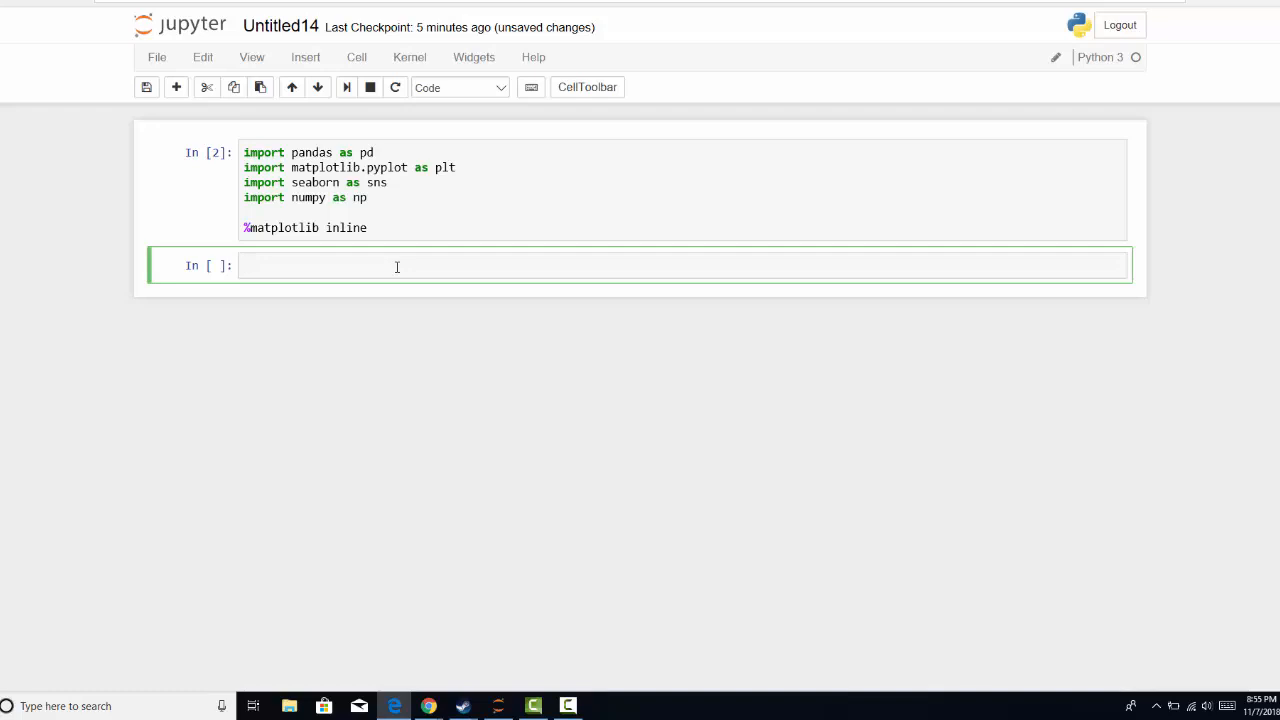
# Load avocado.csv into df with pd.read_csv and run the cell
pyautogui.write('df')
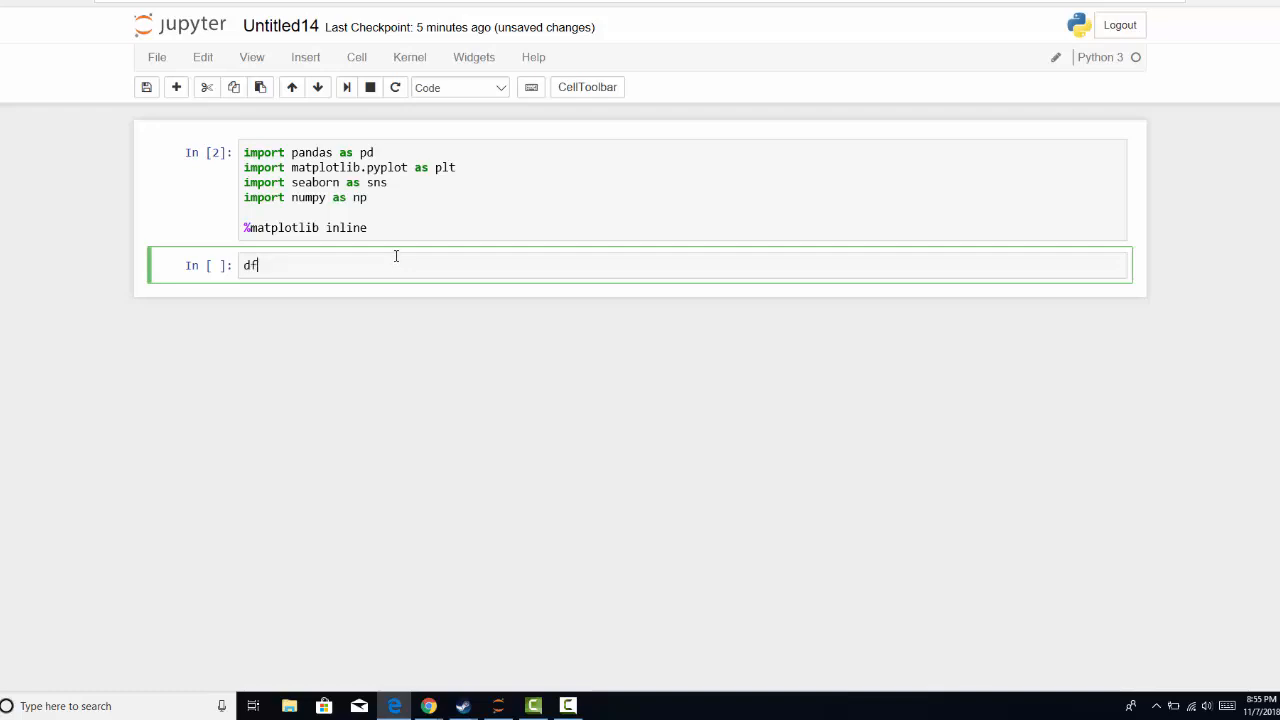
pyautogui.write('=')
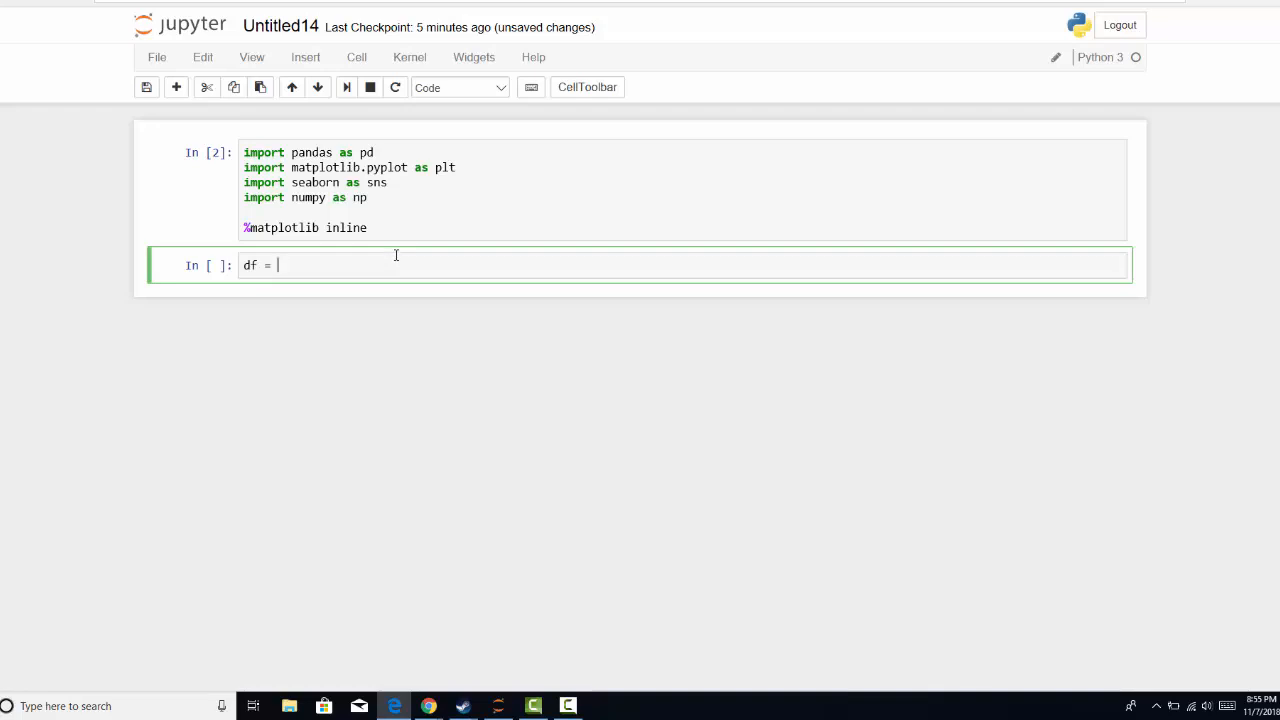
pyautogui.write('pd.re')
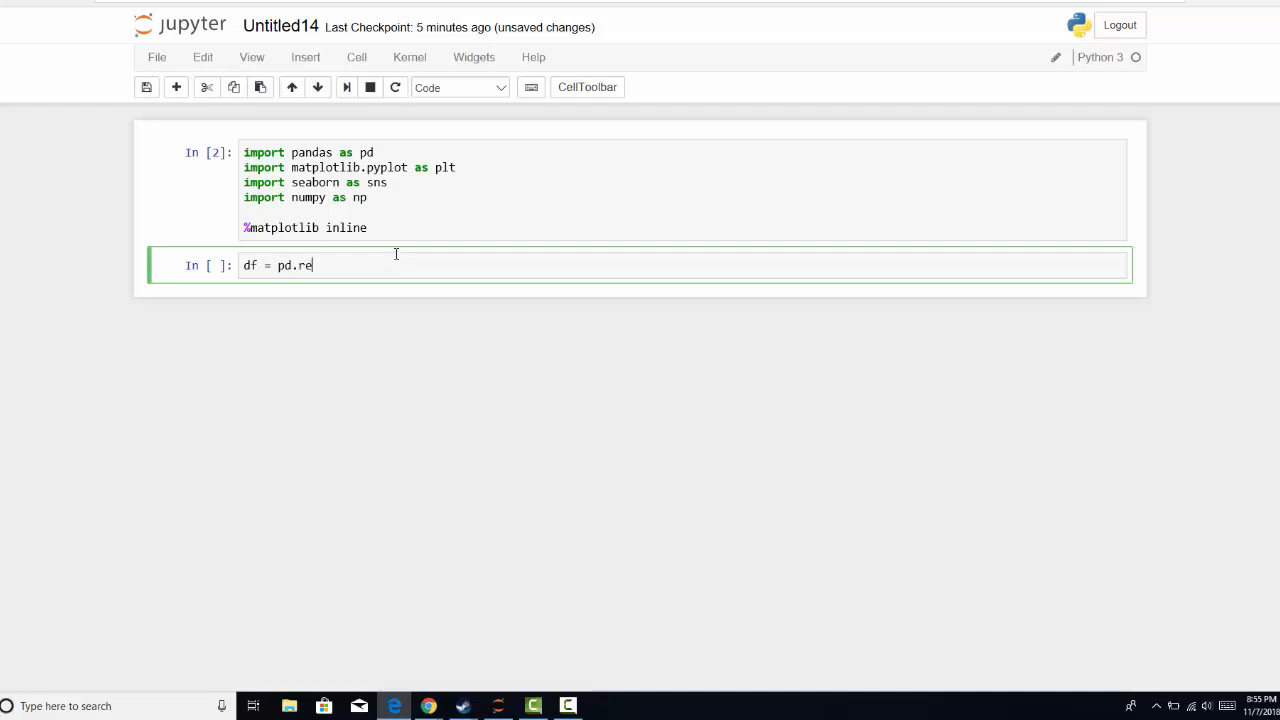
pyautogui.write('ad_')
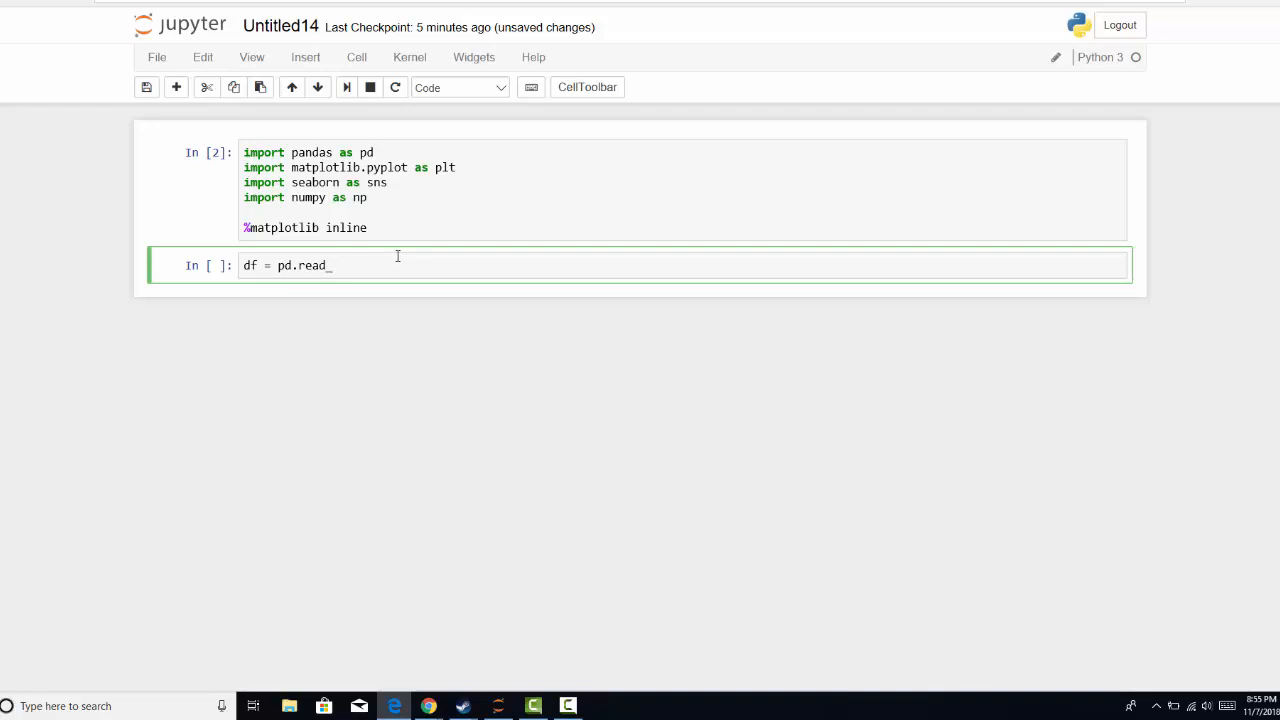
pyautogui.write('csv()')
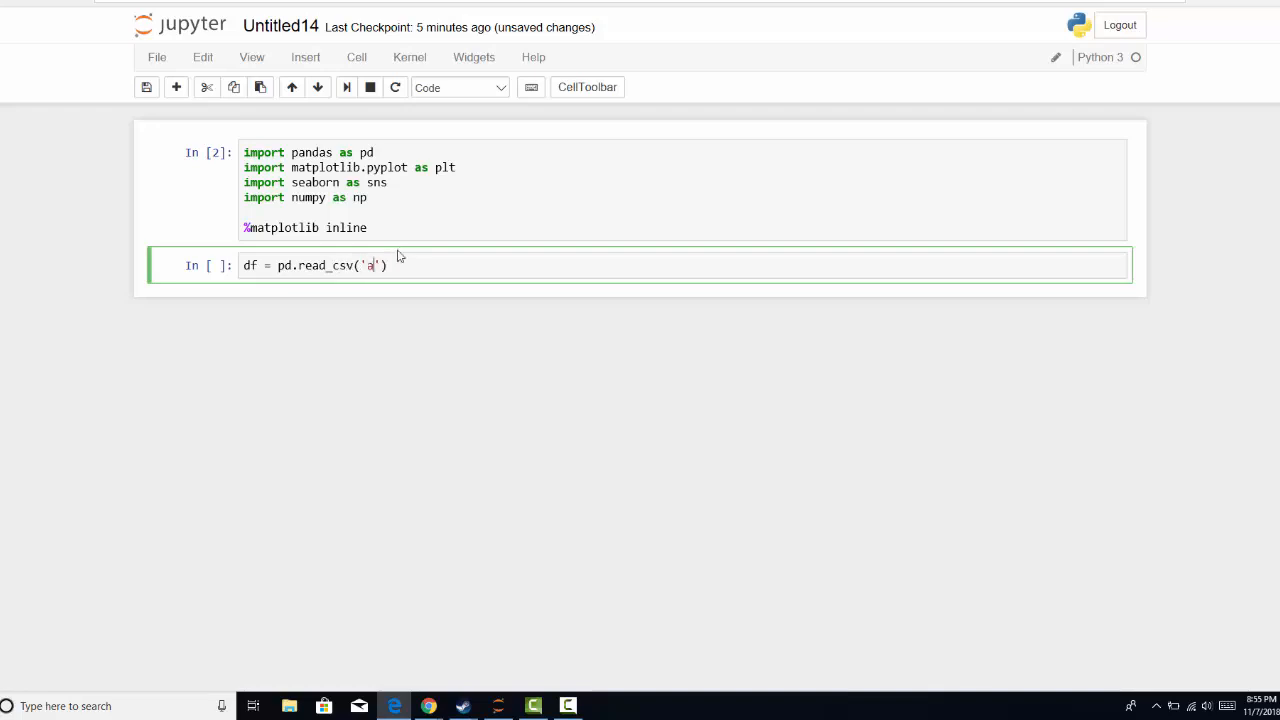
pyautogui.write('vocado.c')
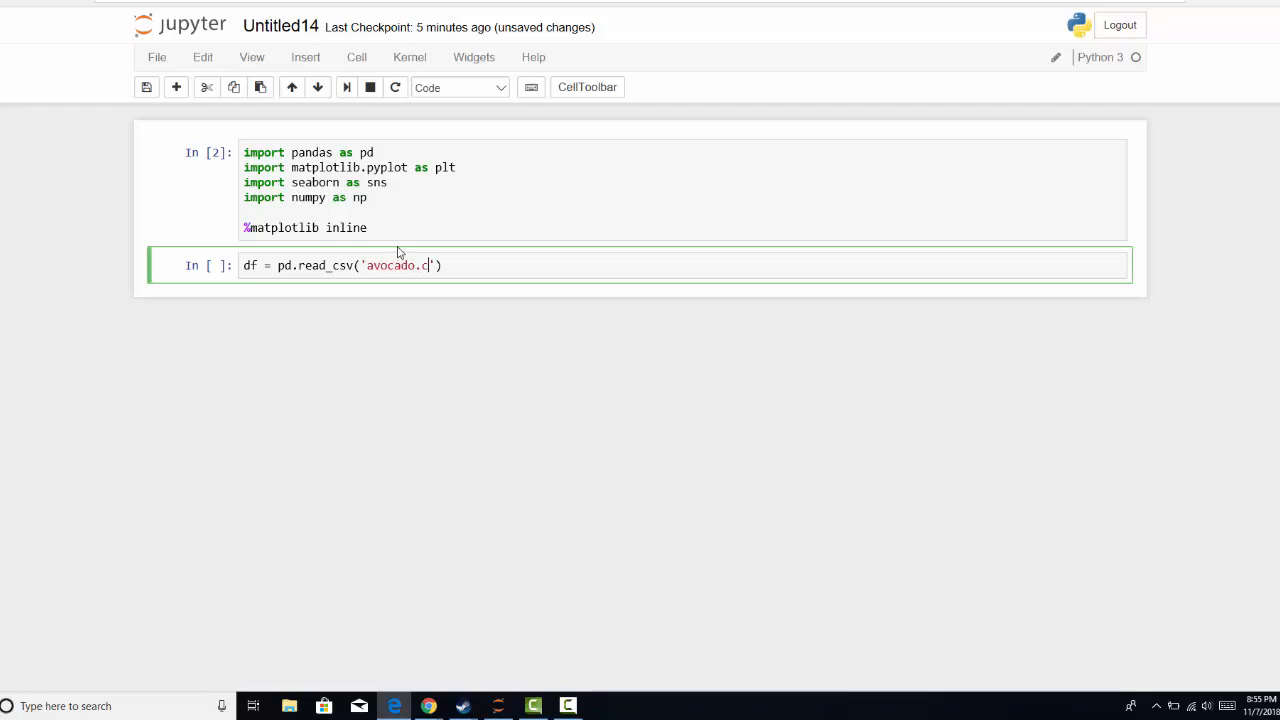
pyautogui.write('sv')
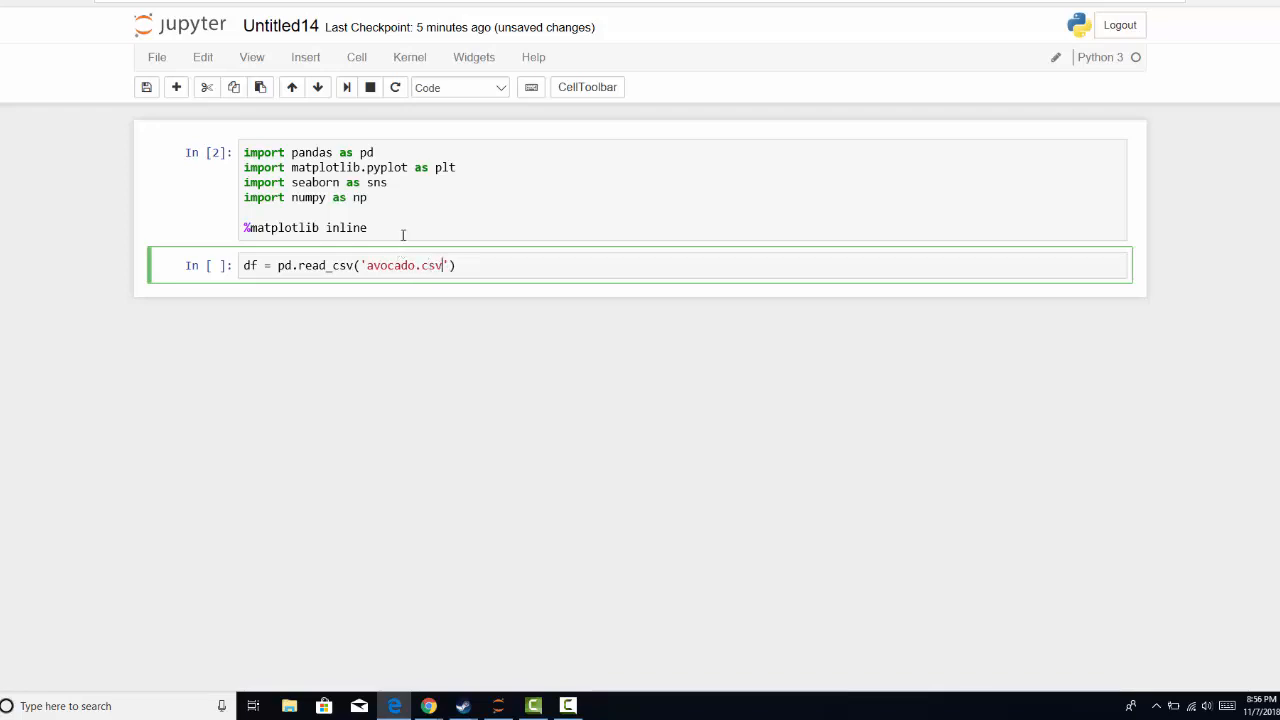
pyautogui.click(346, 88)
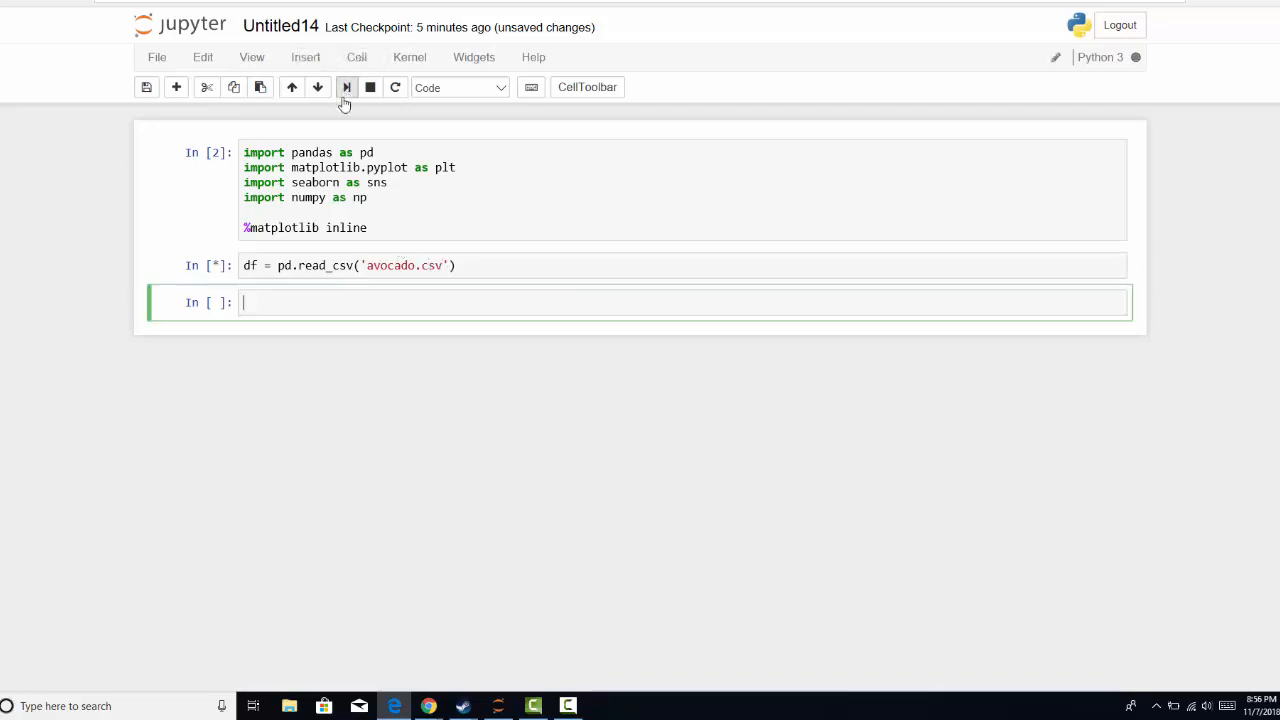
pyautogui.click(346, 88)
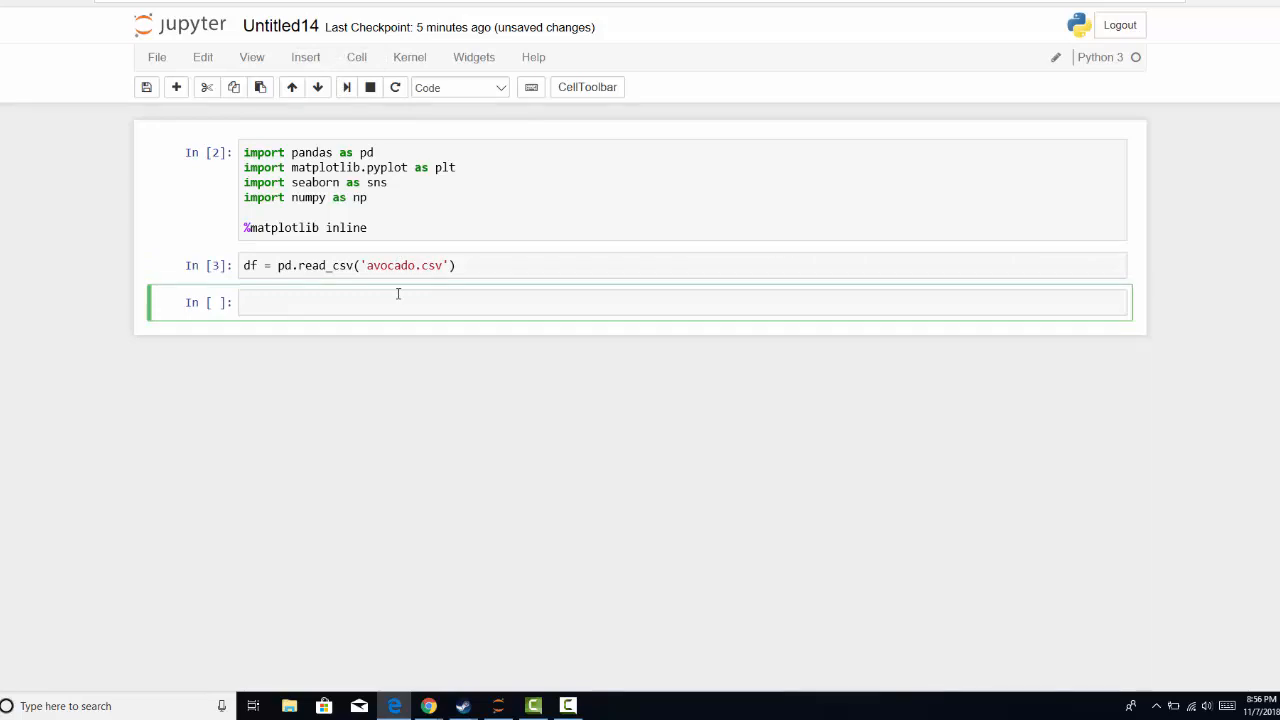
# Run df.columns to list the avocado columns and begin a df.head cell
pyautogui.write('df.co')
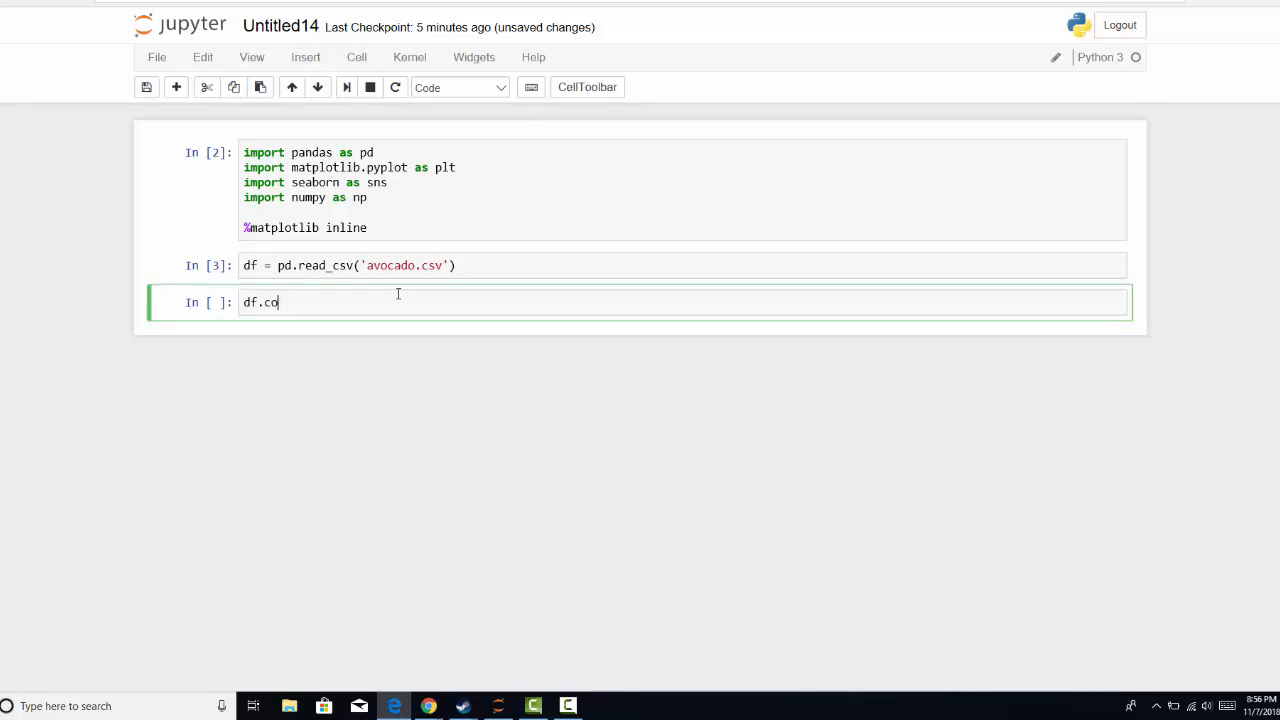
pyautogui.write('lumns')
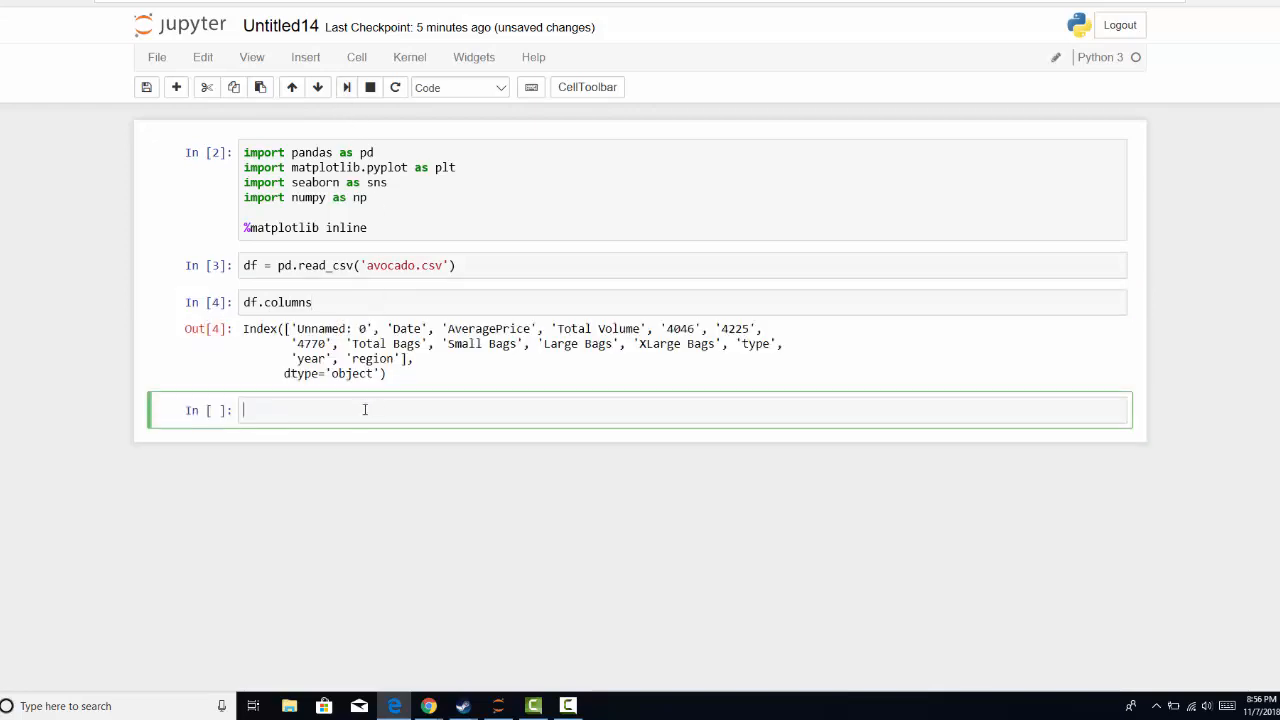
pyautogui.write('df.')
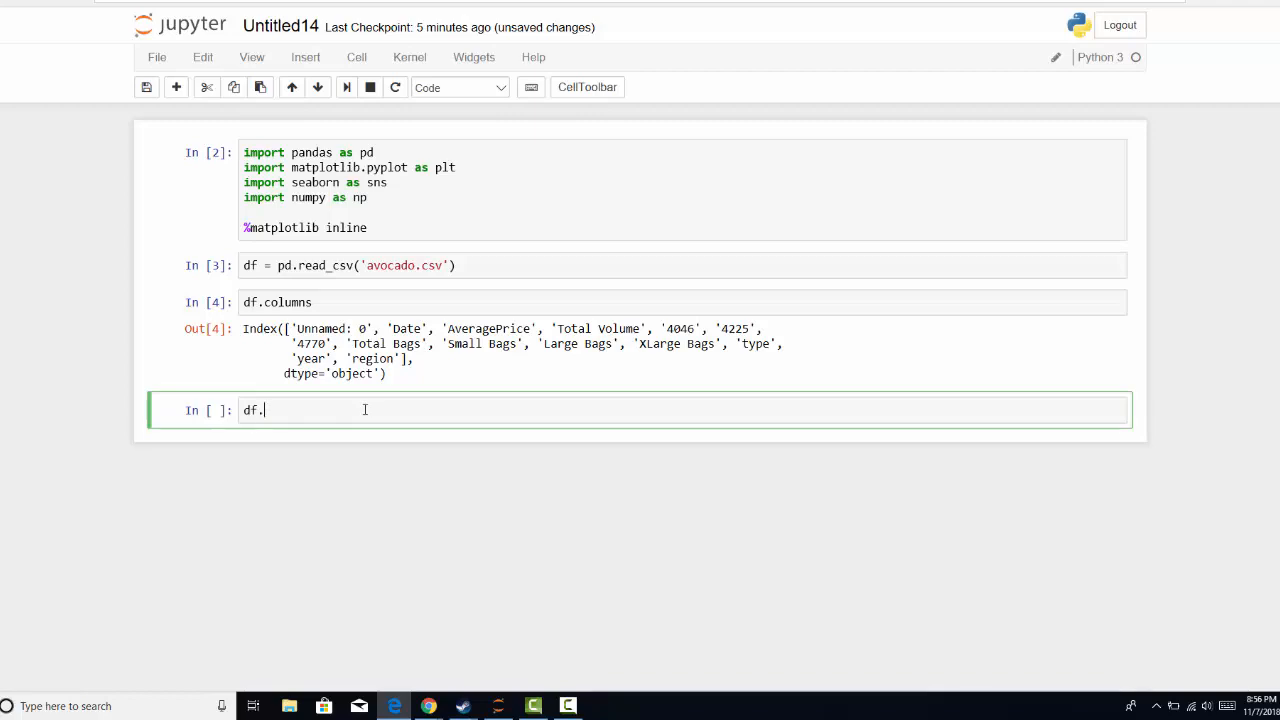
pyautogui.write('head')
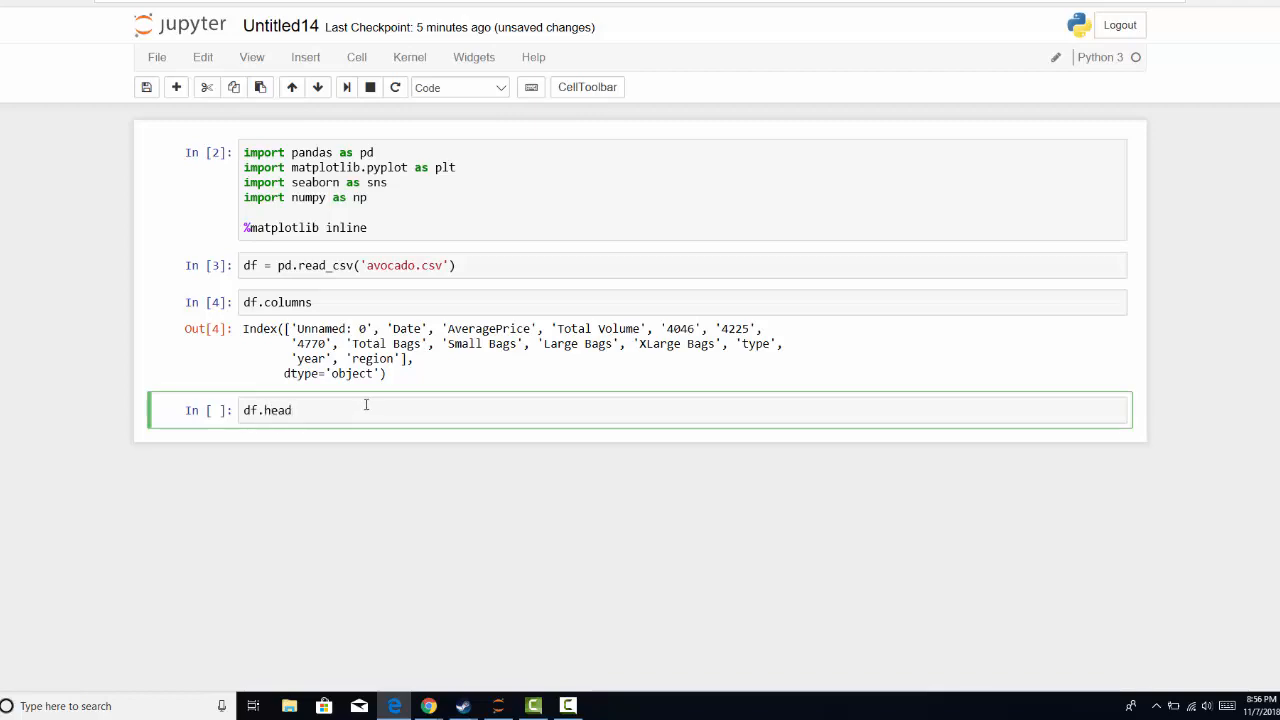
# Run df.head() to show the first five rows and begin a df.dtypes cell
pyautogui.write('()')
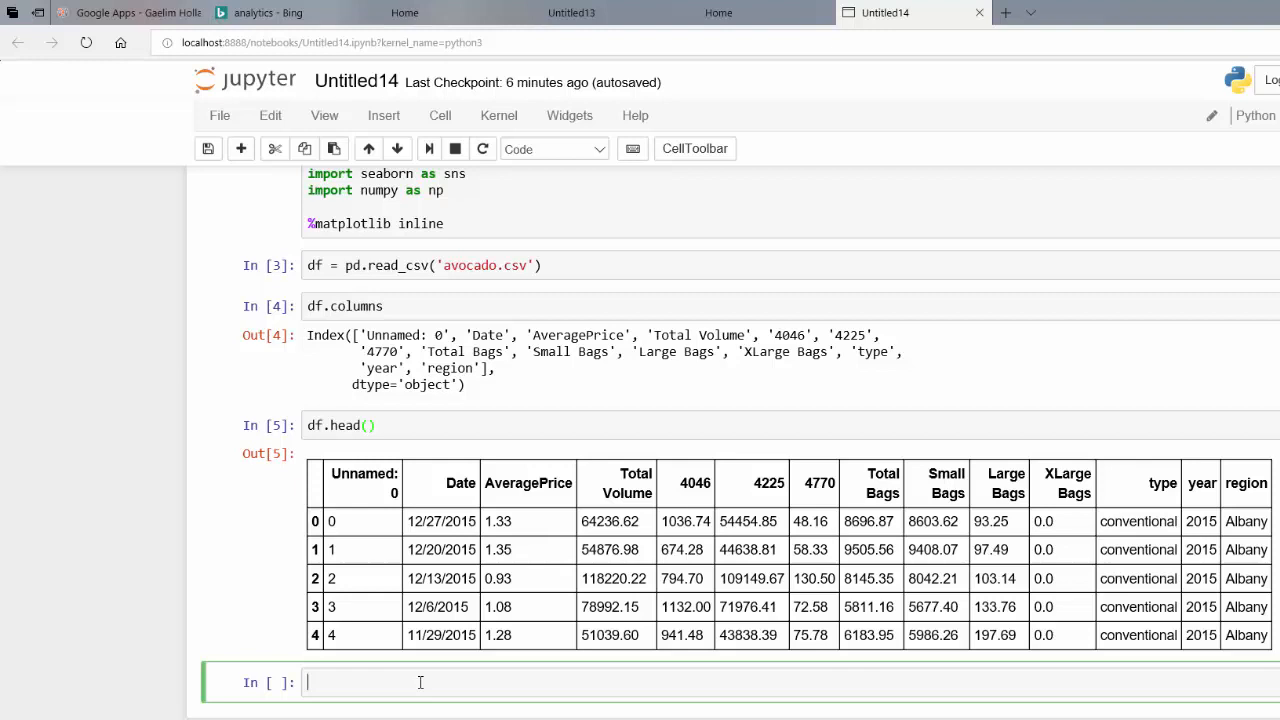
pyautogui.write('df.dtyp')
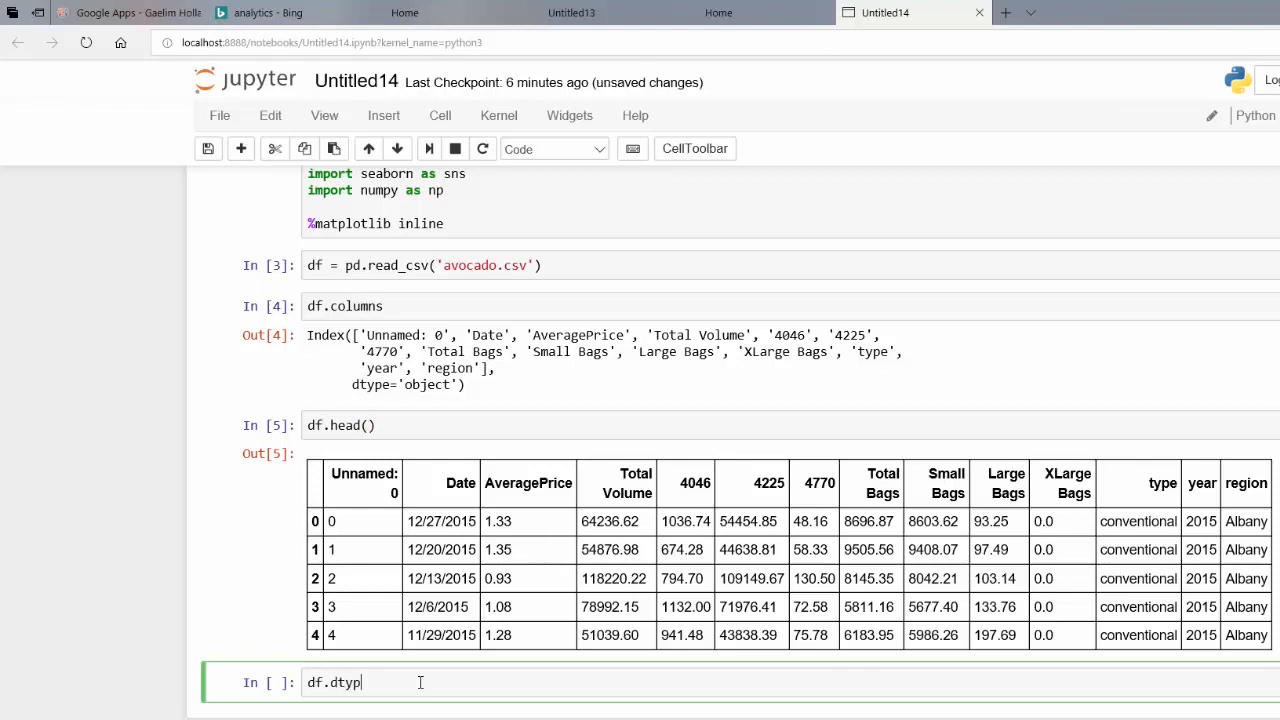
# Run df.dtypes to list each column's data type and move to the empty cell below
pyautogui.write('e')
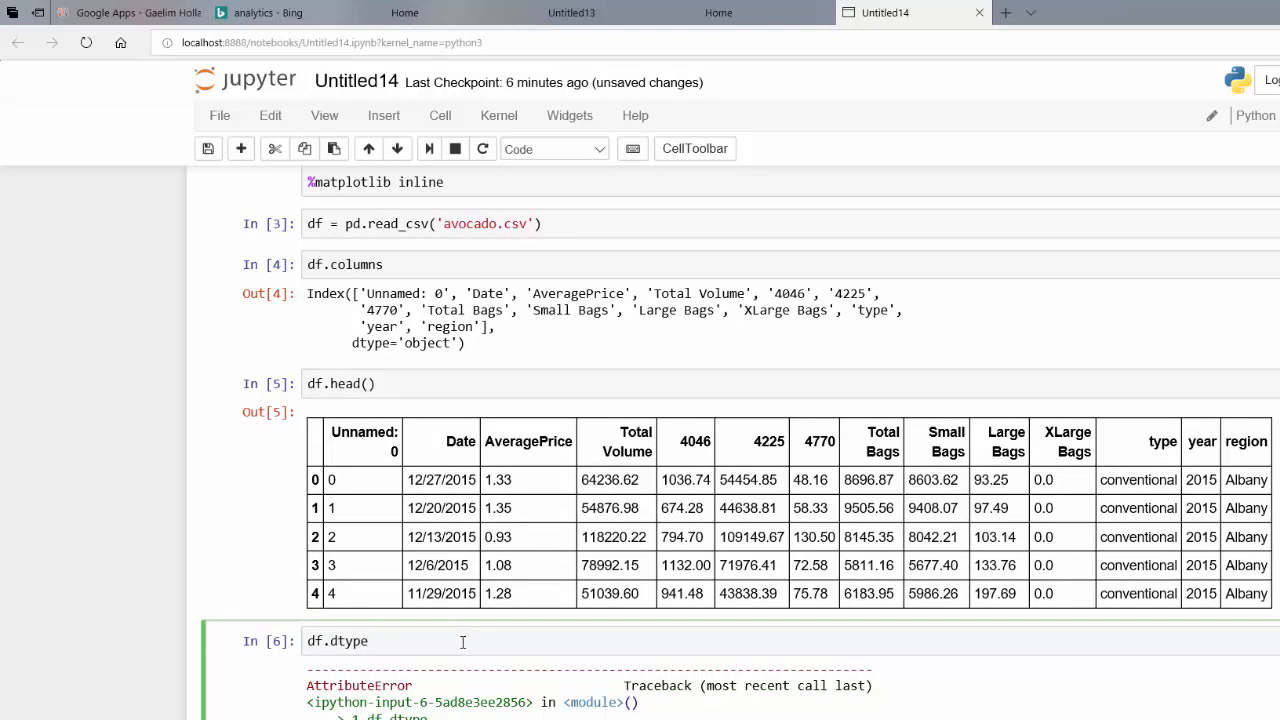
pyautogui.write('s')
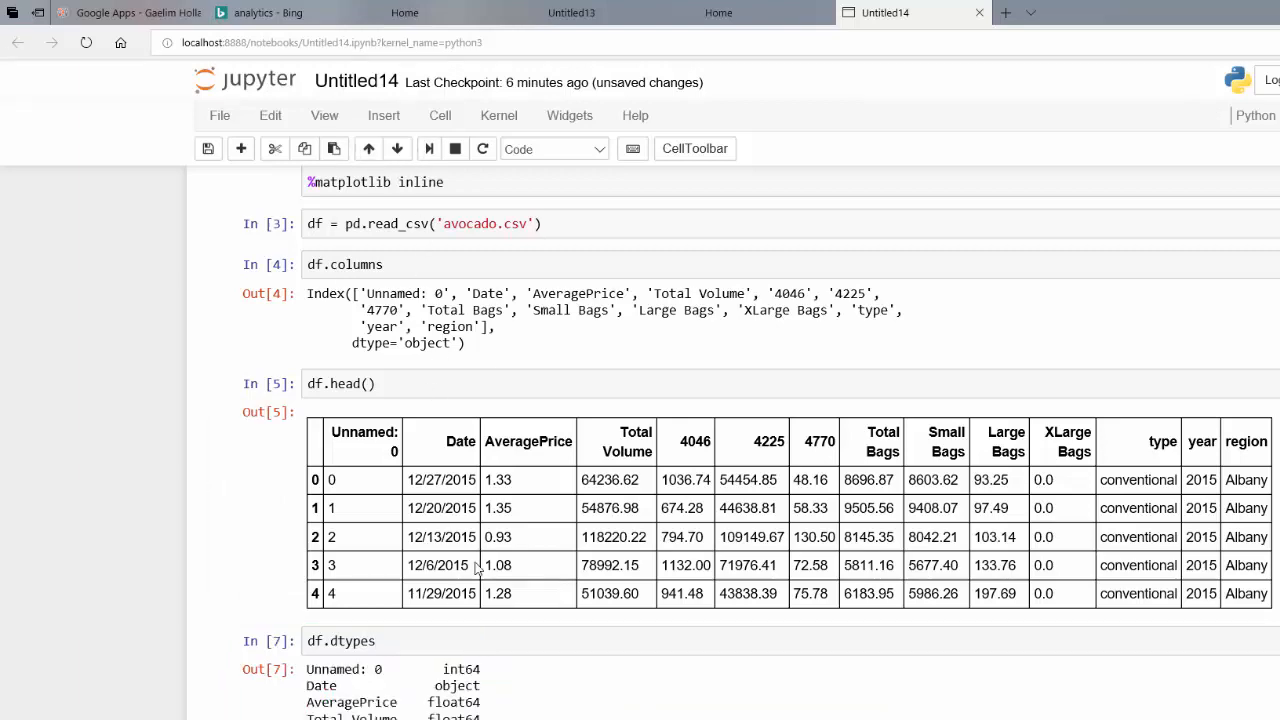
pyautogui.scroll(-3)
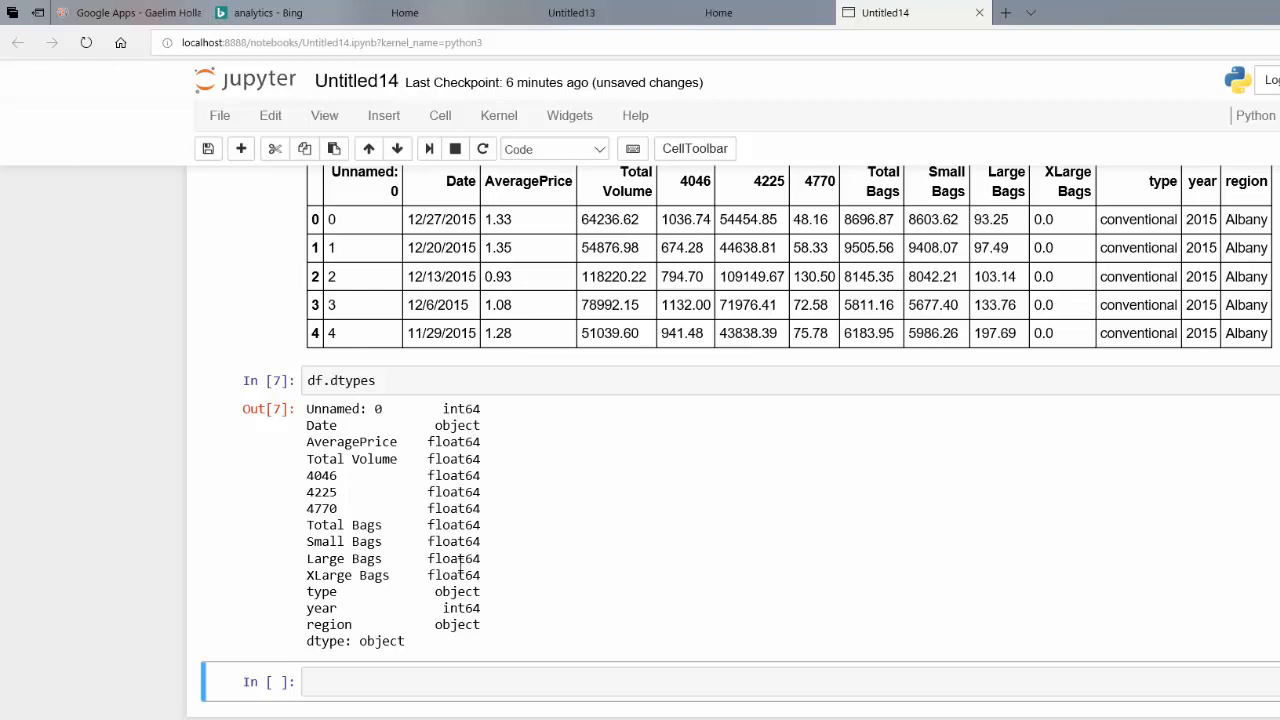
pyautogui.click(436, 680)
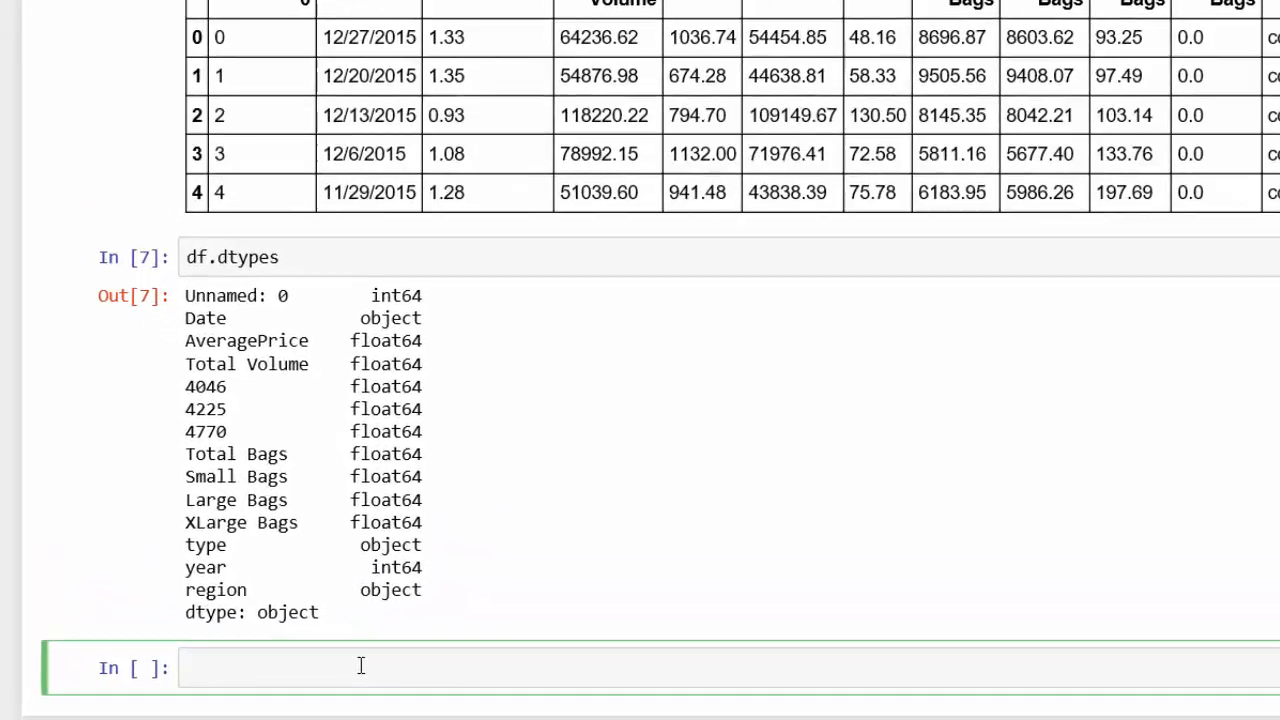
# Write sns.heatmap(df.corr()) to draw a correlation heat map of the avocado data
pyautogui.write('sns')
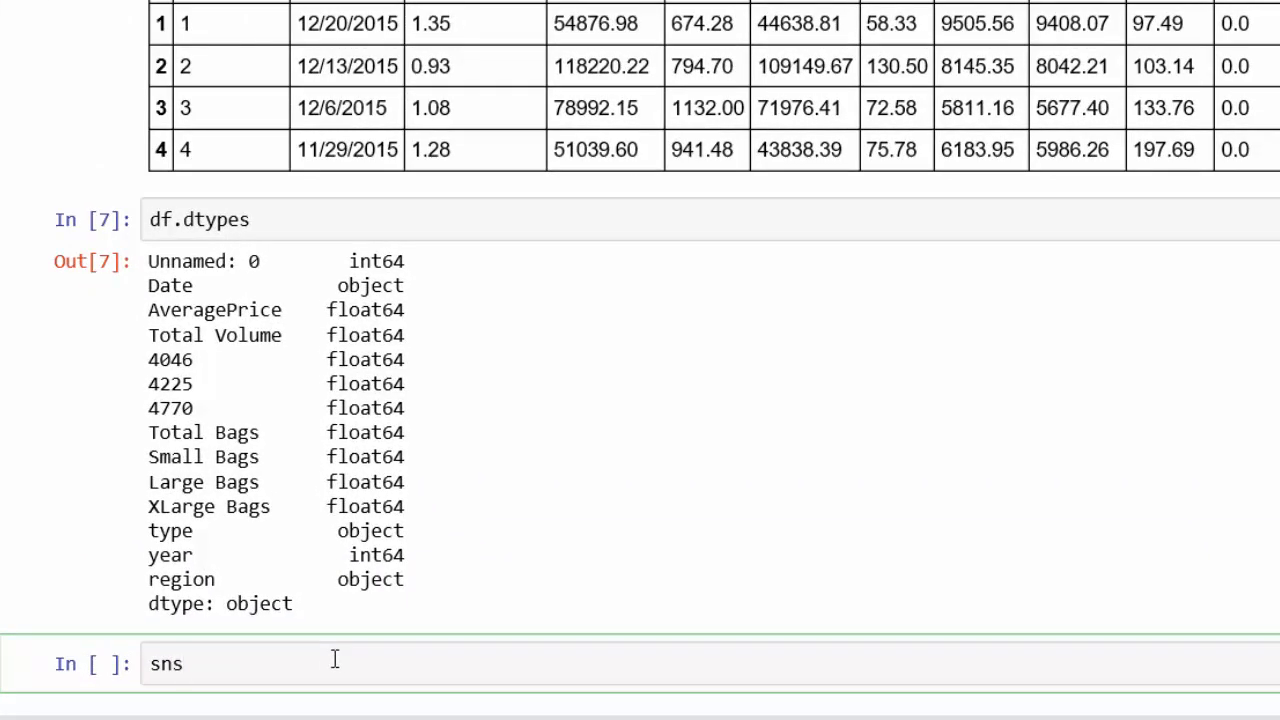
pyautogui.write('.')
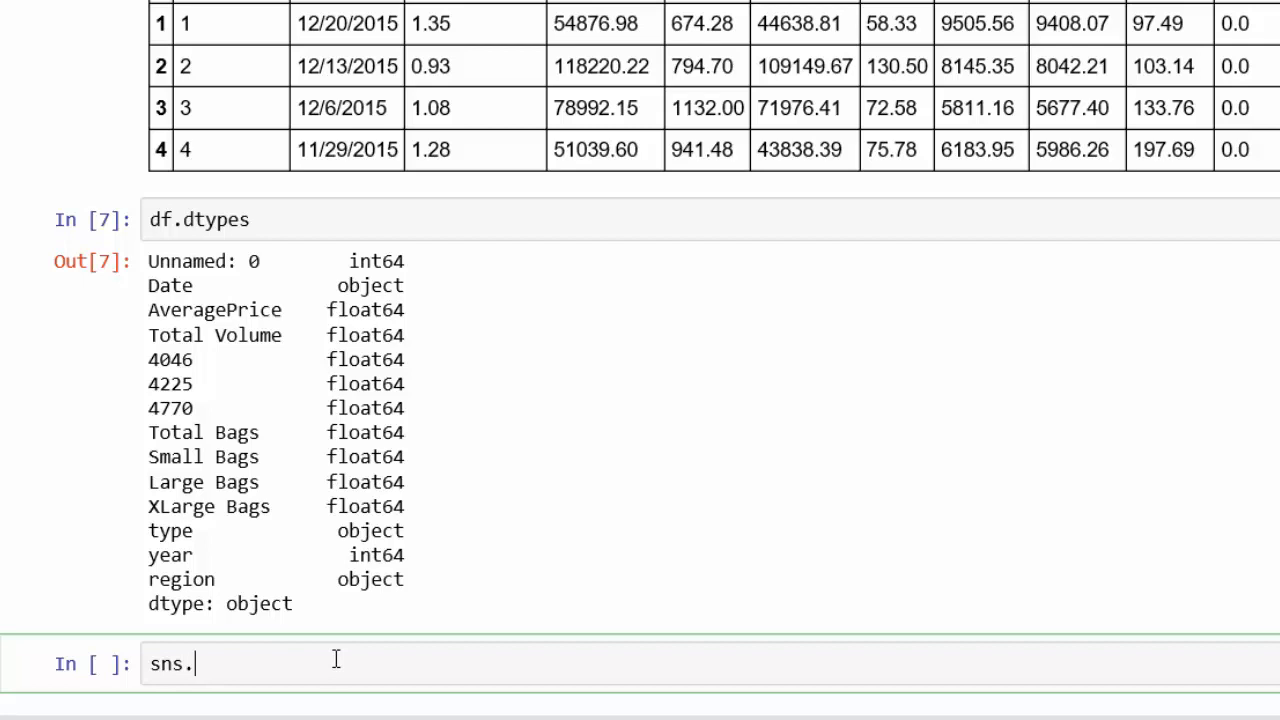
pyautogui.write('heatma')
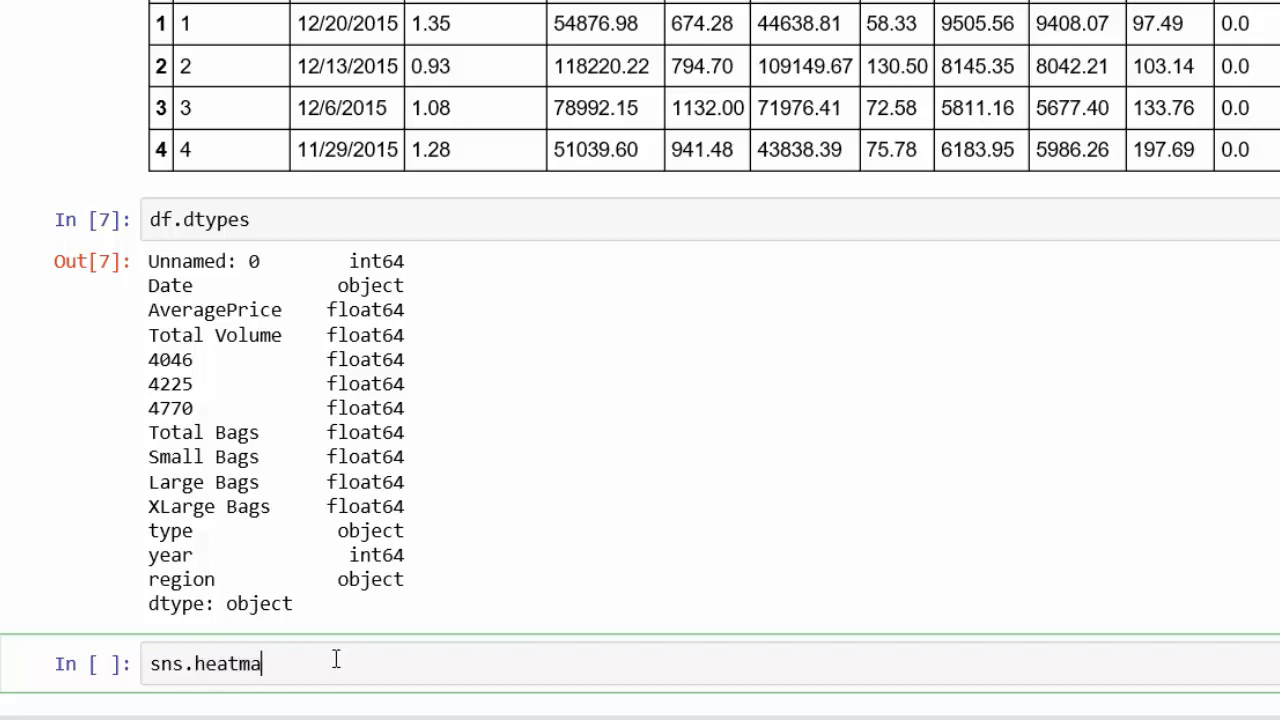
pyautogui.write('p()')
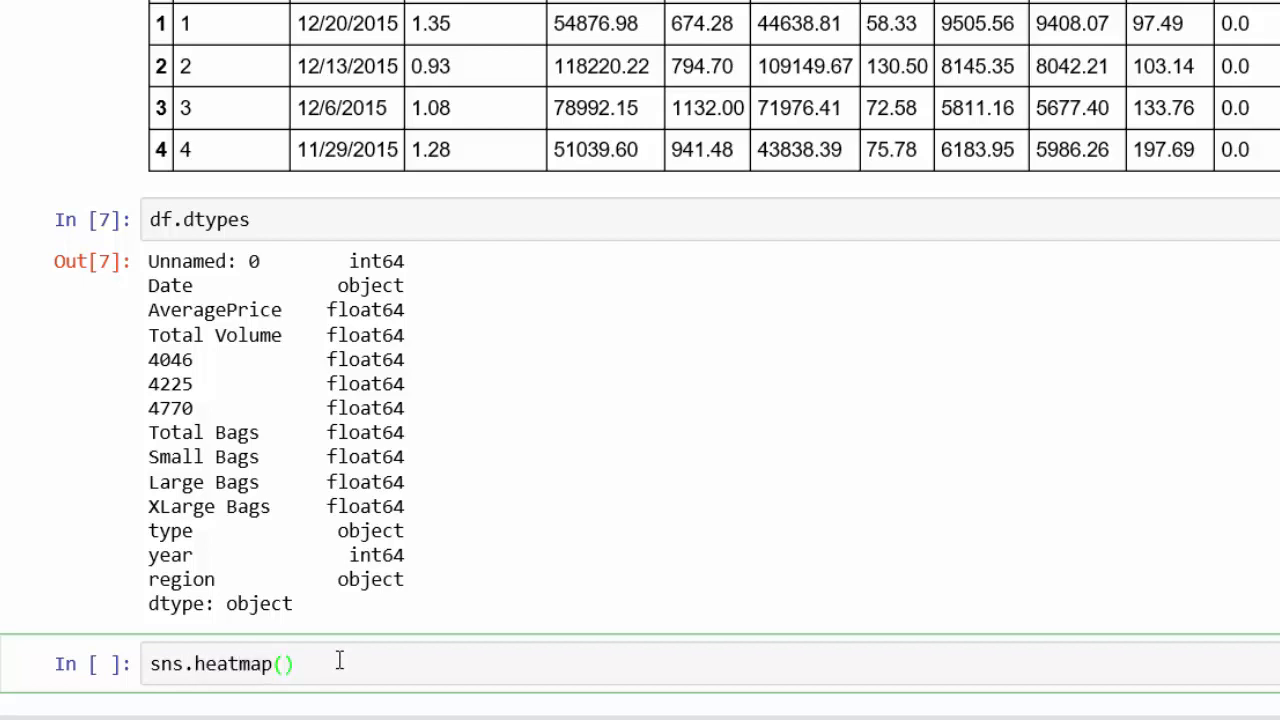
pyautogui.click(288, 664)
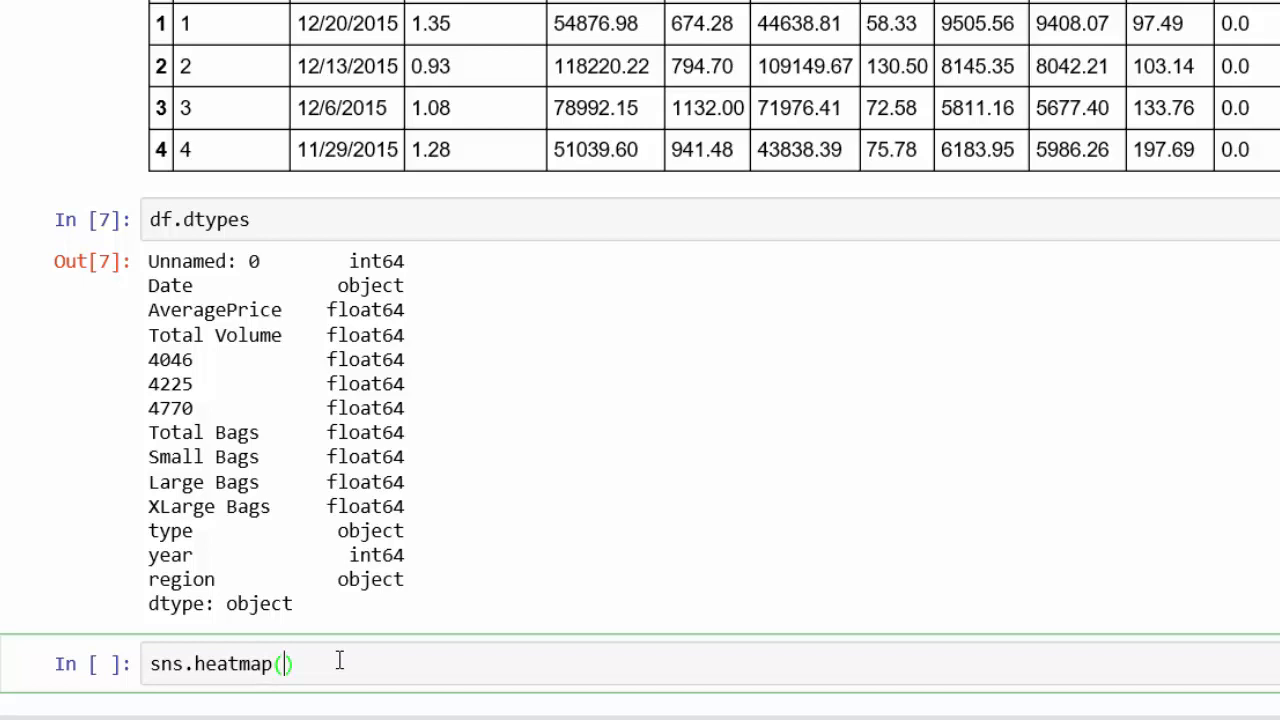
pyautogui.write('df.')
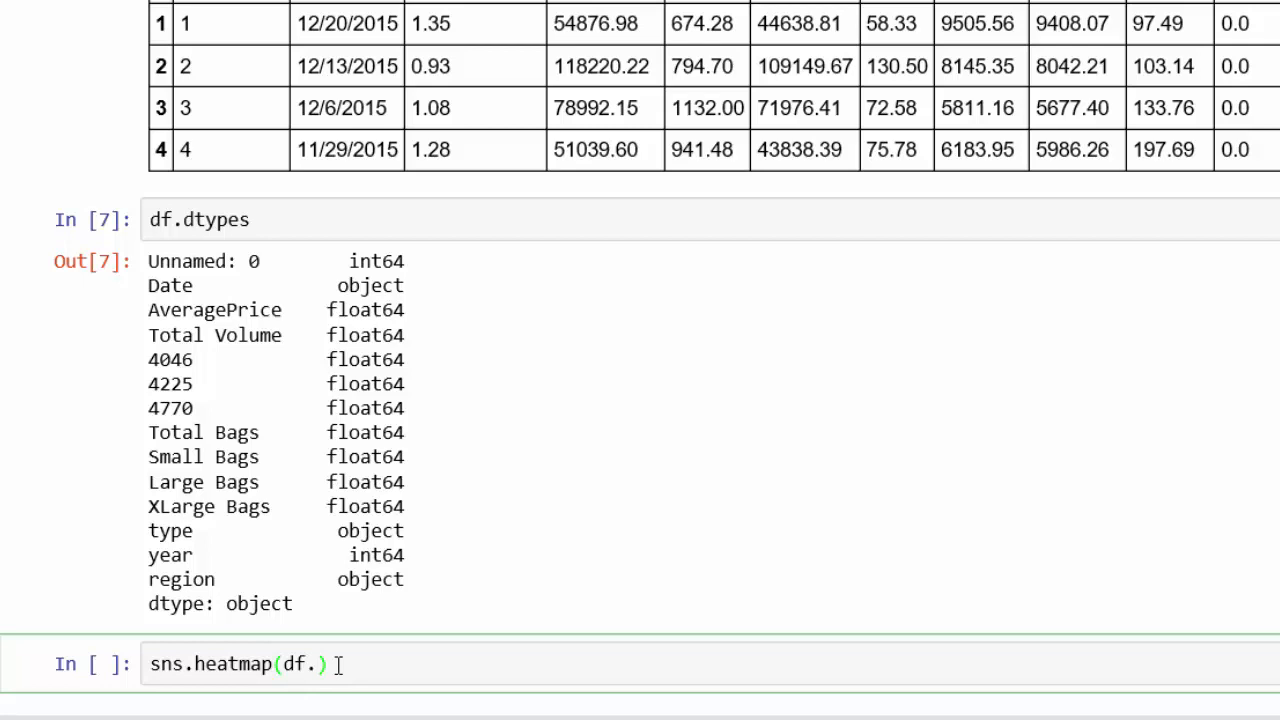
pyautogui.write('corr')
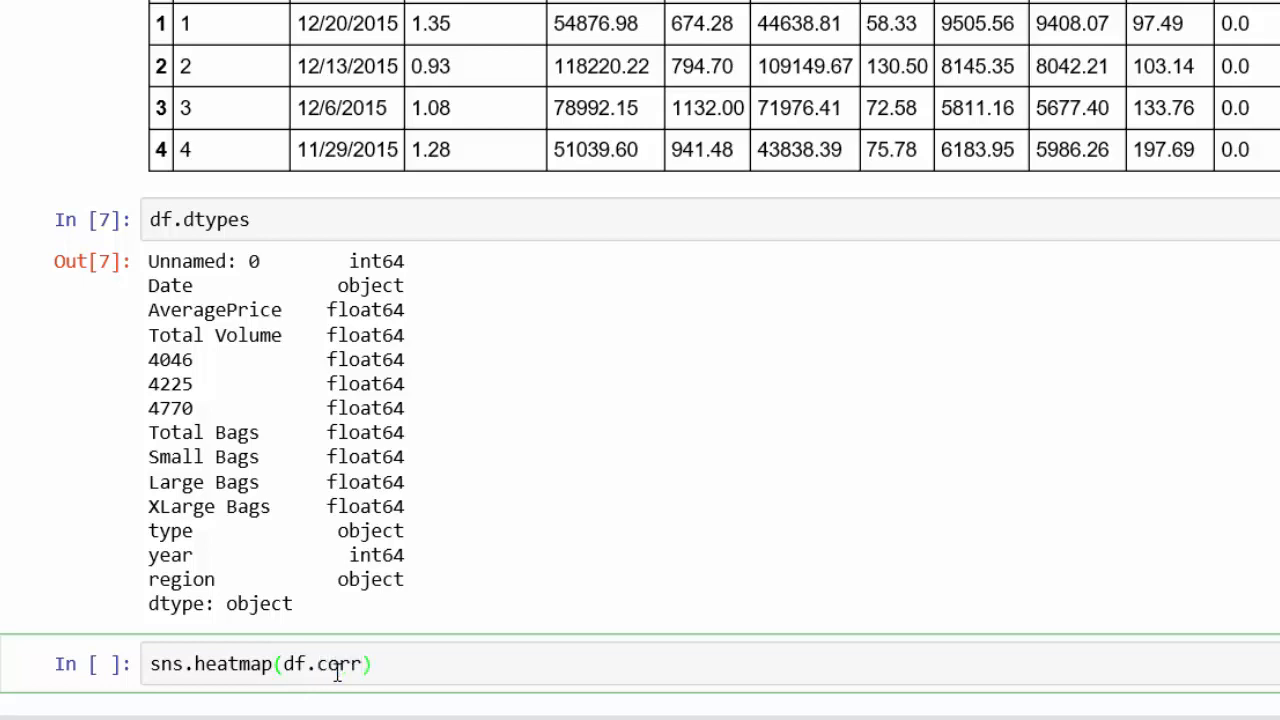
pyautogui.write('()')
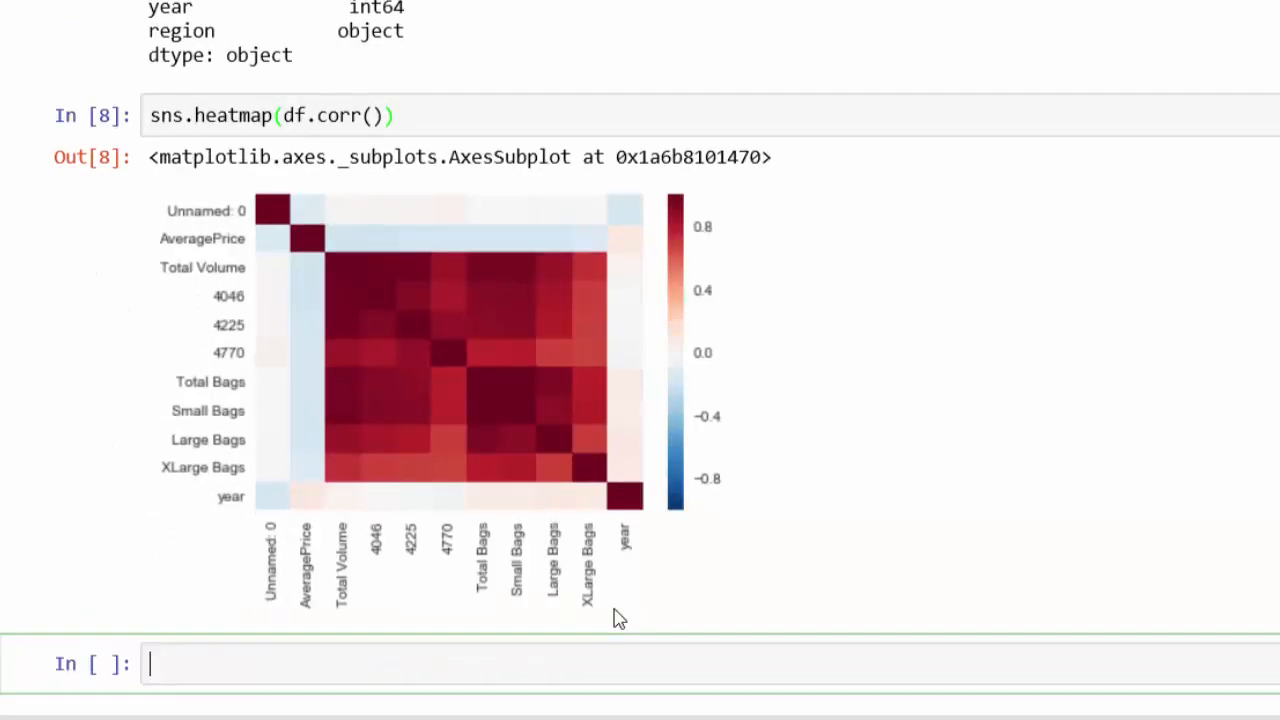
pyautogui.moveTo(518, 308)
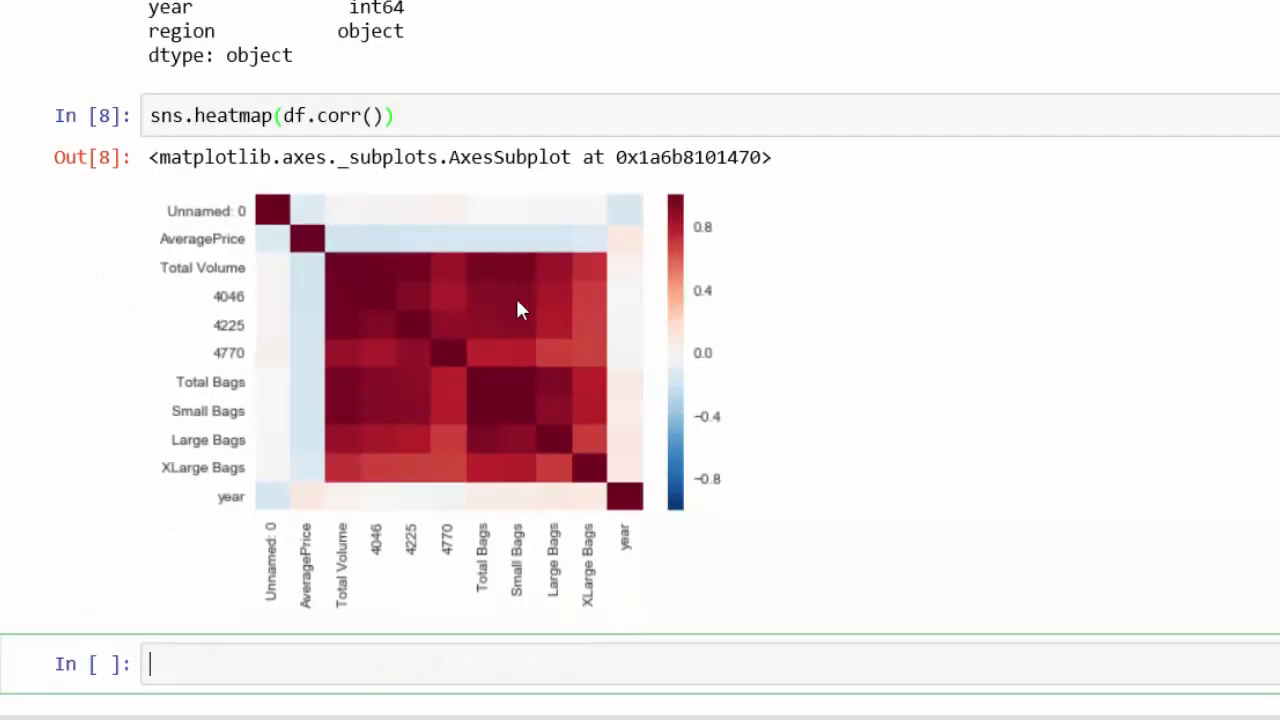
pyautogui.moveTo(624, 464)
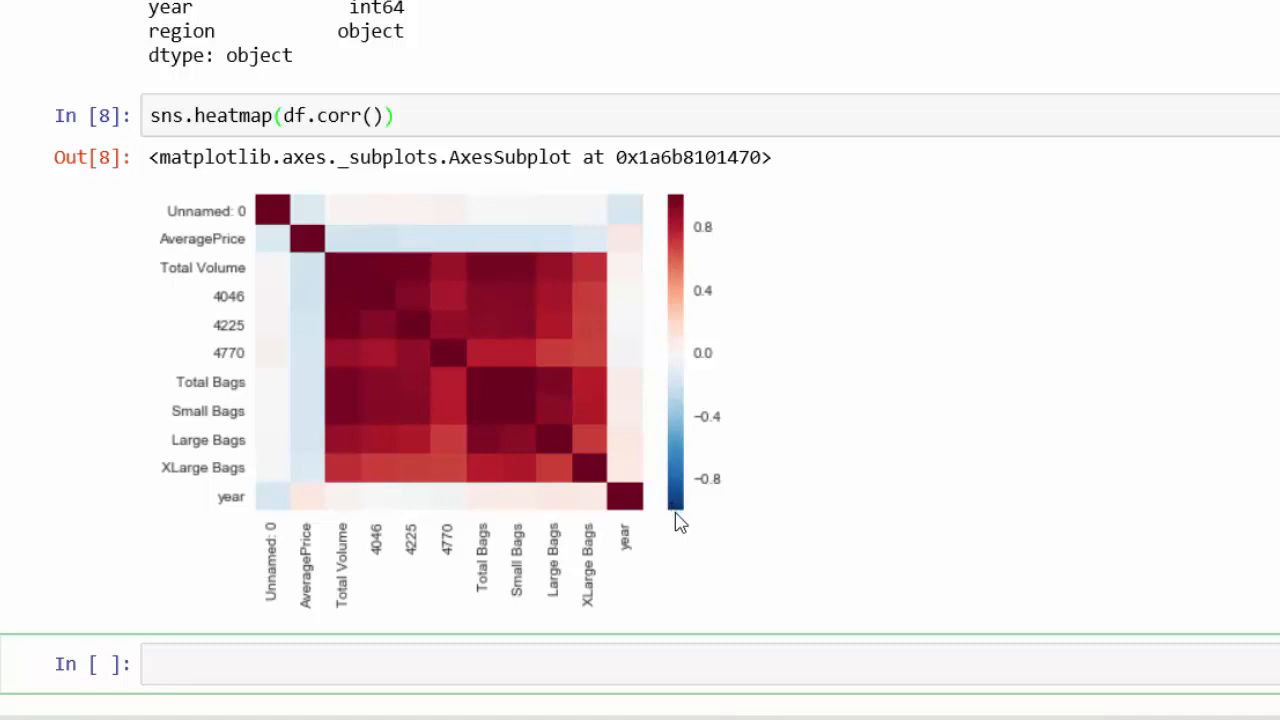
pyautogui.moveTo(584, 476)
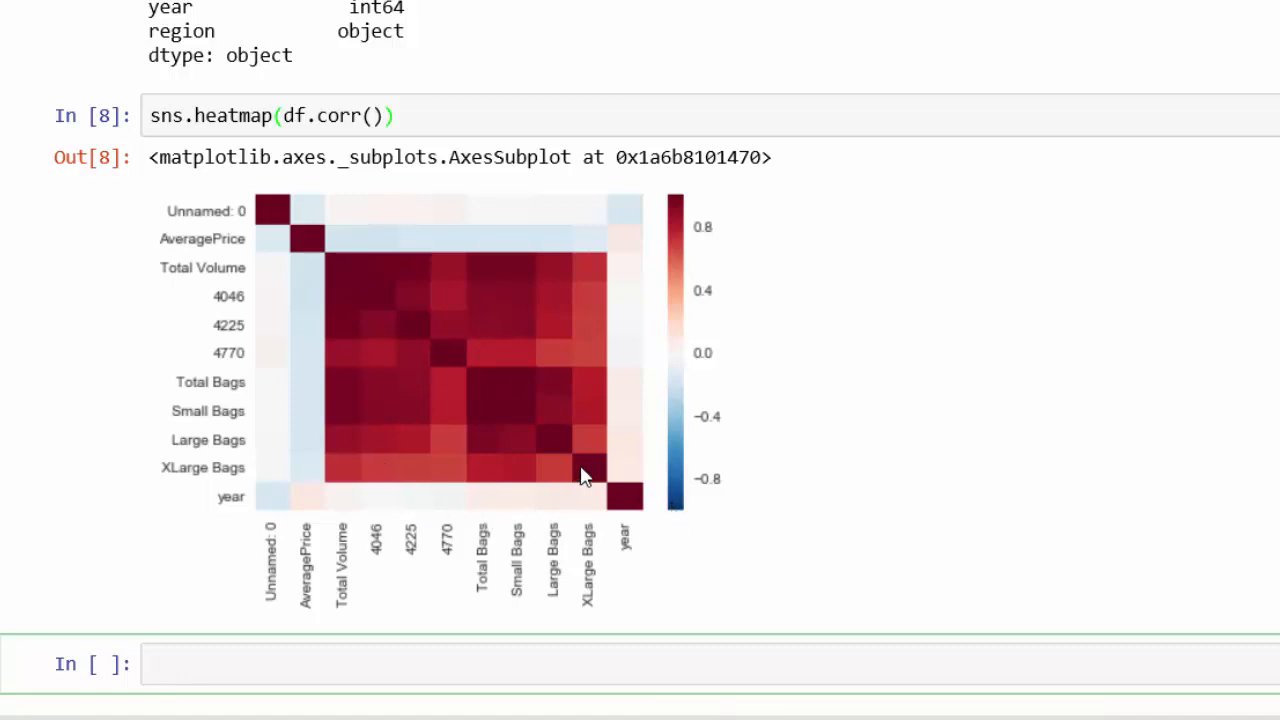
pyautogui.moveTo(420, 496)
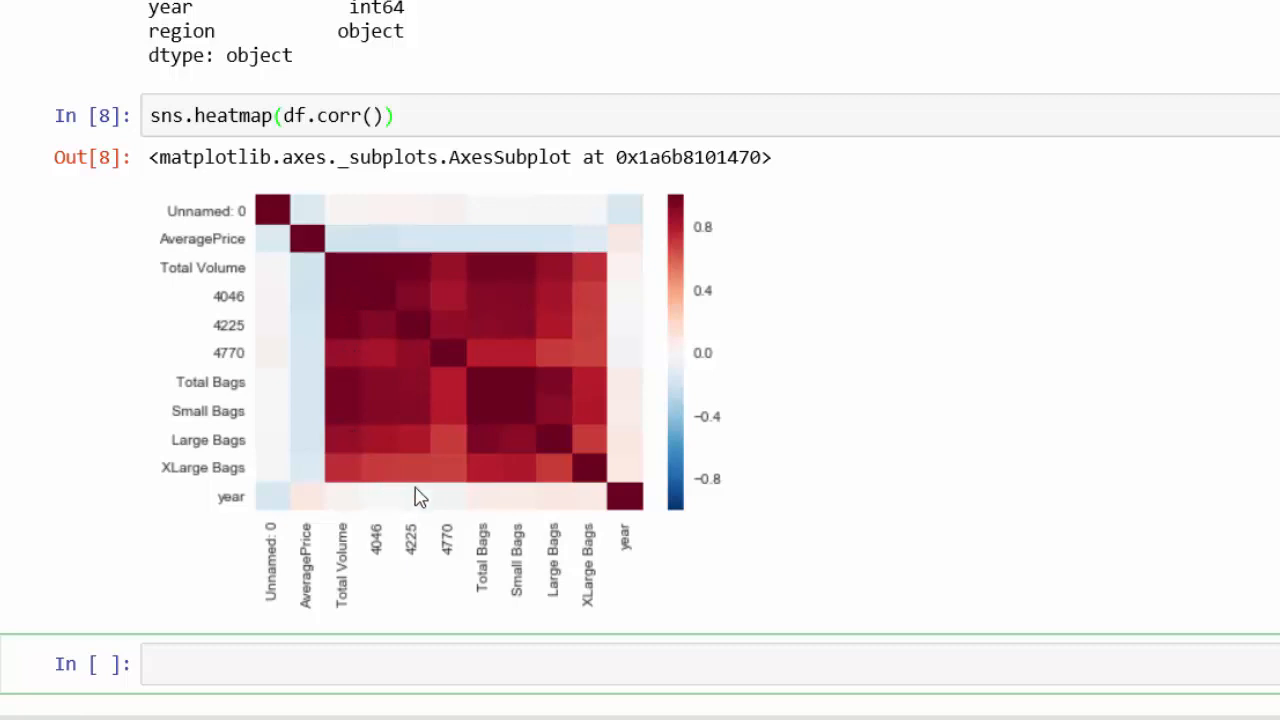
pyautogui.moveTo(404, 444)
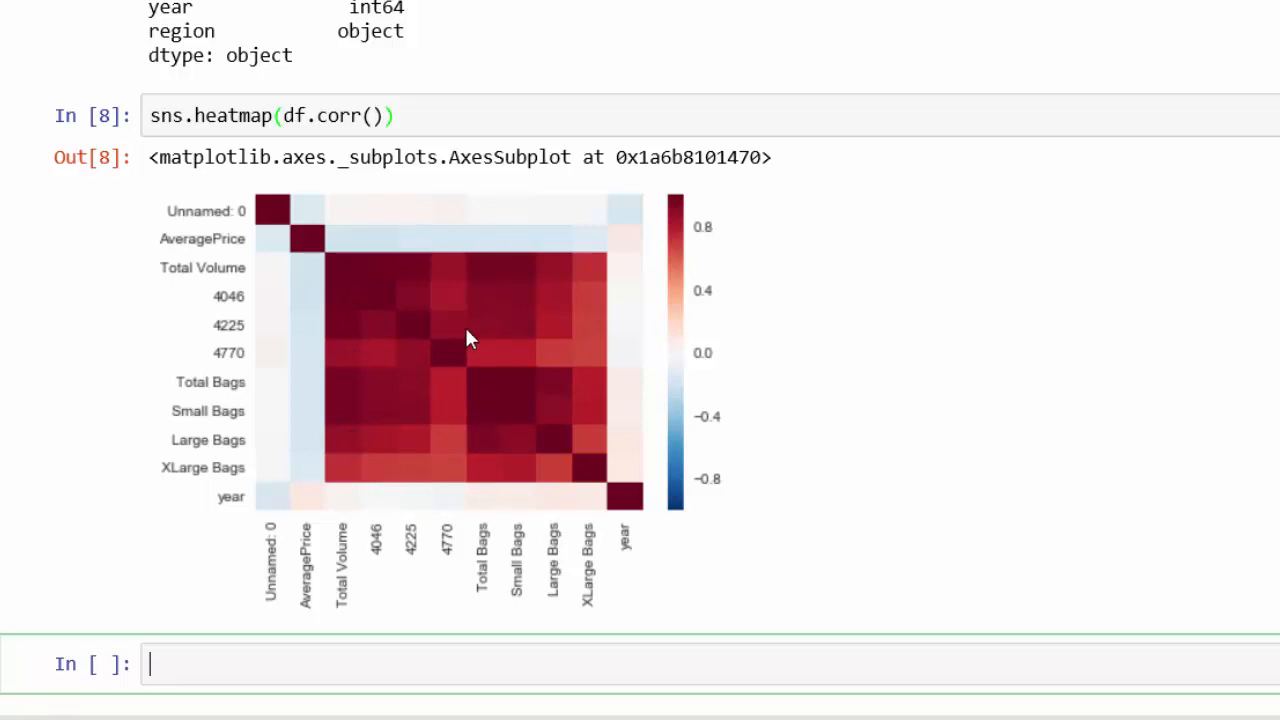
pyautogui.moveTo(528, 358)
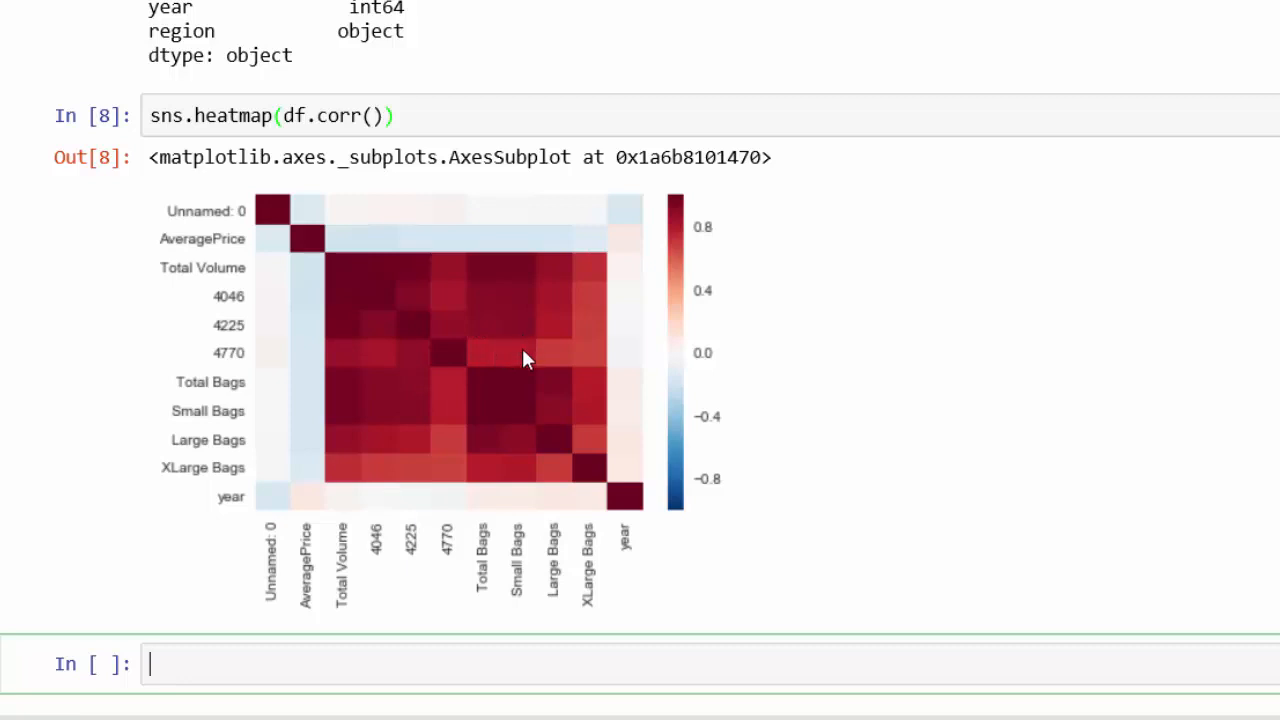
# Add annot=True to the heatmap call and rerun the cell
pyautogui.write(',')
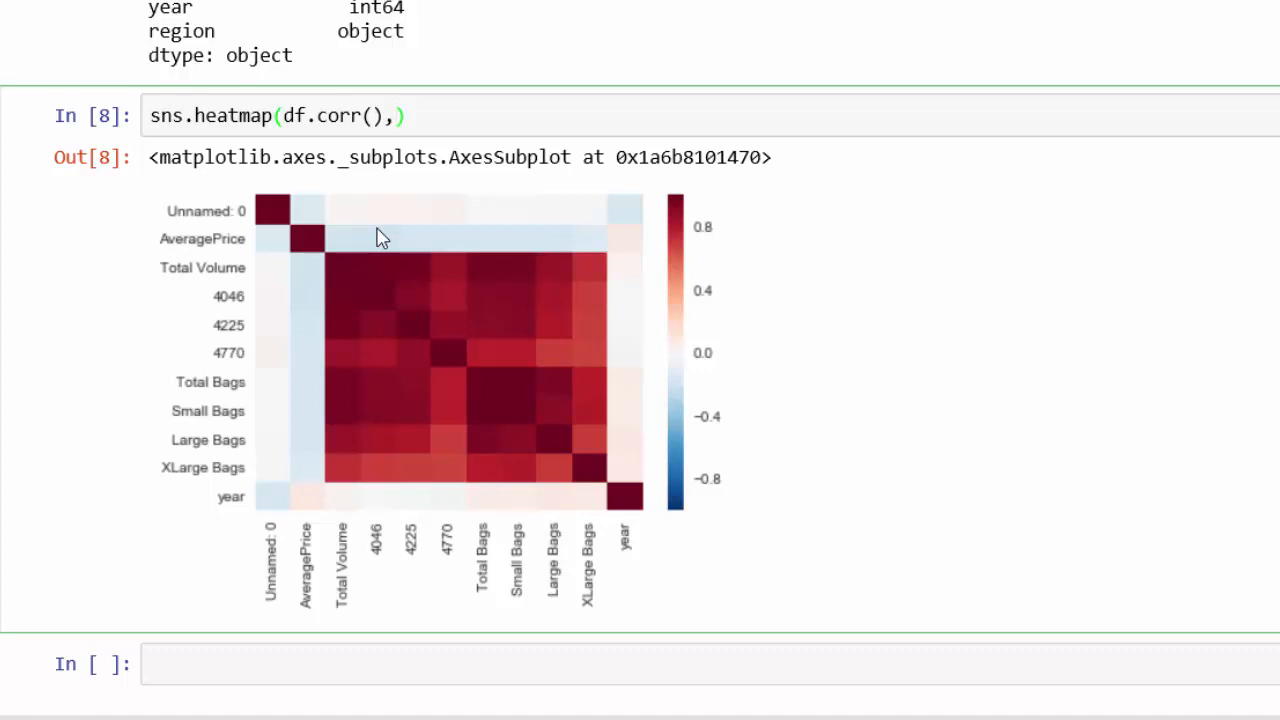
pyautogui.write('anno')
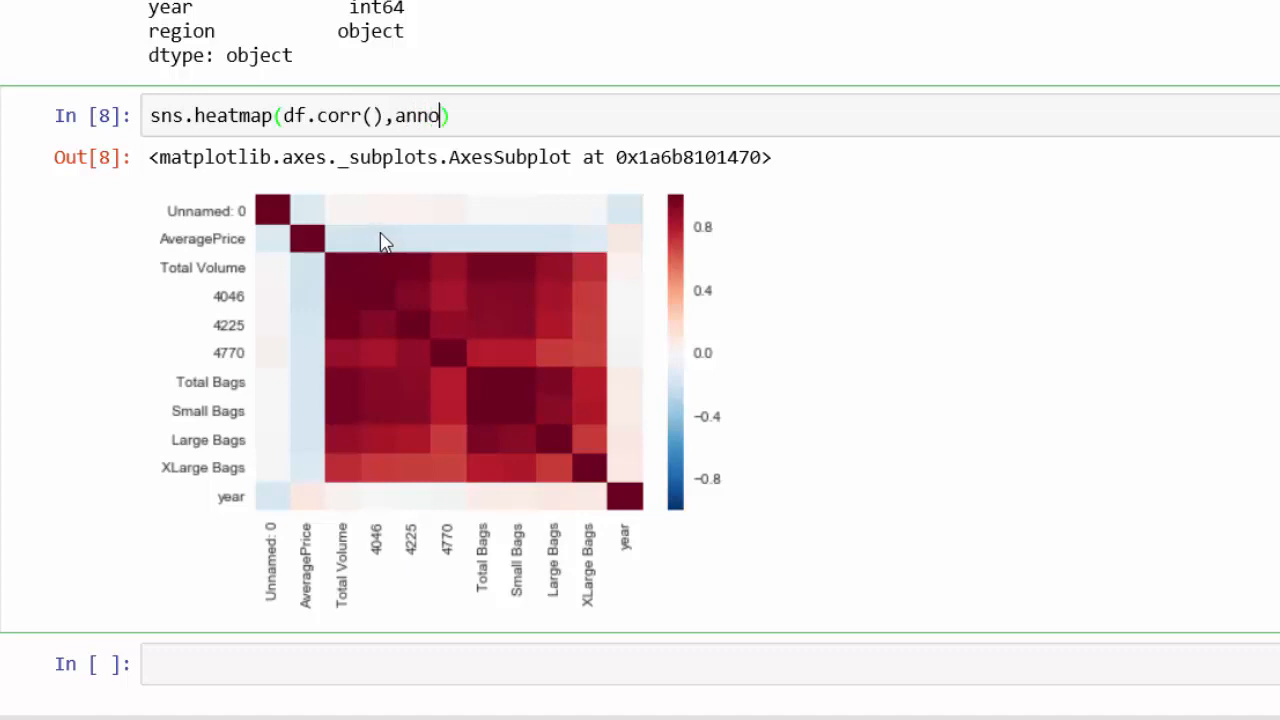
pyautogui.write('t')
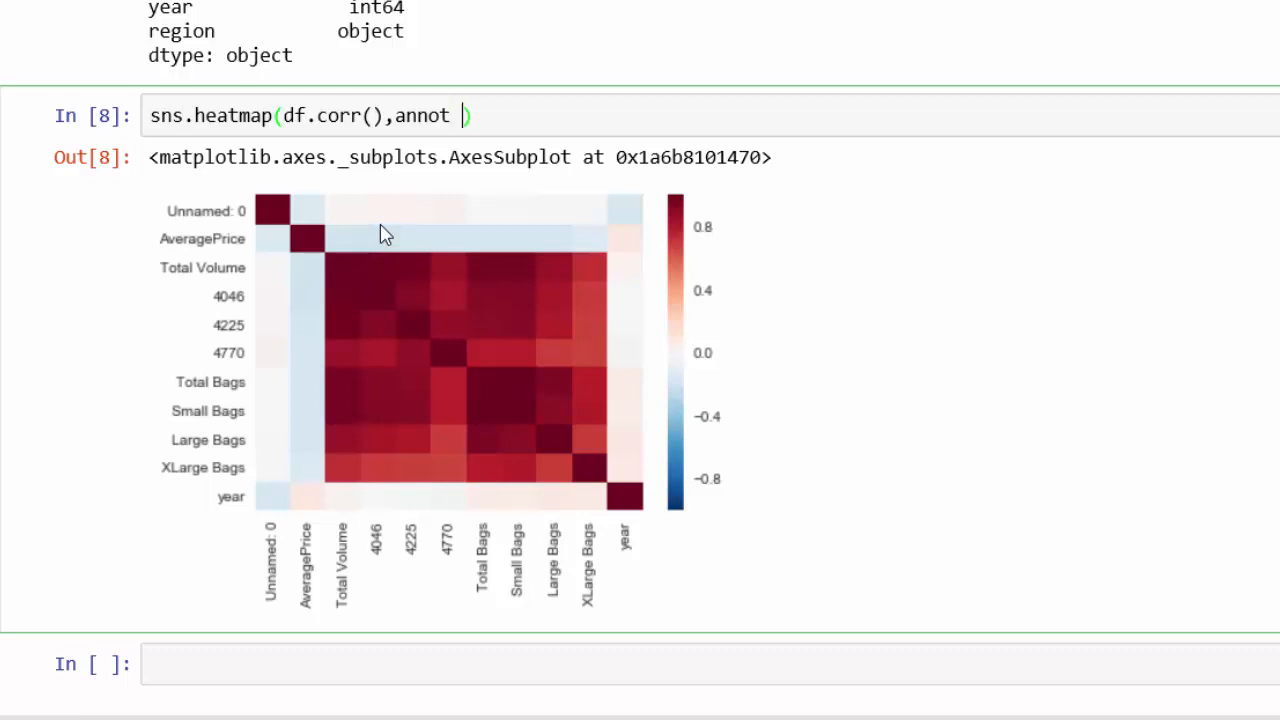
pyautogui.write('=')
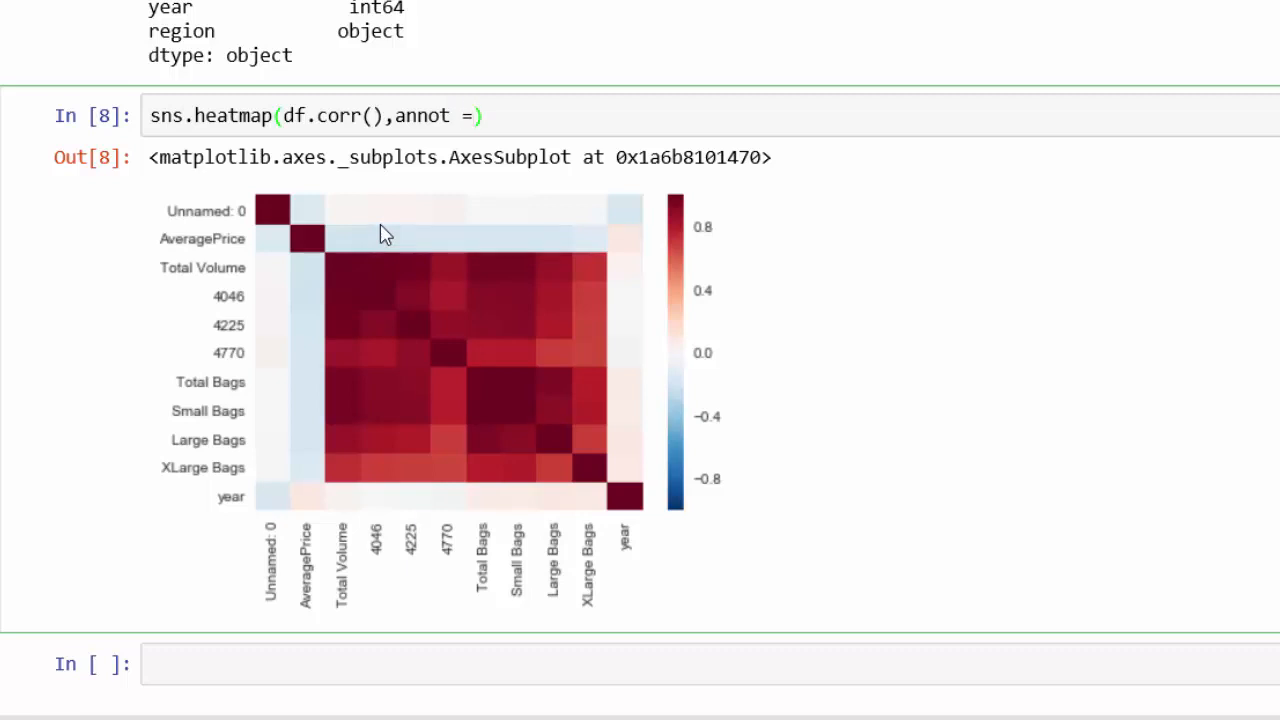
pyautogui.write('True')
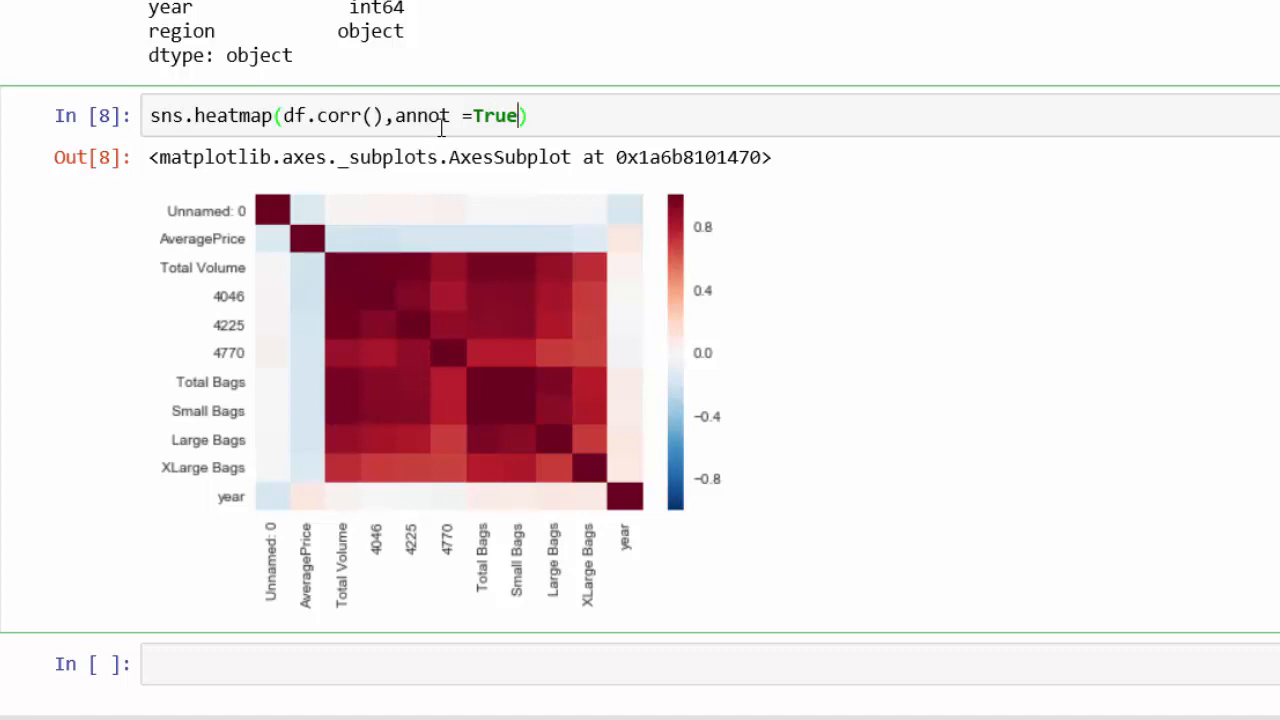
pyautogui.moveTo(364, 408)
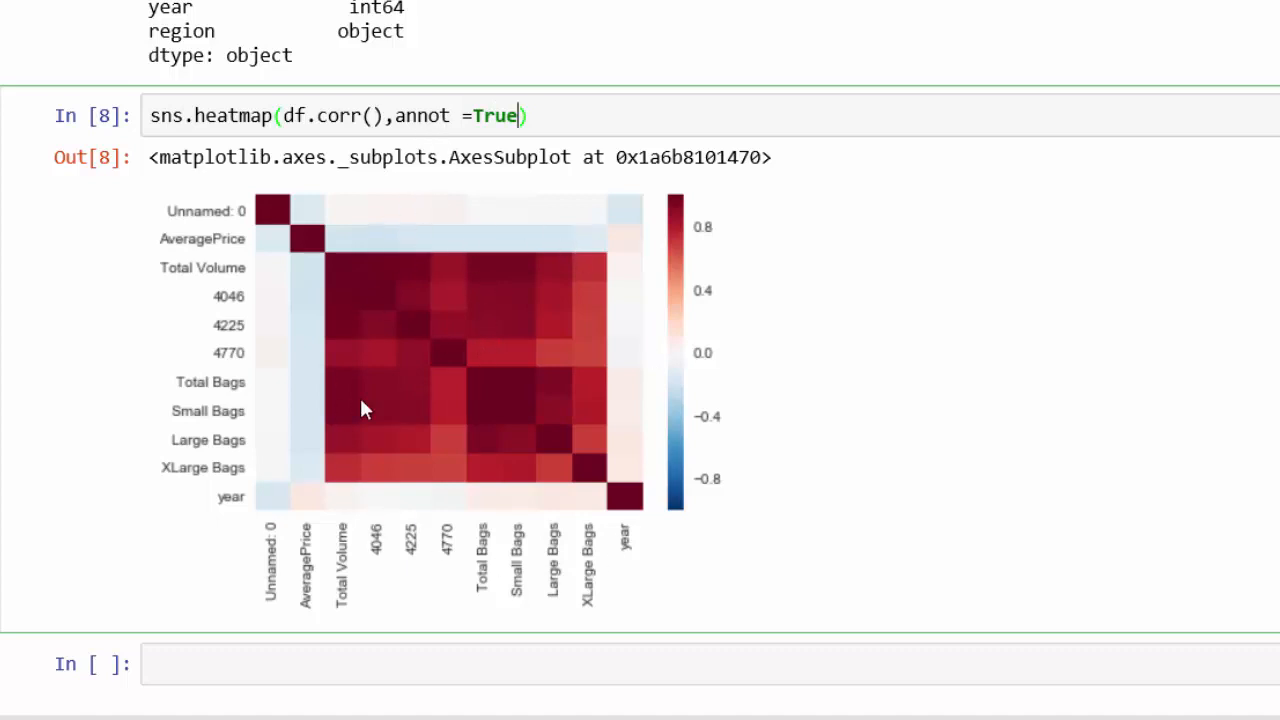
pyautogui.moveTo(404, 536)
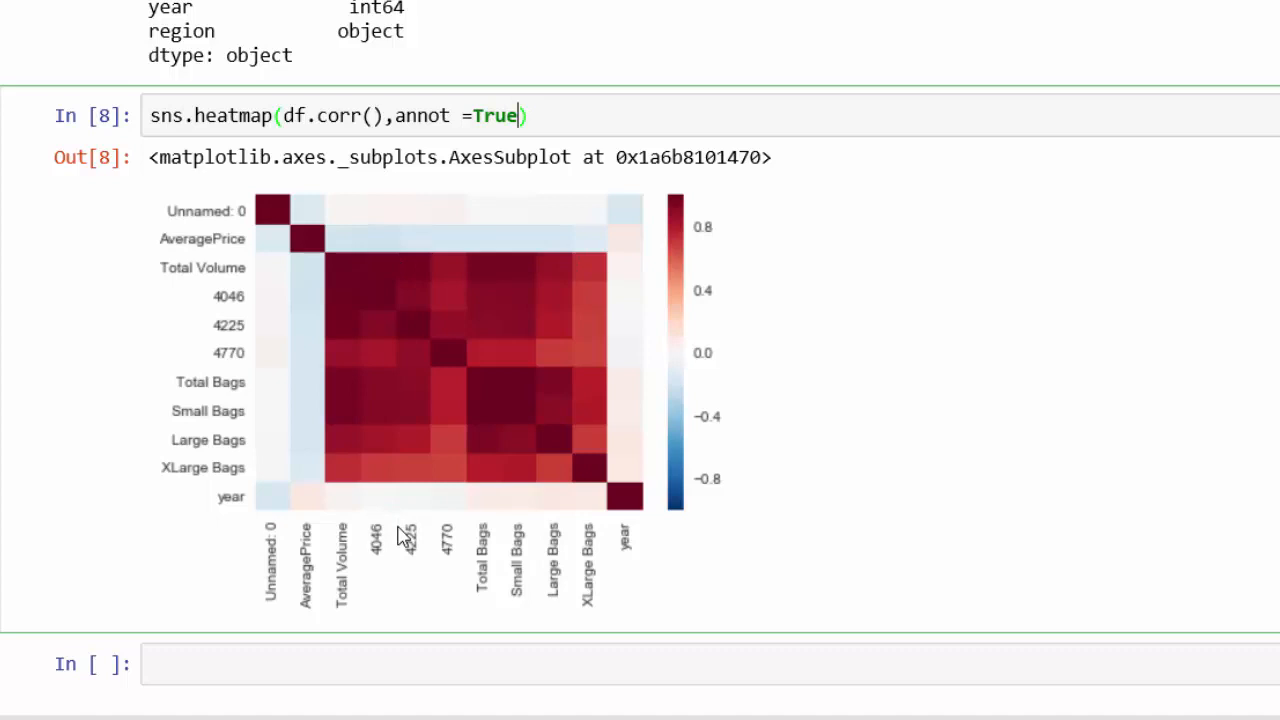
pyautogui.moveTo(400, 500)
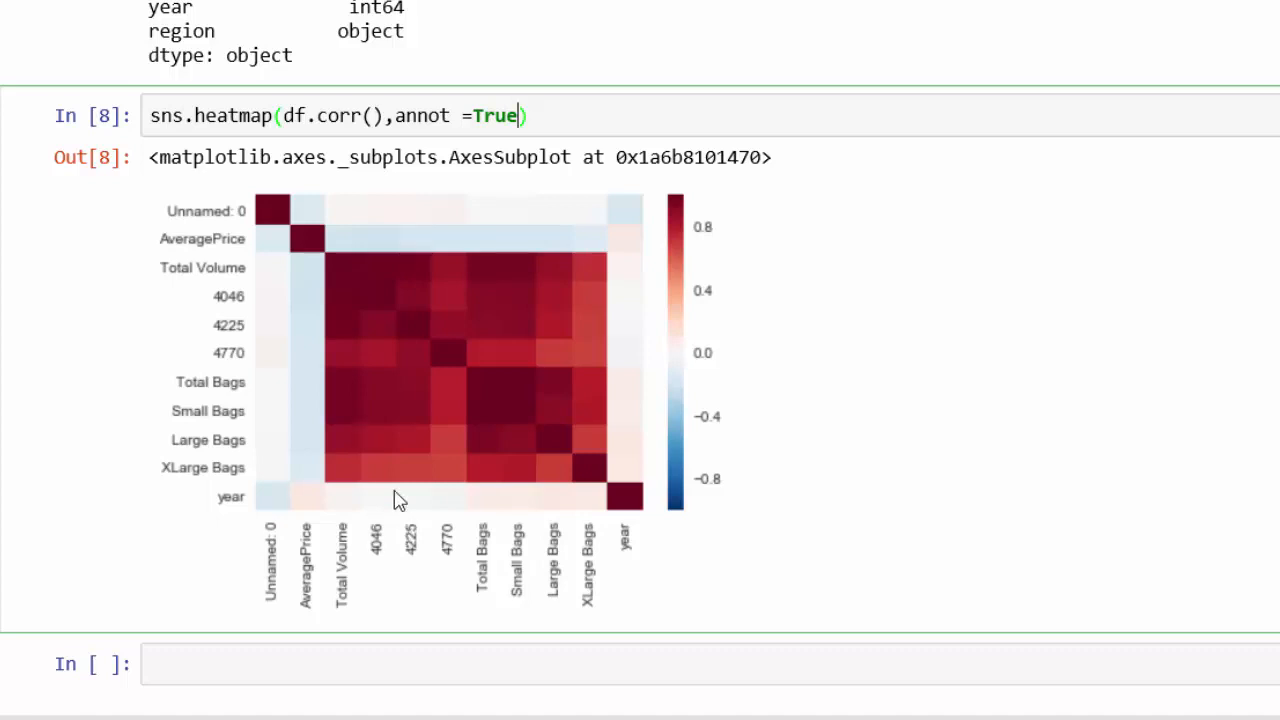
pyautogui.moveTo(378, 442)
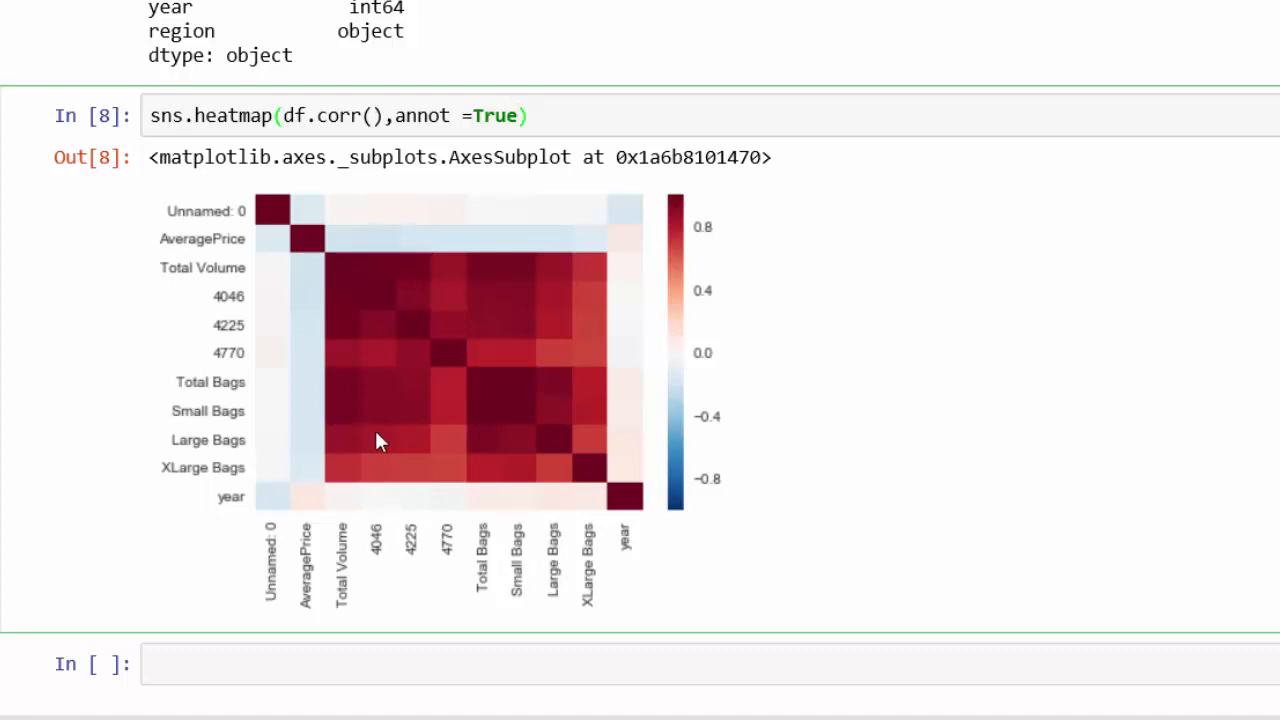
pyautogui.click(530, 114)
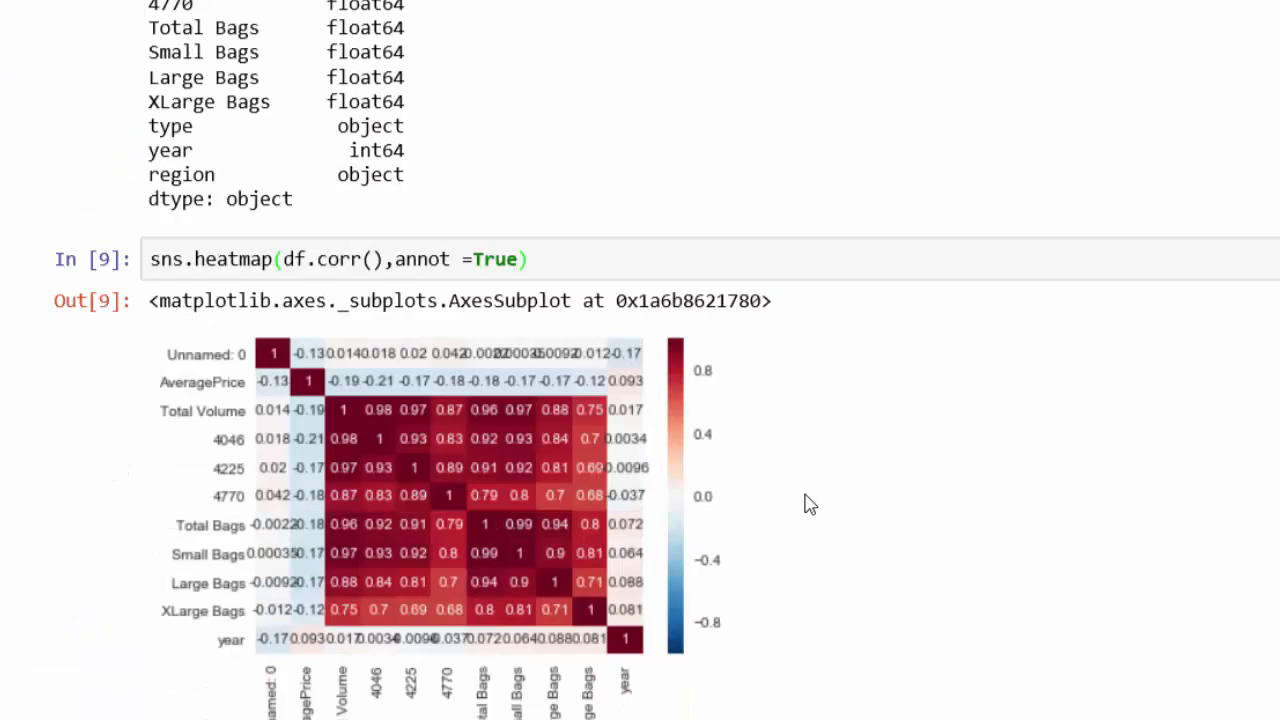
# Scroll down to view the annotated correlation heat map
pyautogui.scroll(-3)
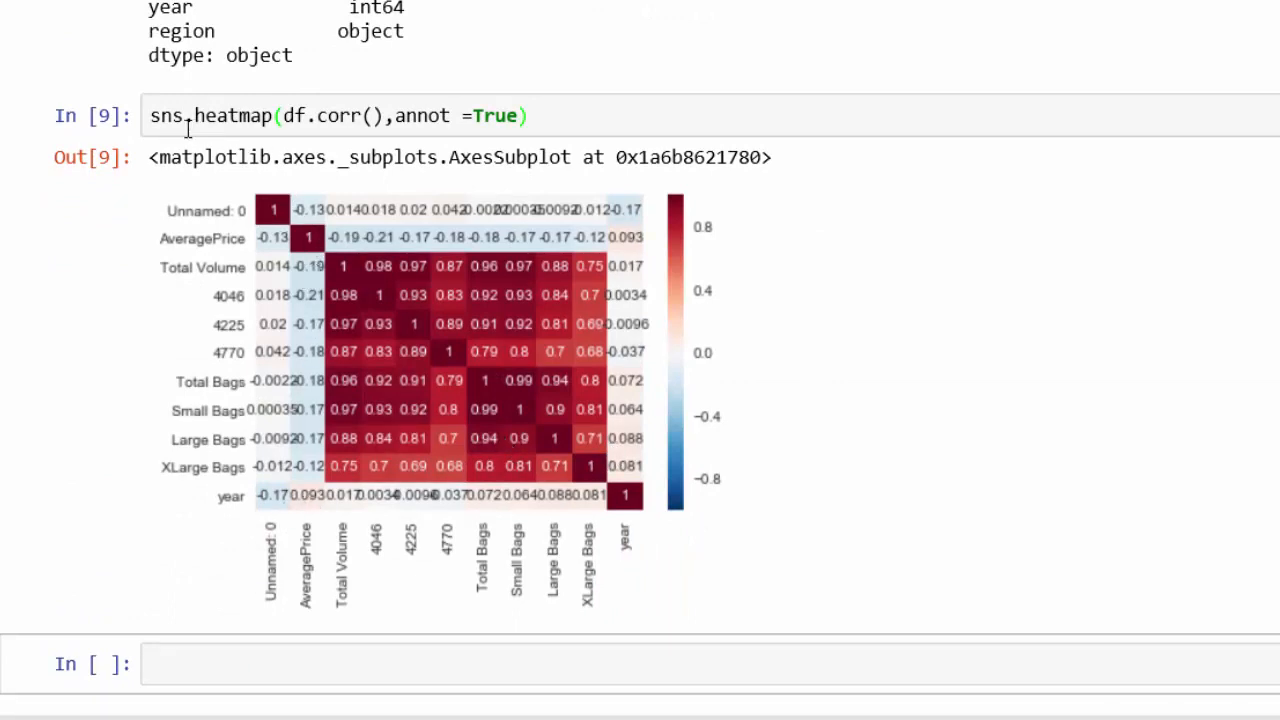
pyautogui.moveTo(152, 114)
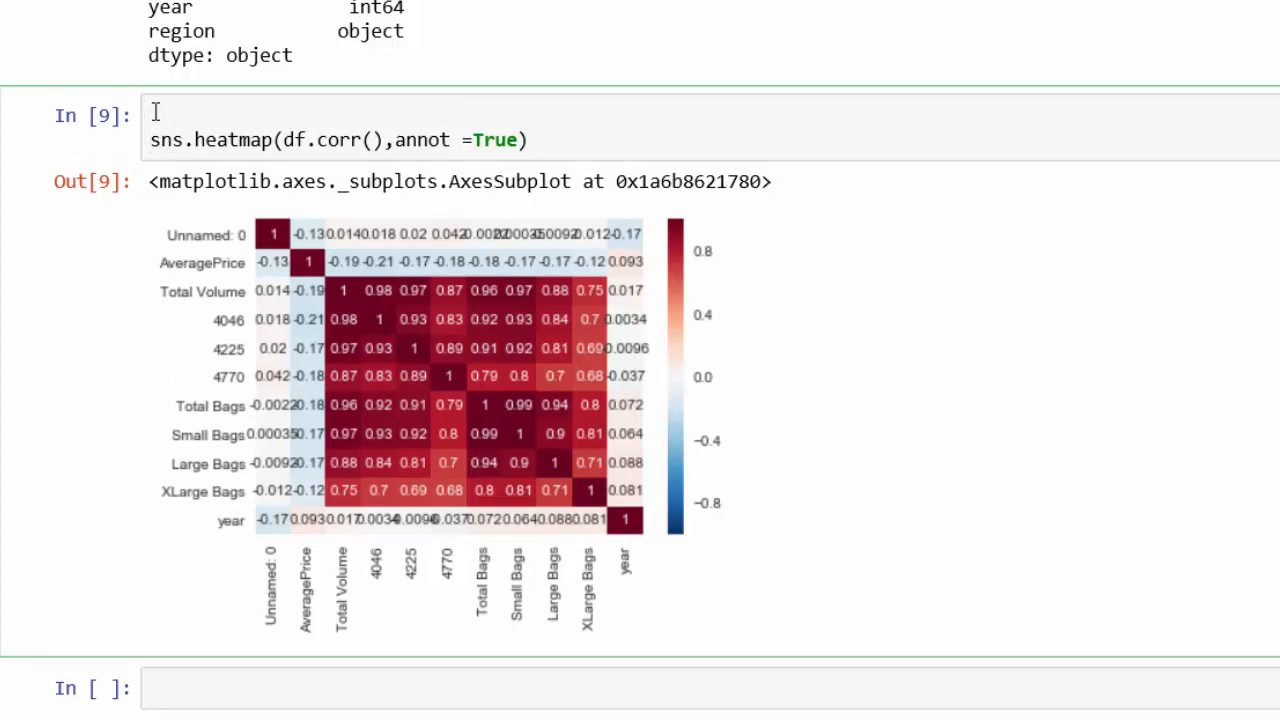
# Add plt.figure(figsize=(10,5)) above the heatmap call to enlarge the figure
pyautogui.write('plt.')
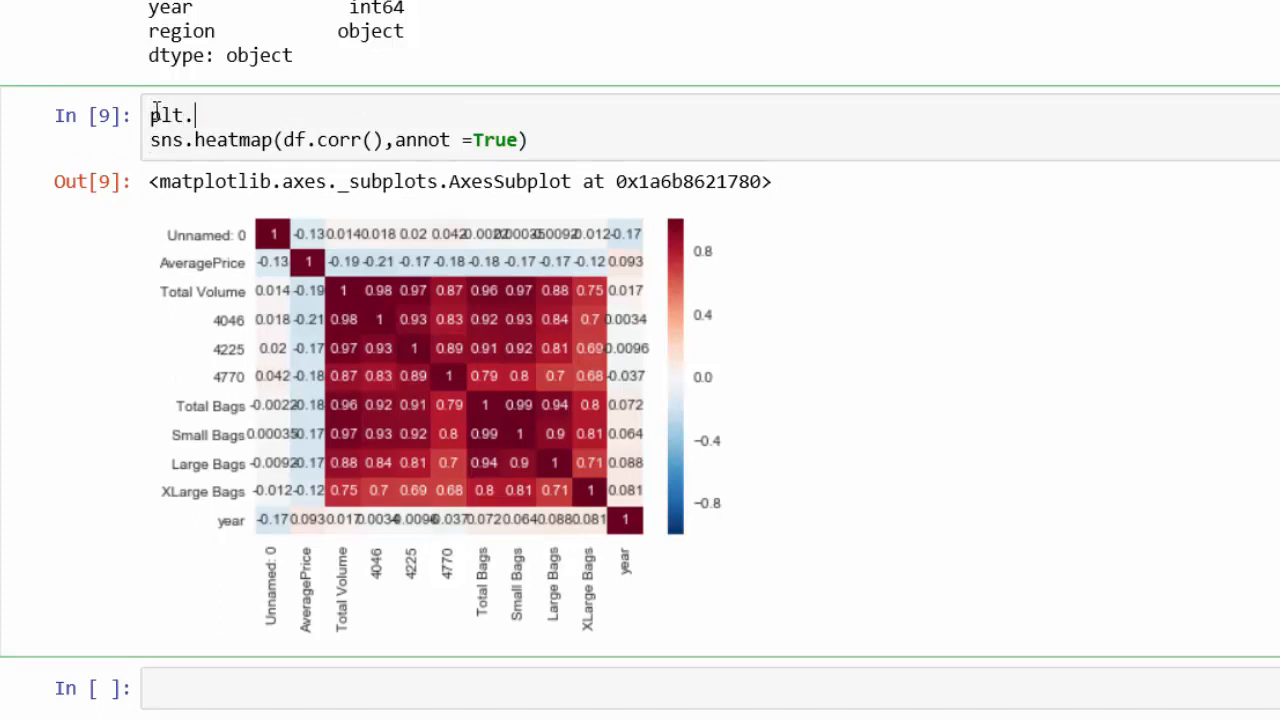
pyautogui.write('figure')
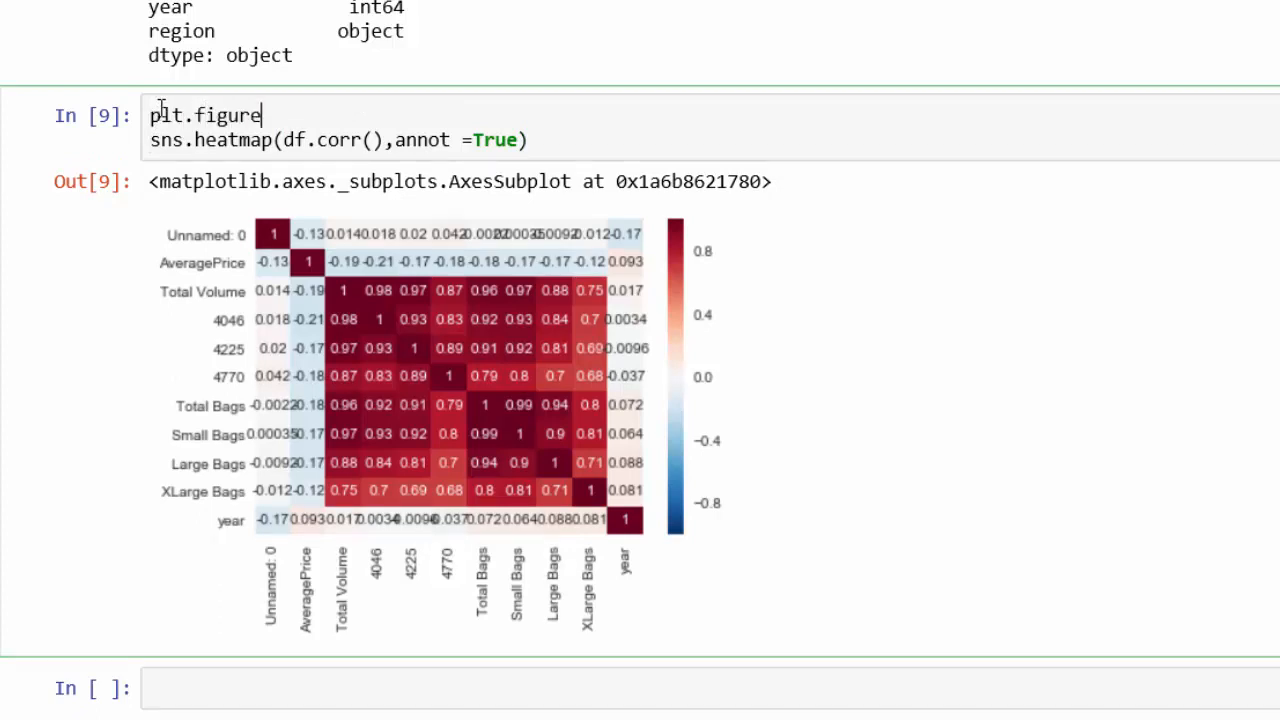
pyautogui.write('(fi')
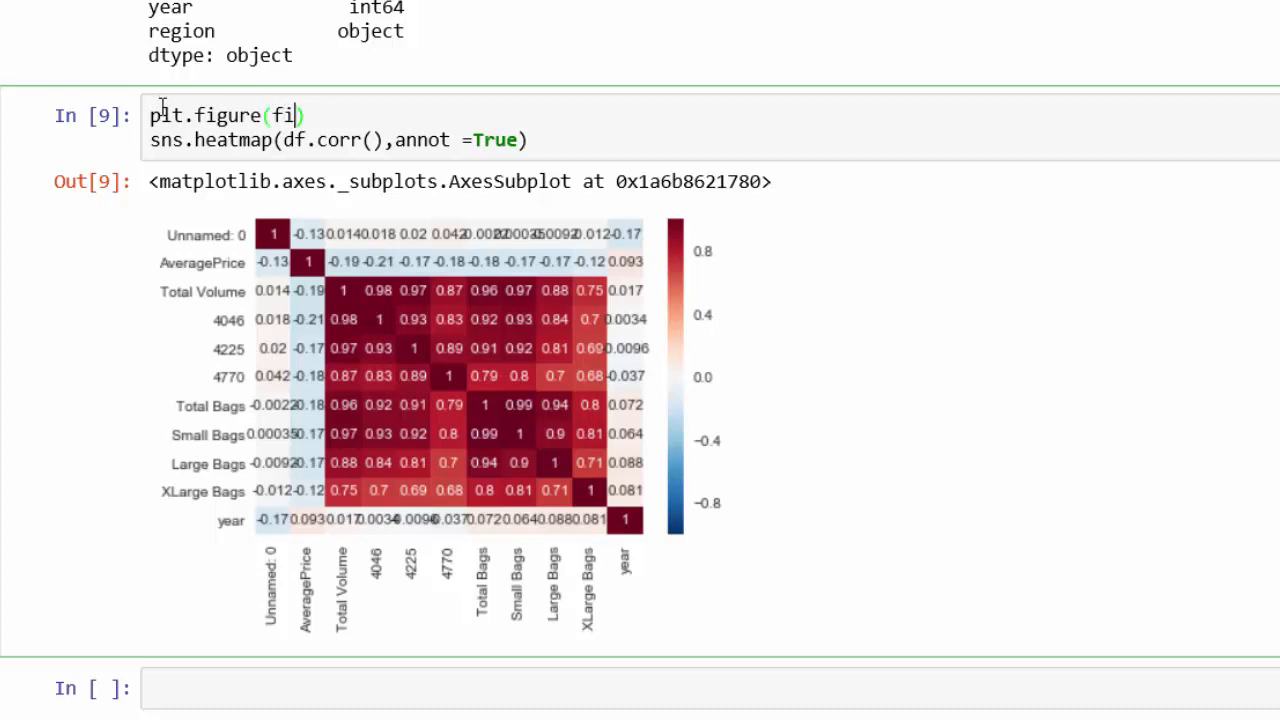
pyautogui.write('gsize')
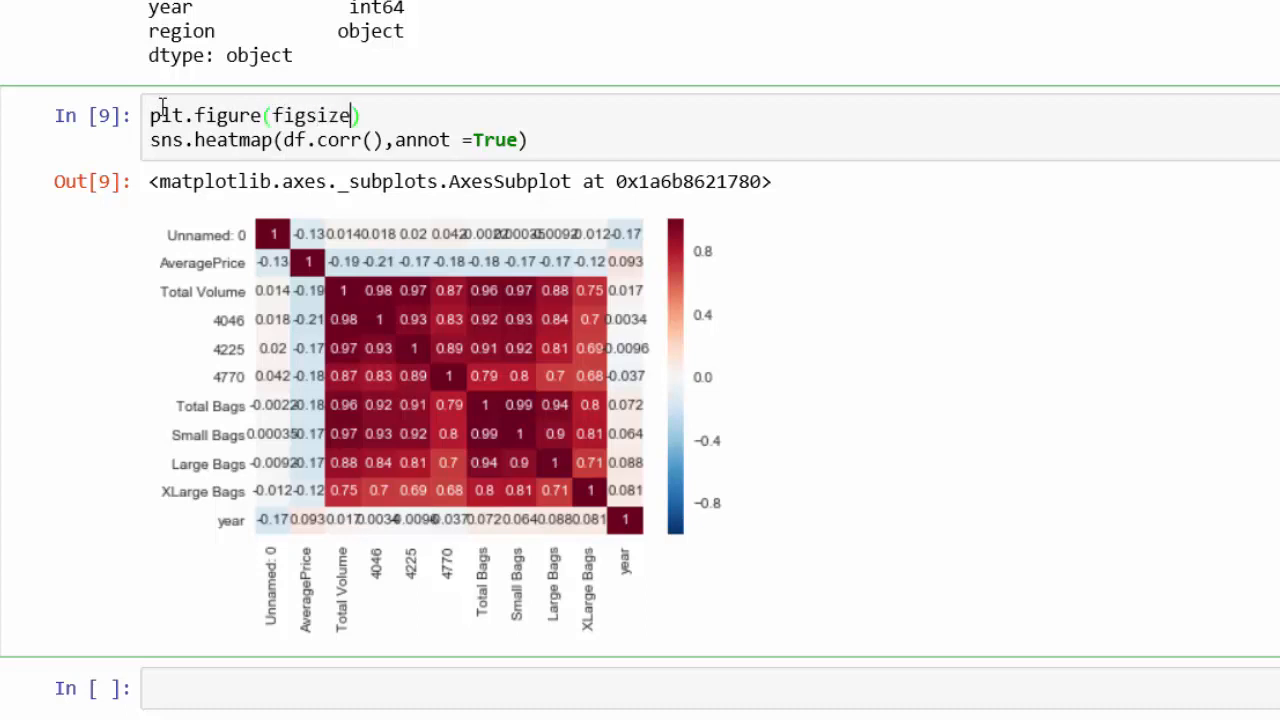
pyautogui.write('=')
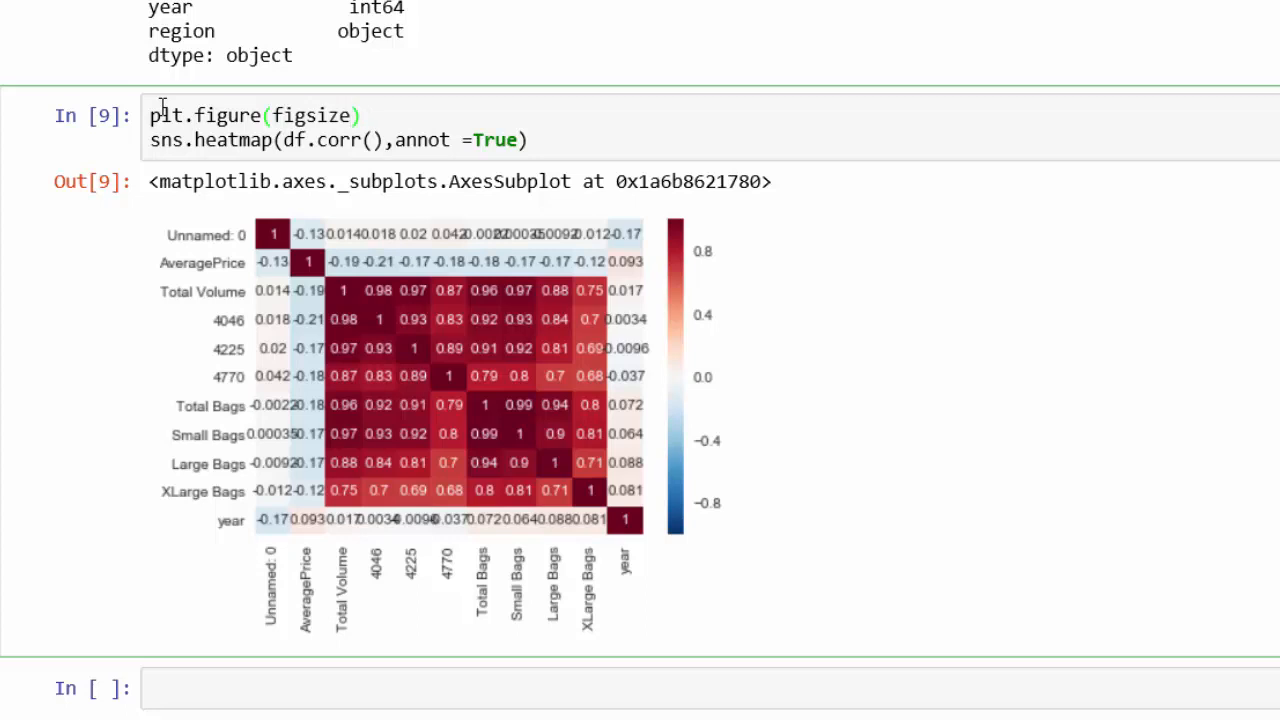
pyautogui.write('=(10,')
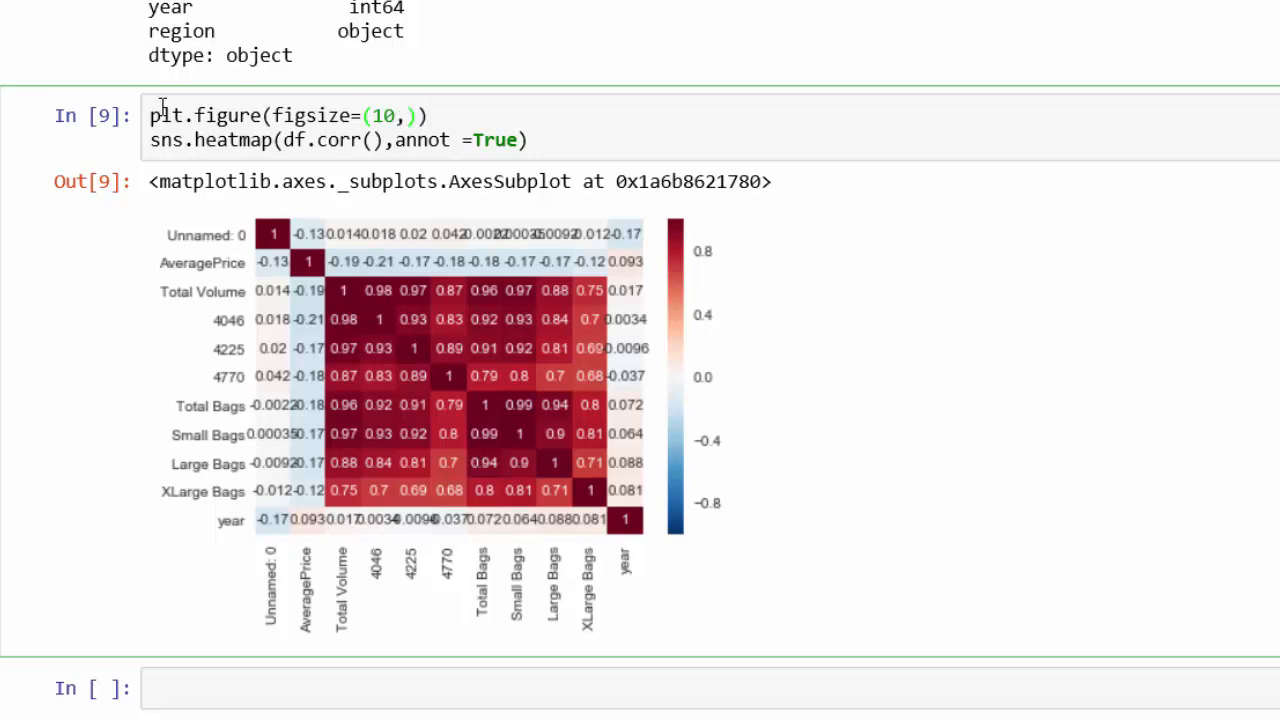
pyautogui.write('5')
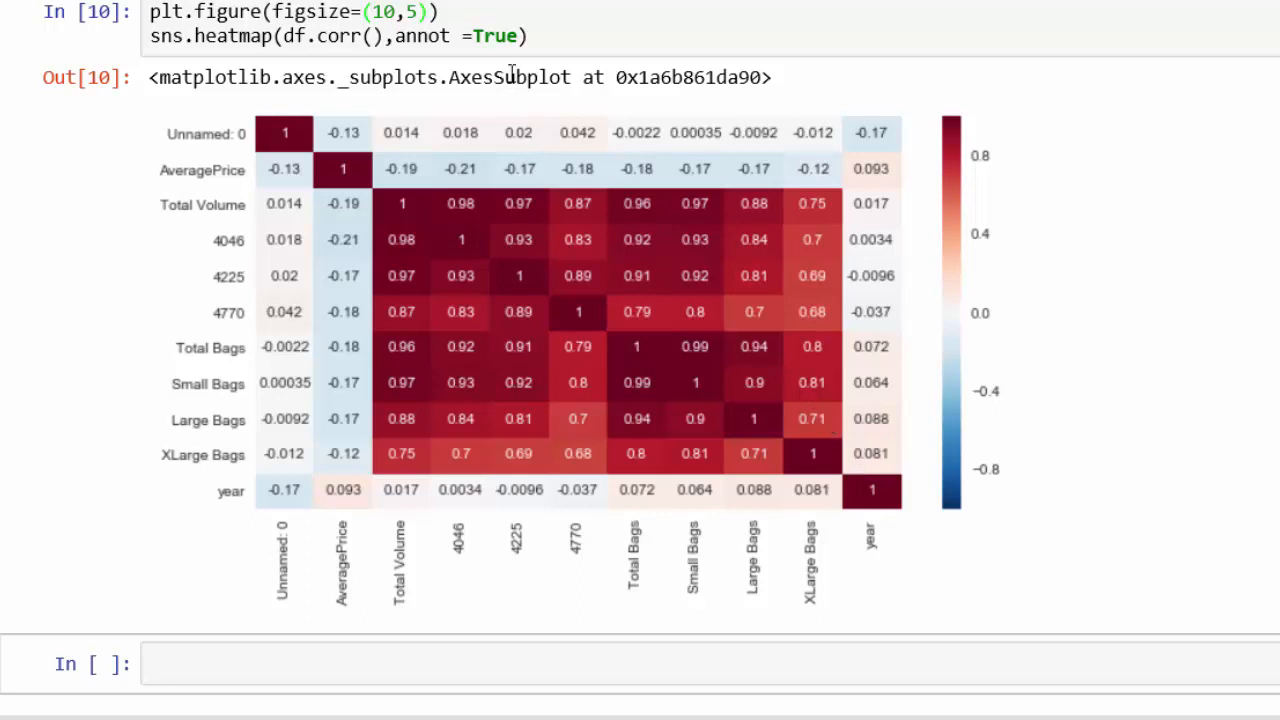
pyautogui.moveTo(350, 48)
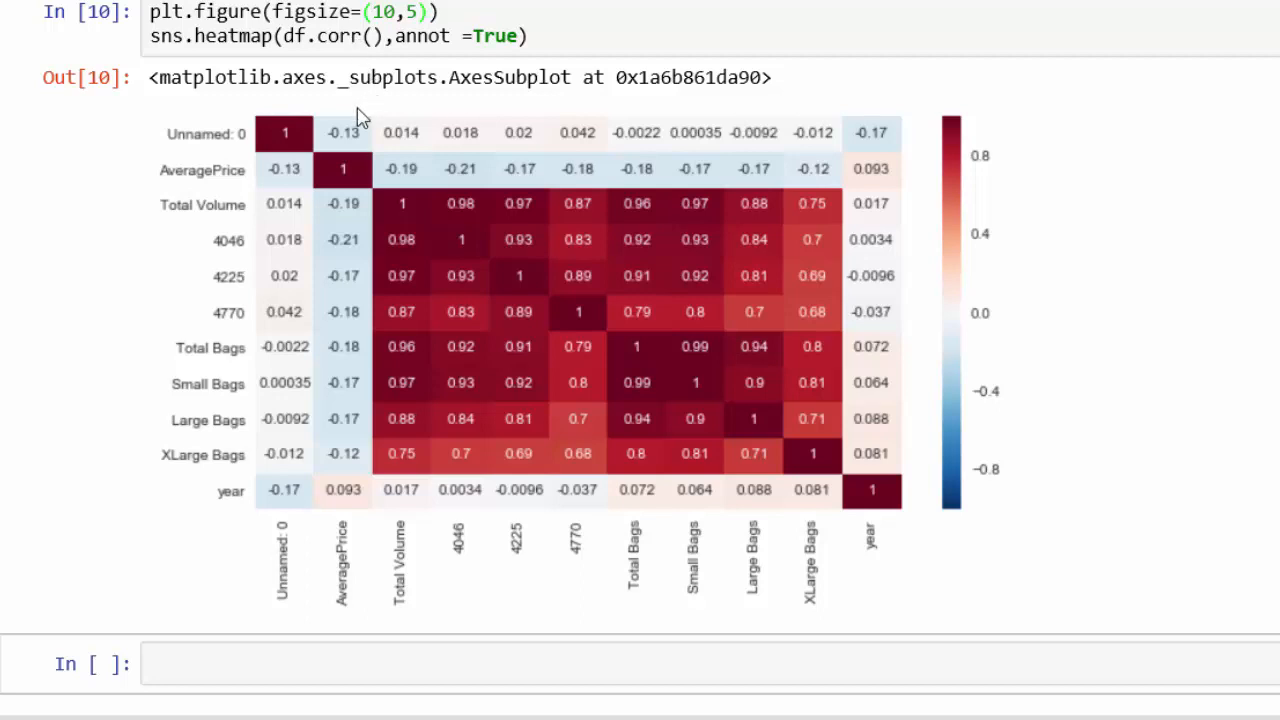
pyautogui.moveTo(670, 284)
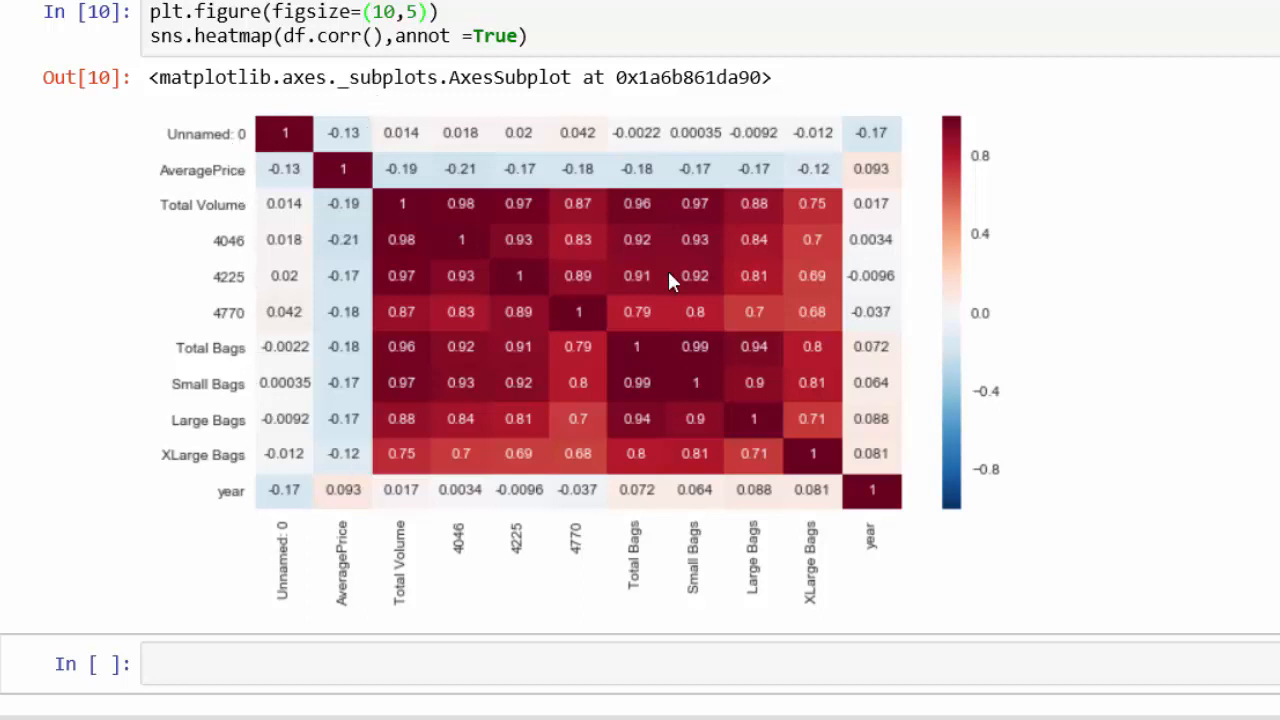
pyautogui.moveTo(390, 336)
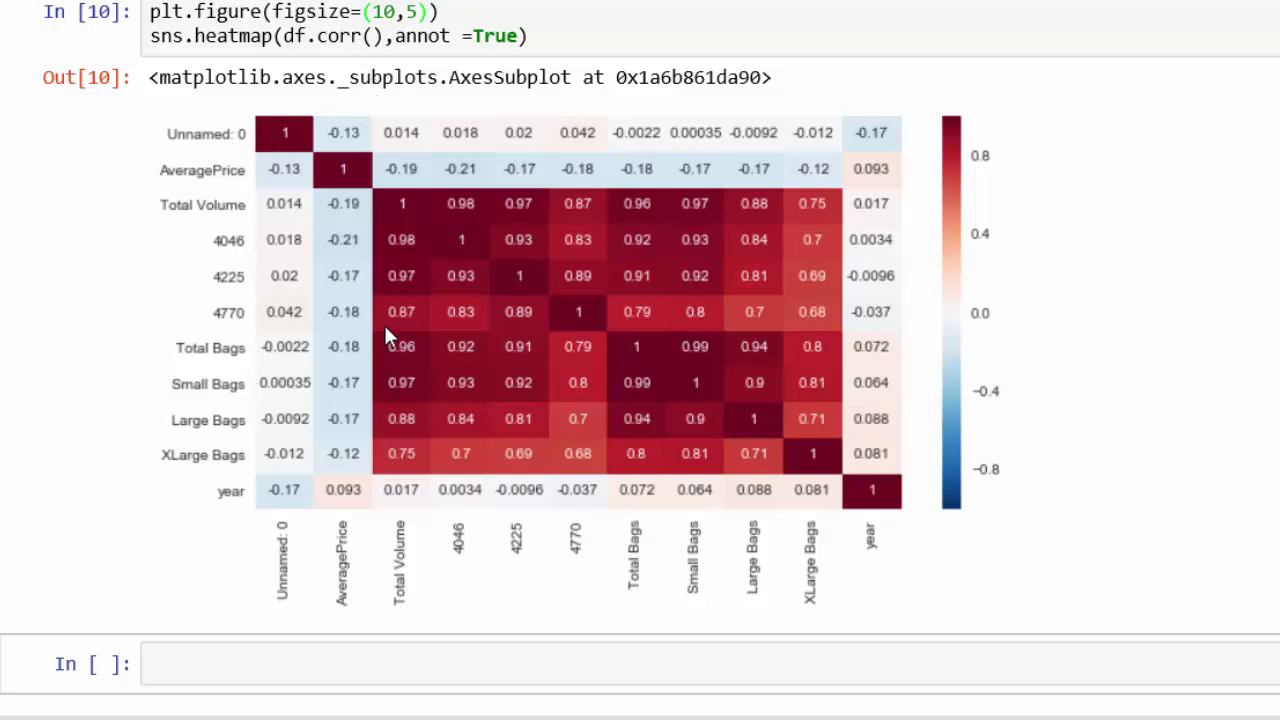
pyautogui.moveTo(402, 352)
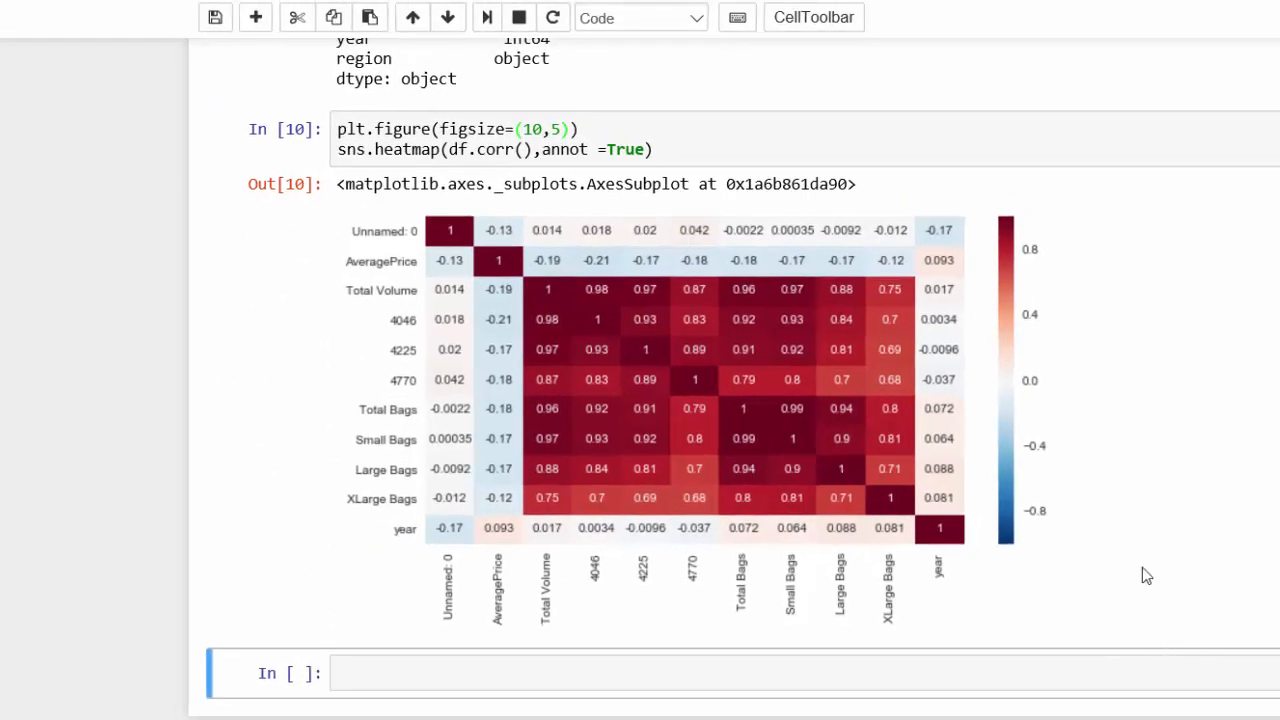
pyautogui.moveTo(752, 292)
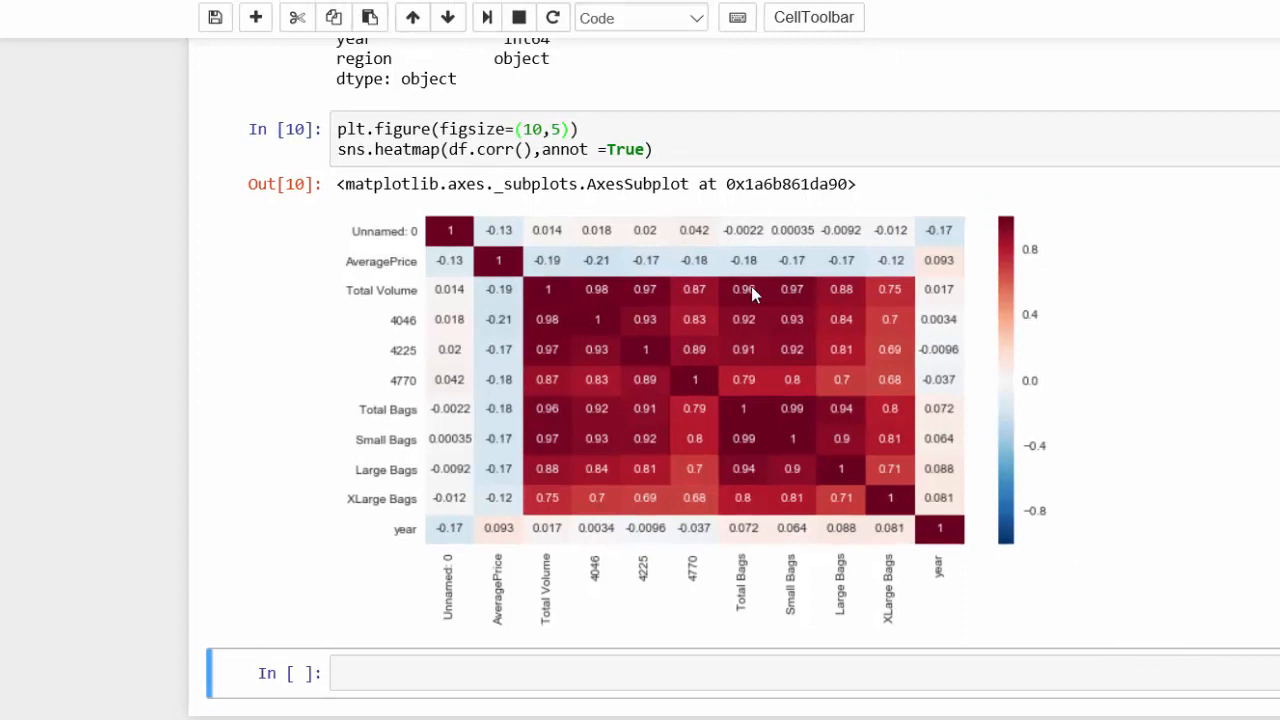
pyautogui.moveTo(628, 504)
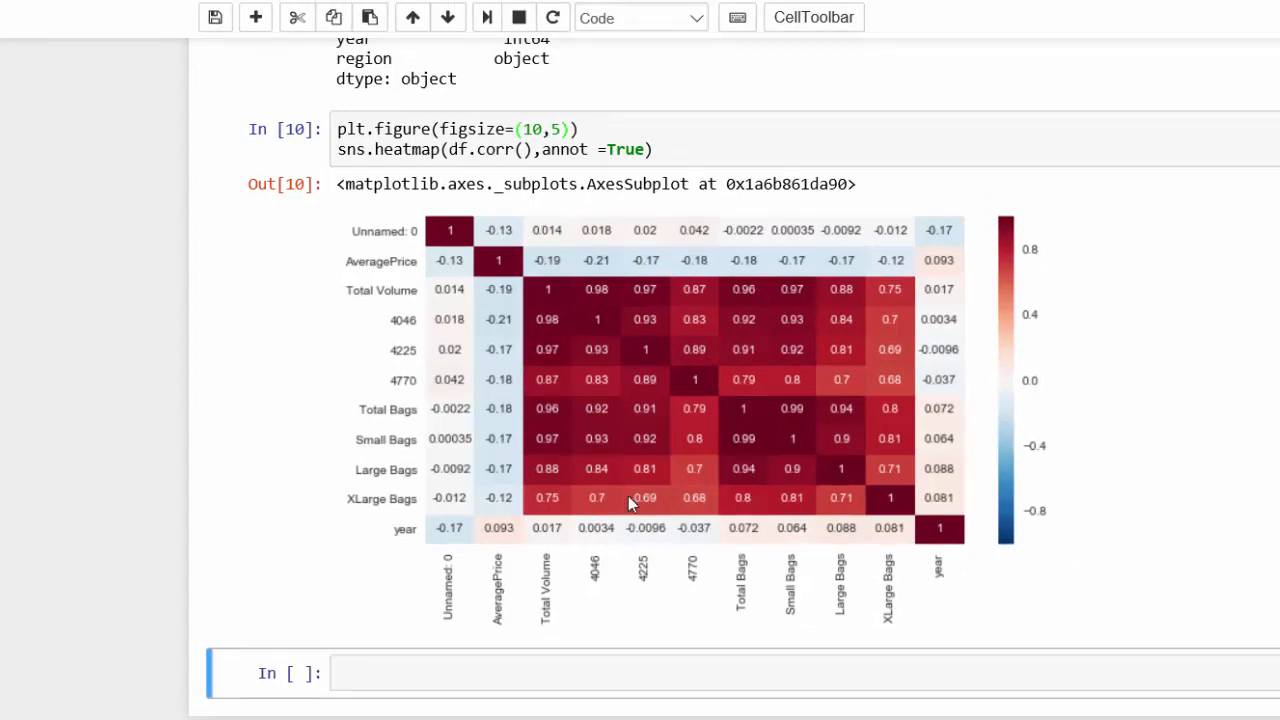
pyautogui.moveTo(816, 316)
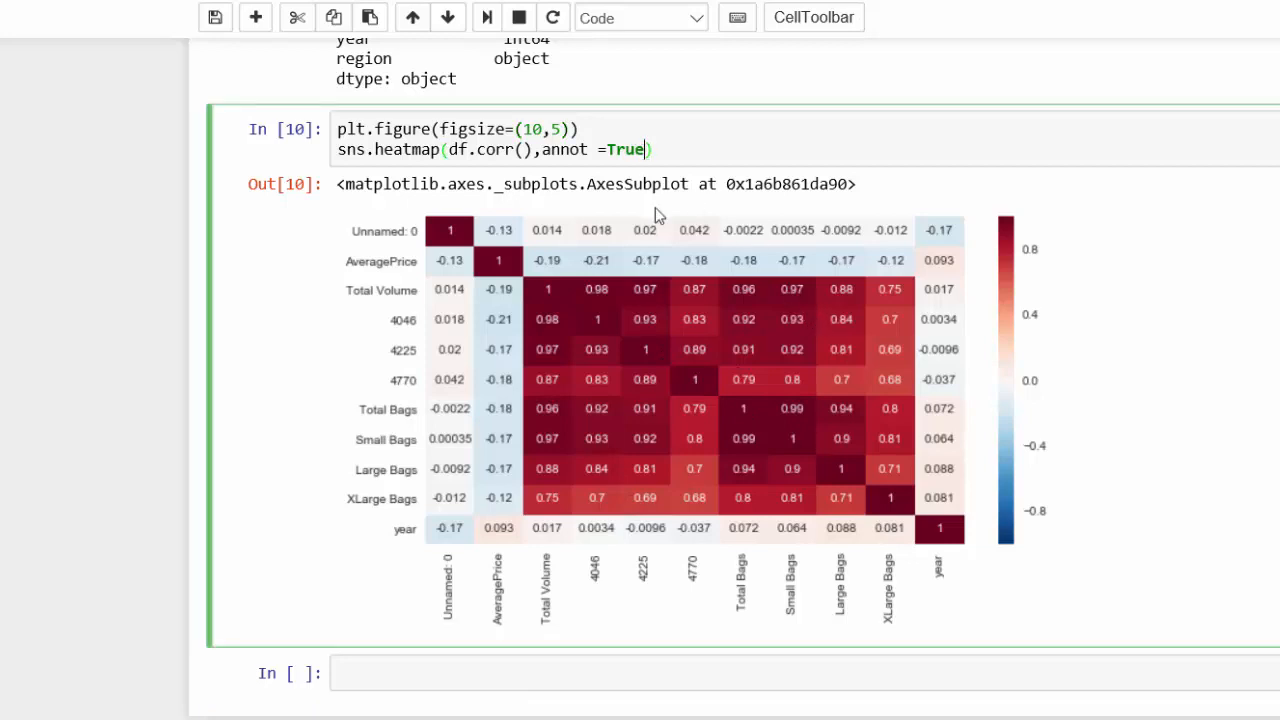
# Add linewidth = 0.5 to the heatmap call so thin borders separate the squares
pyautogui.write(',')
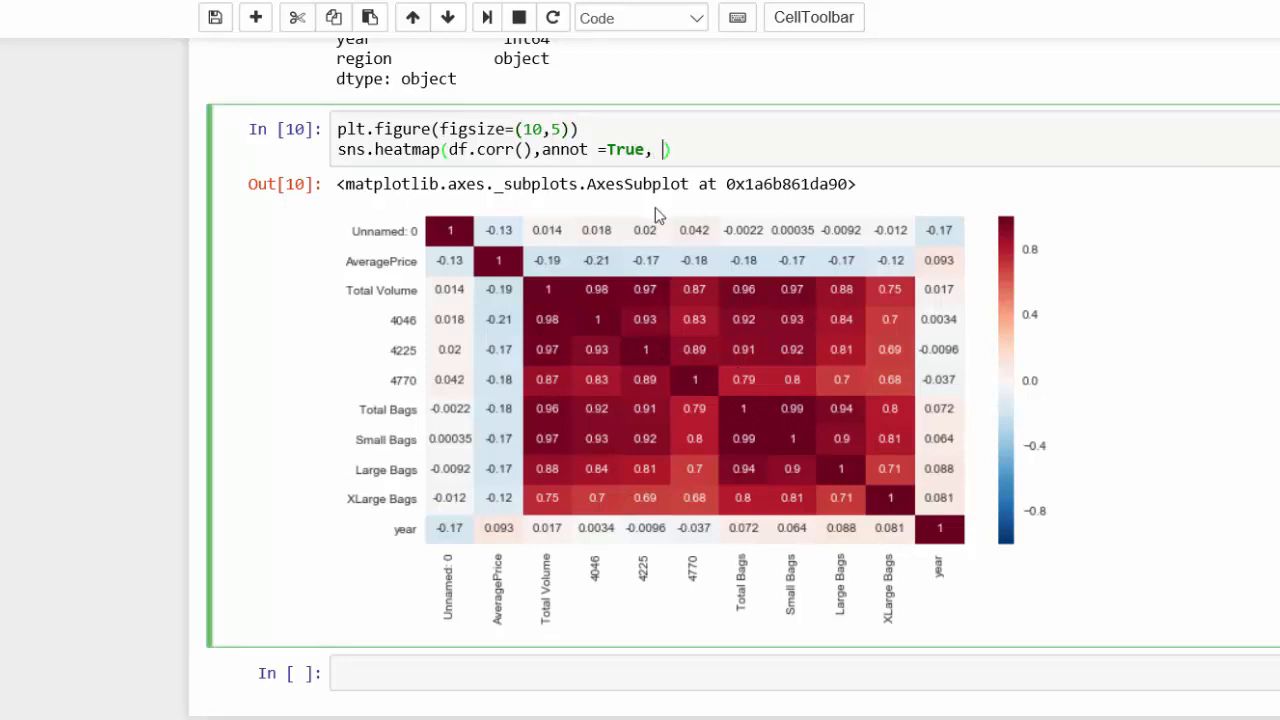
pyautogui.write('linewid')
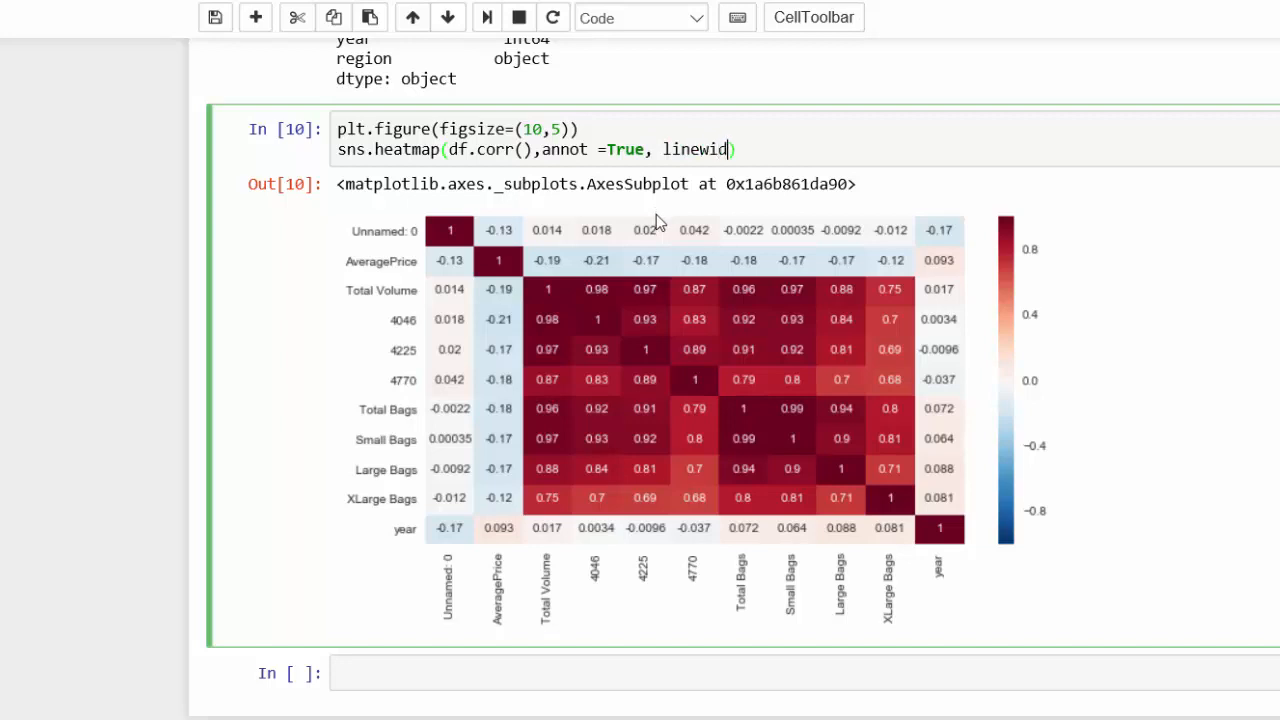
pyautogui.write('th')
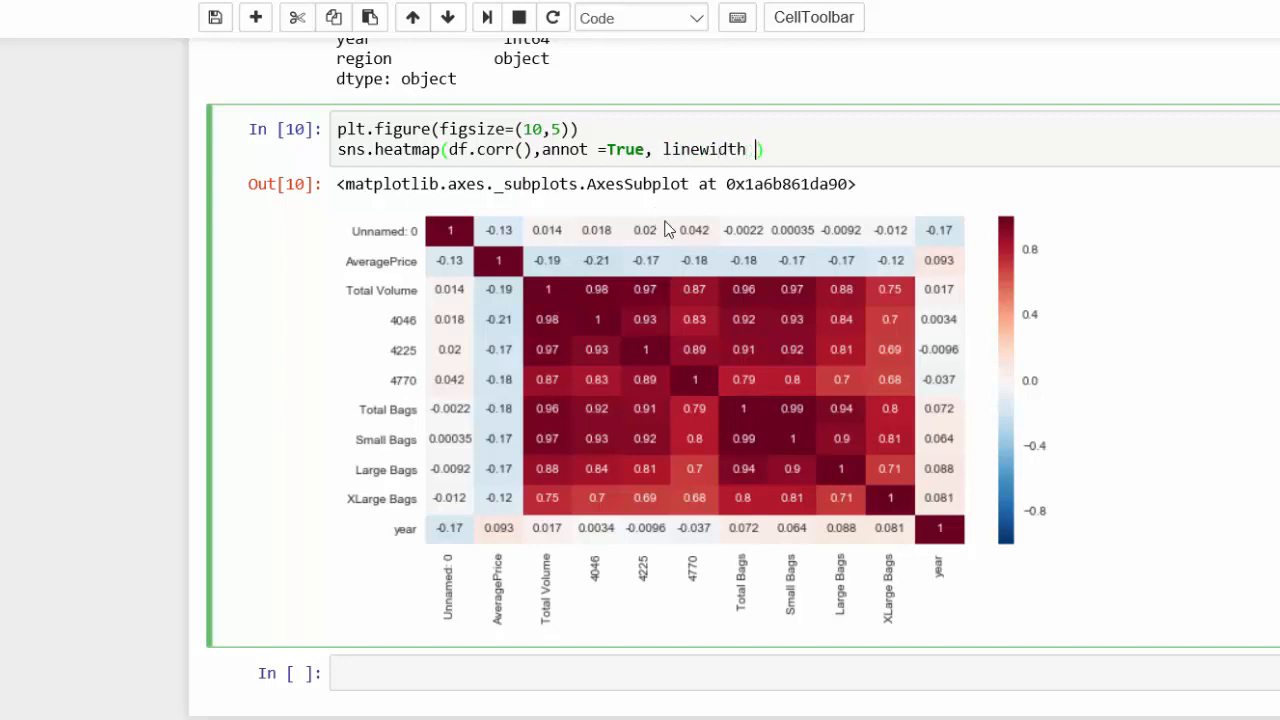
pyautogui.press('Backspace')
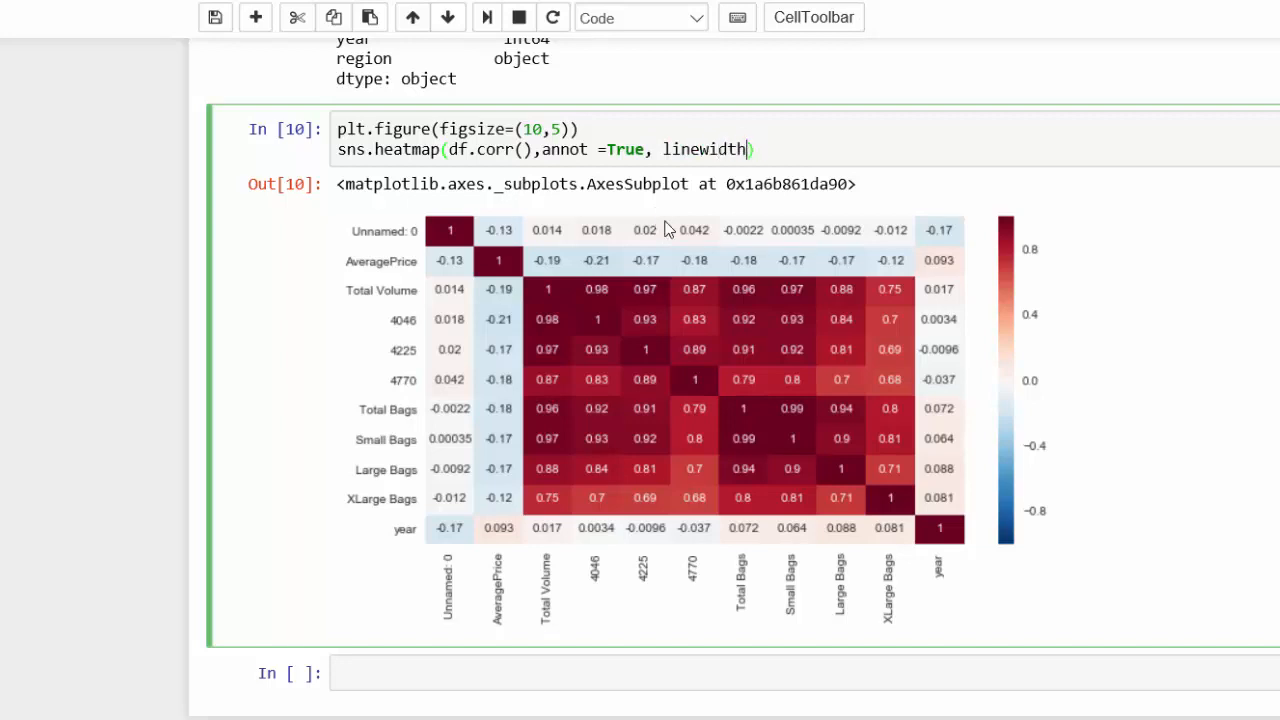
pyautogui.write('= 0')
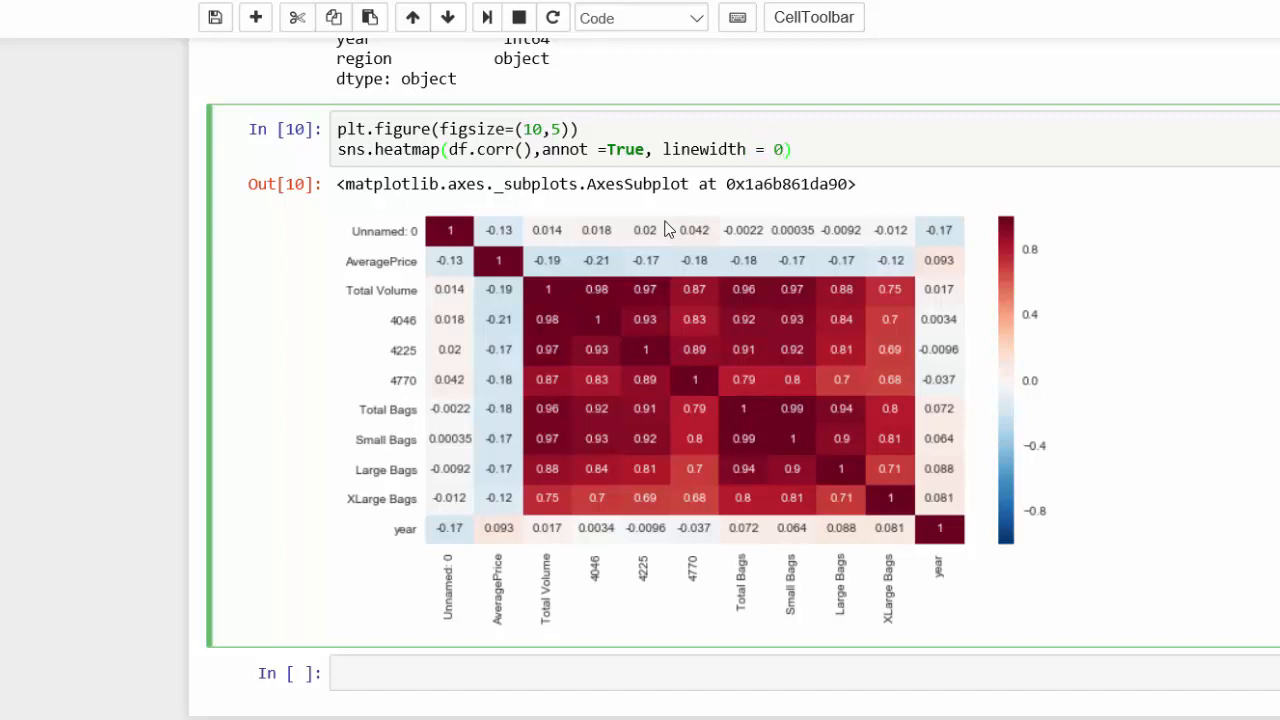
pyautogui.write('.5')
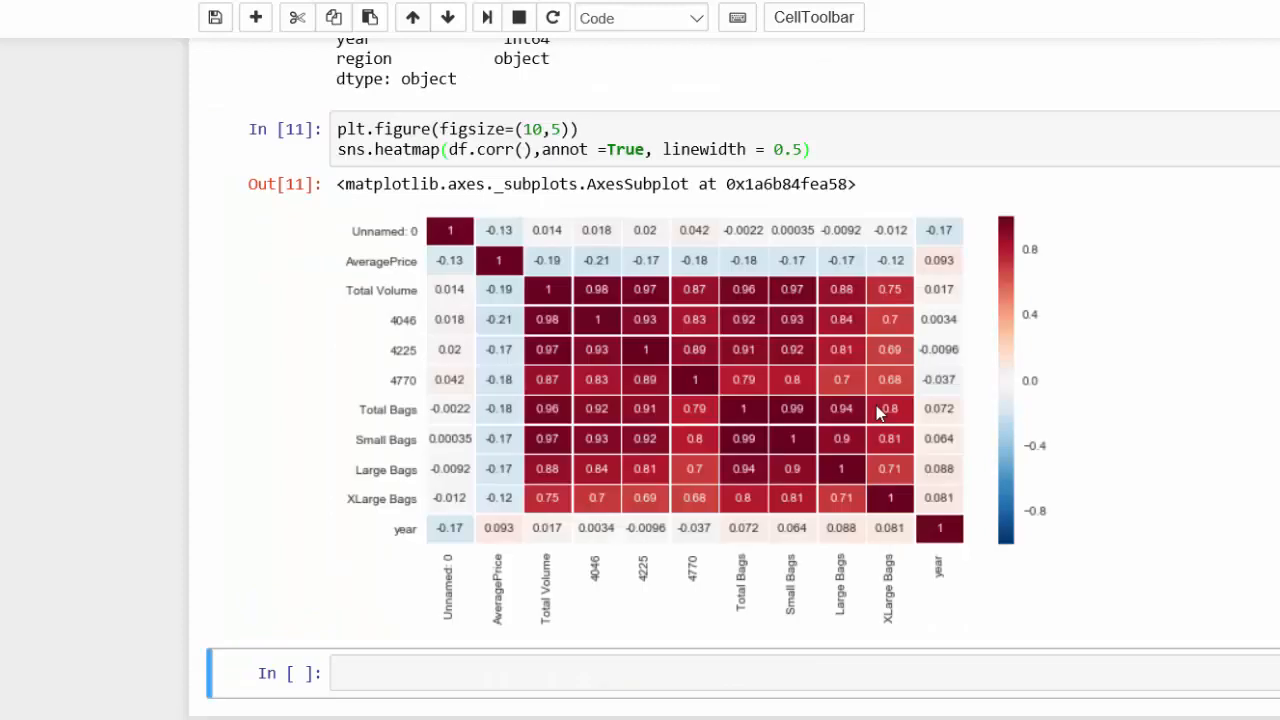
pyautogui.moveTo(790, 390)
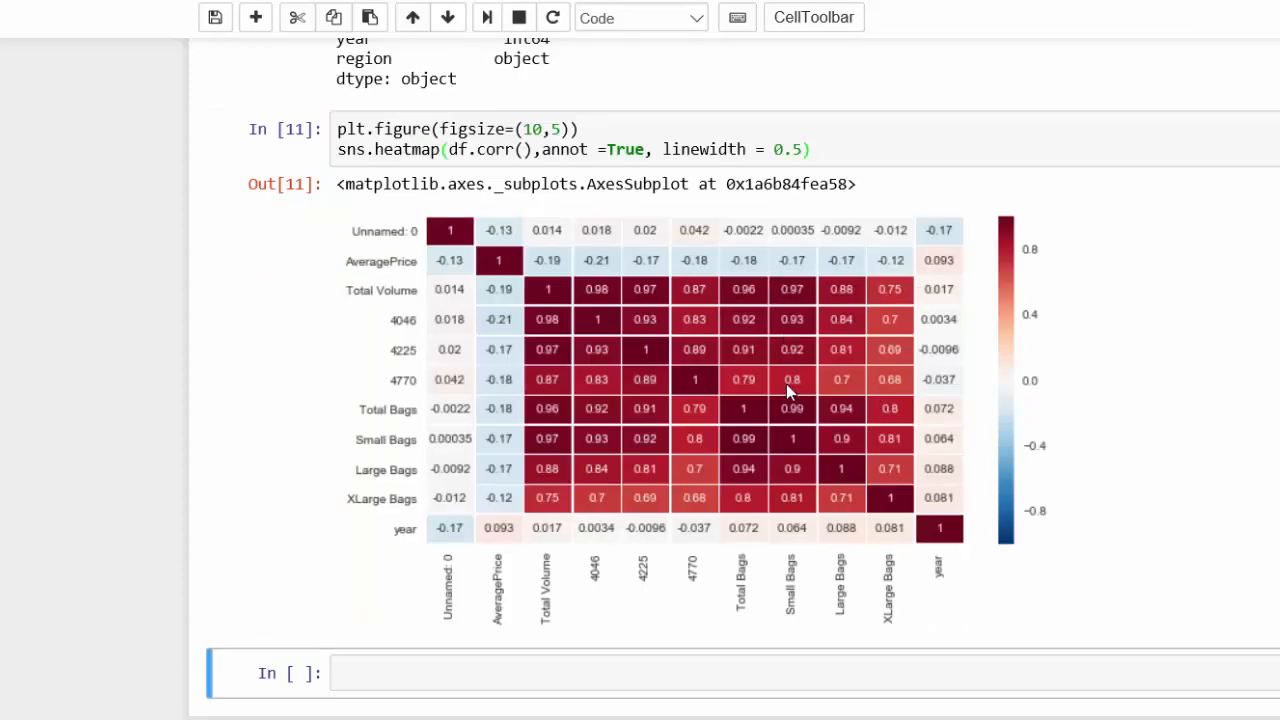
pyautogui.moveTo(884, 264)
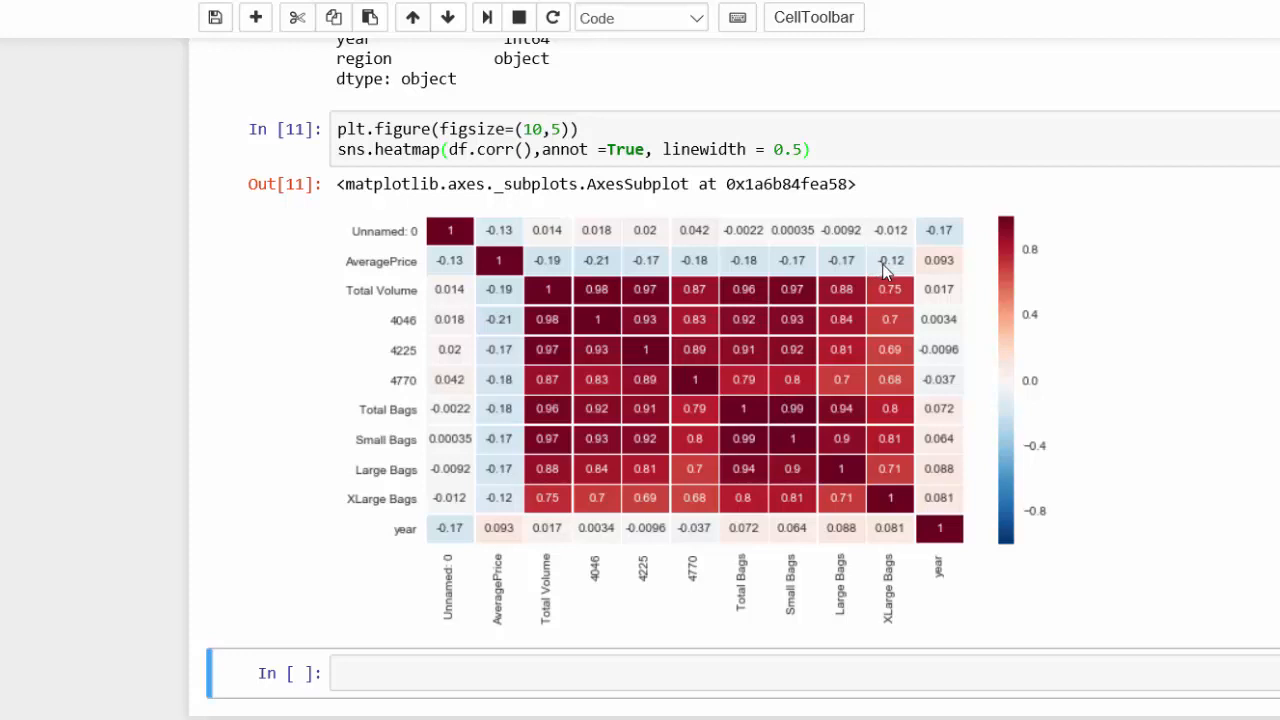
pyautogui.moveTo(778, 430)
pyautogui.write(',')
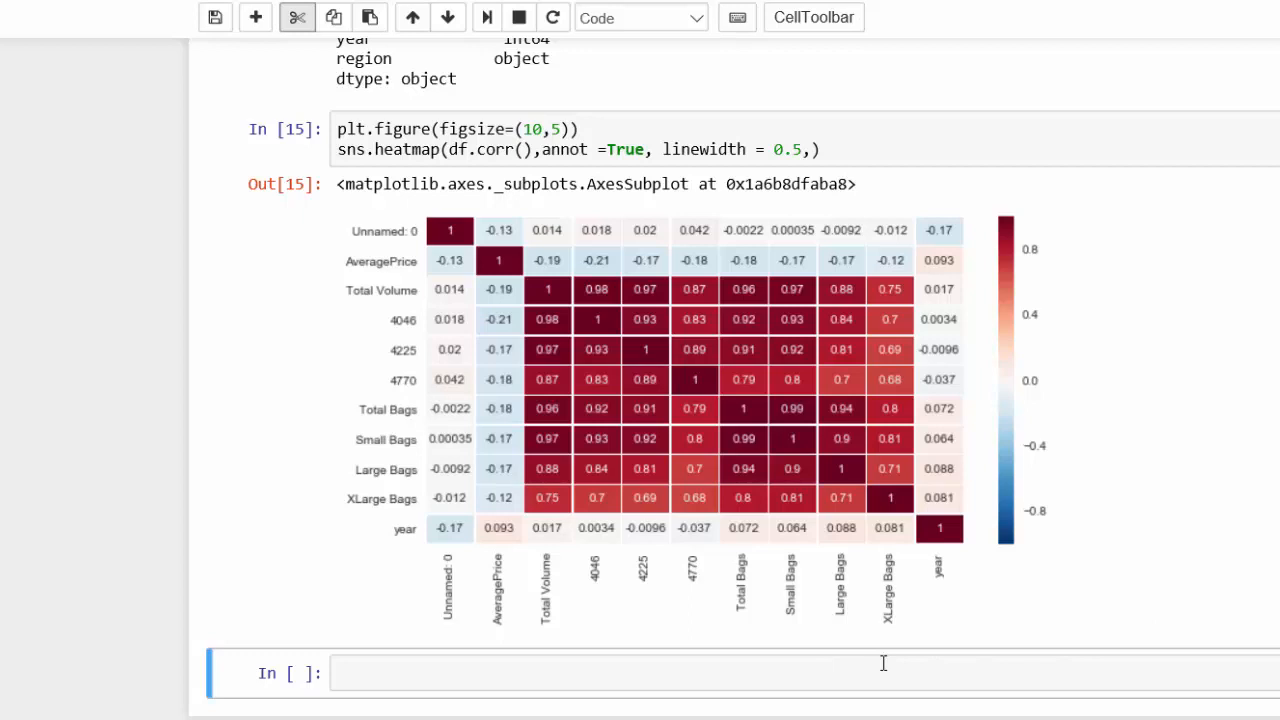
pyautogui.moveTo(768, 144)
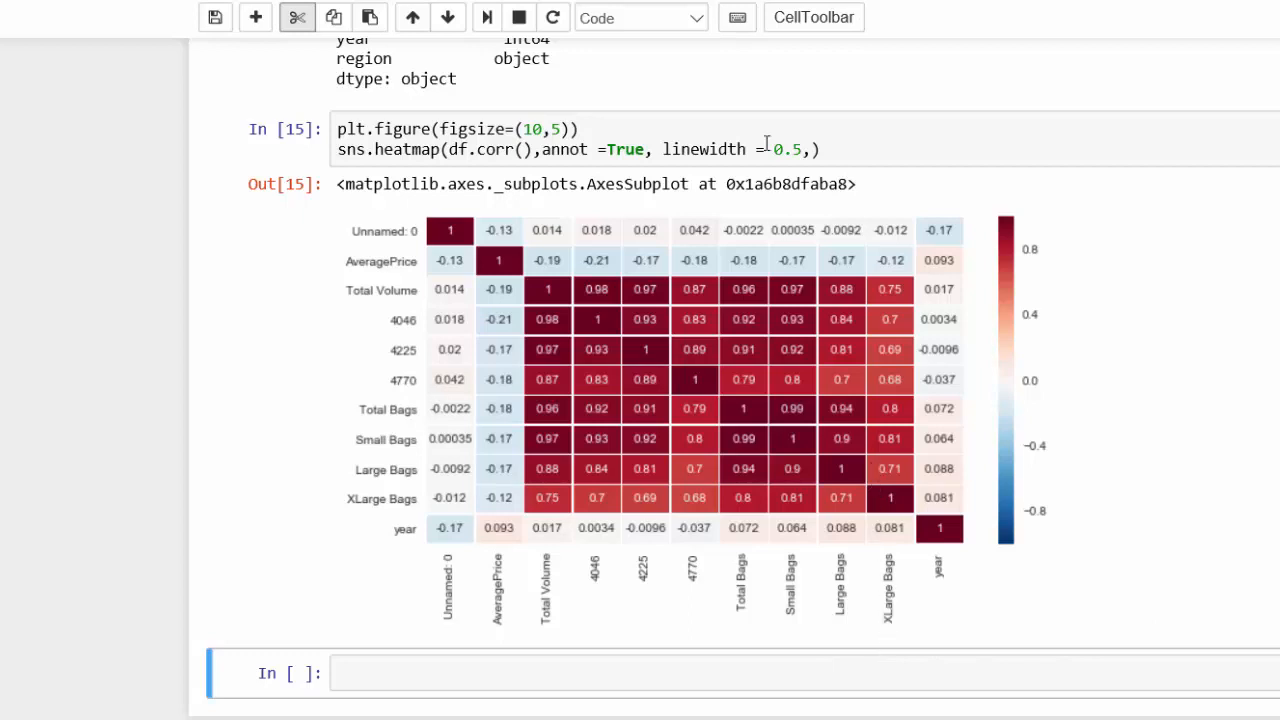
# Add cmap='Blues' to the heatmap call and rerun it to colour the map in blue shades
pyautogui.click(812, 148)
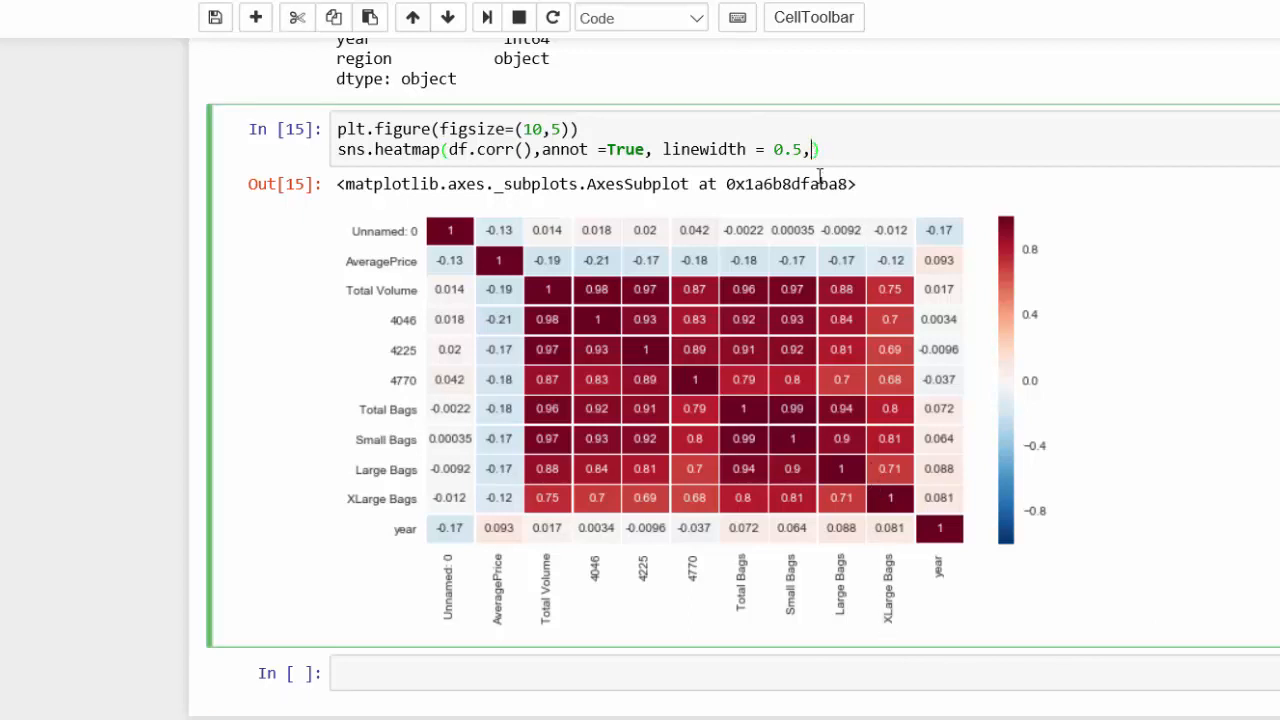
pyautogui.write('cm')
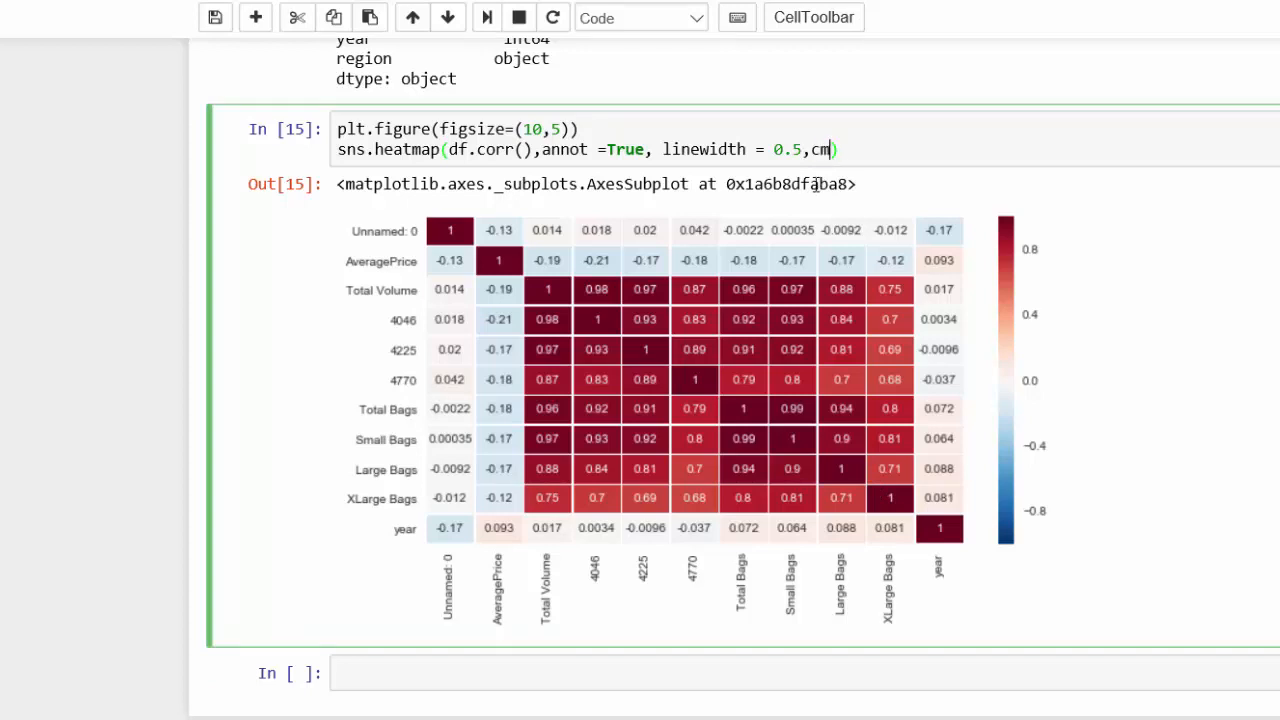
pyautogui.write('ap')
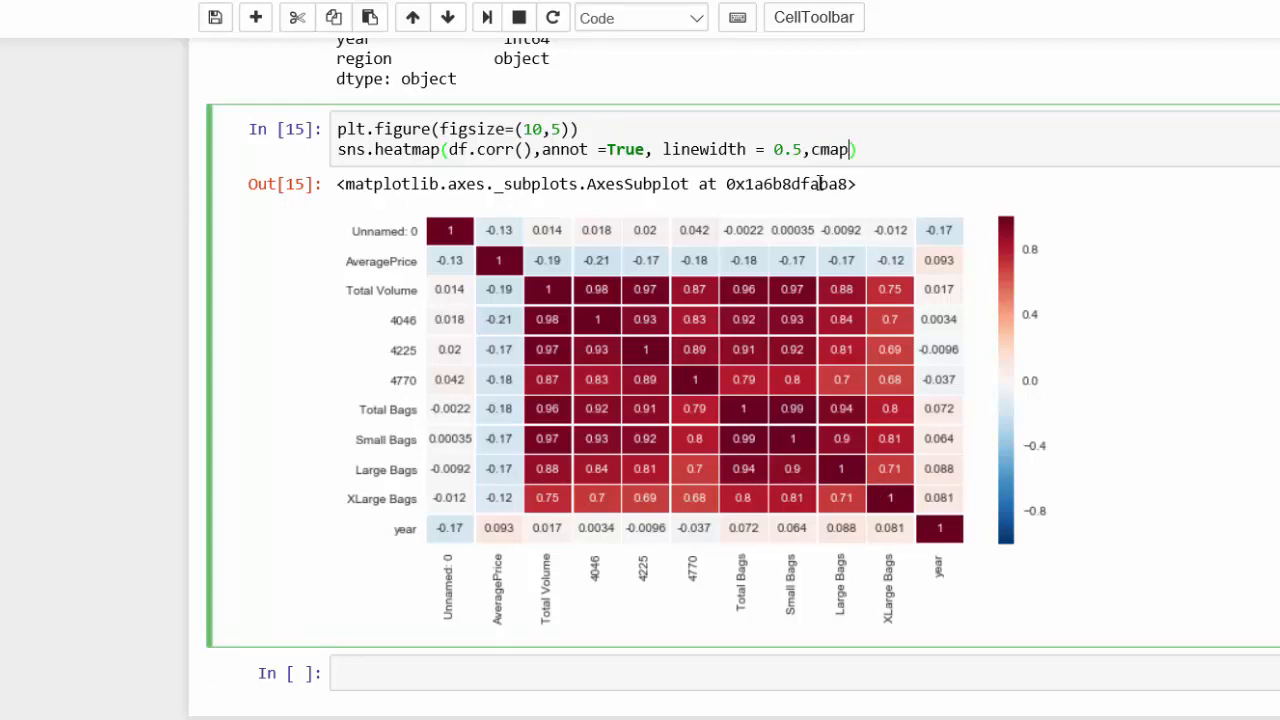
pyautogui.write("='")
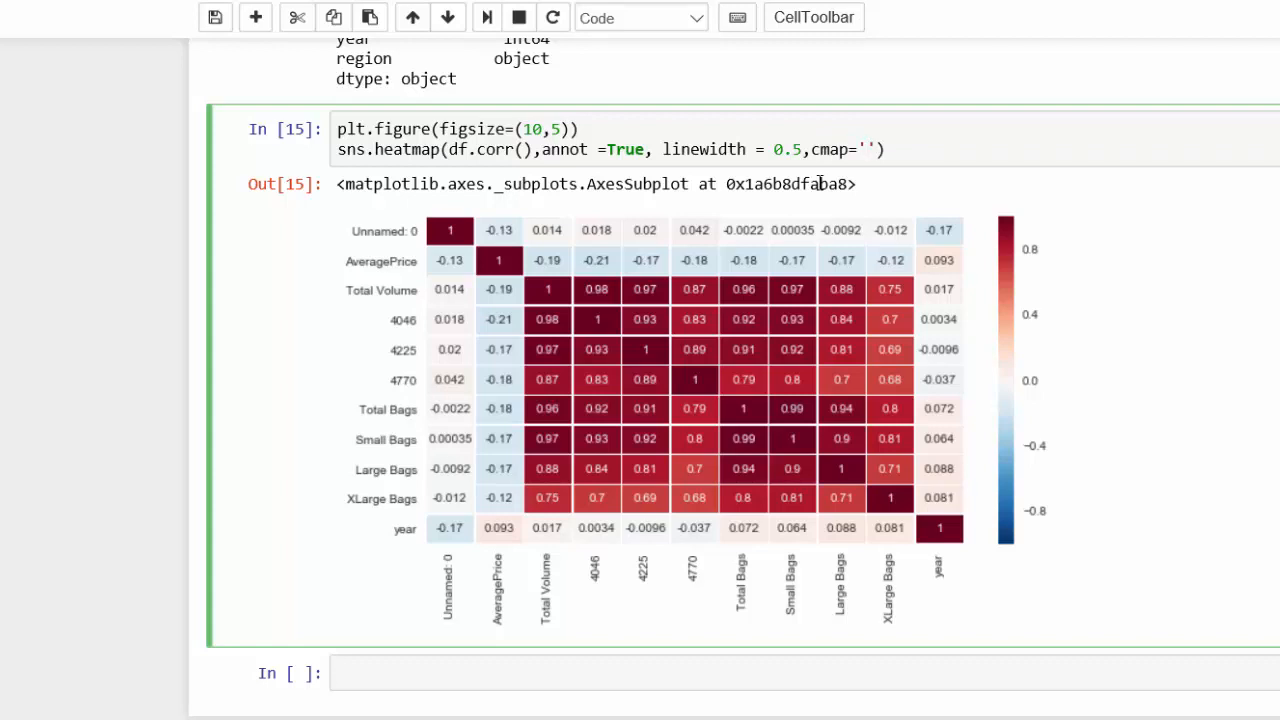
pyautogui.write('Bl')
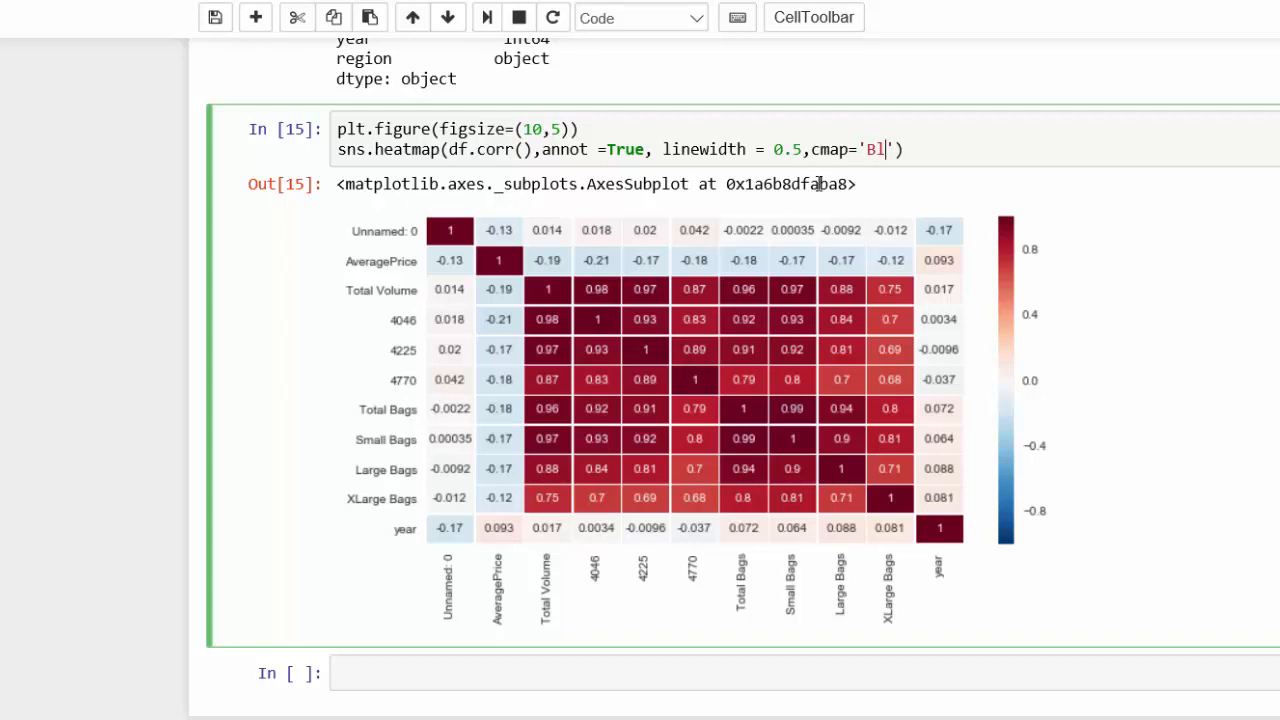
pyautogui.write('ues')
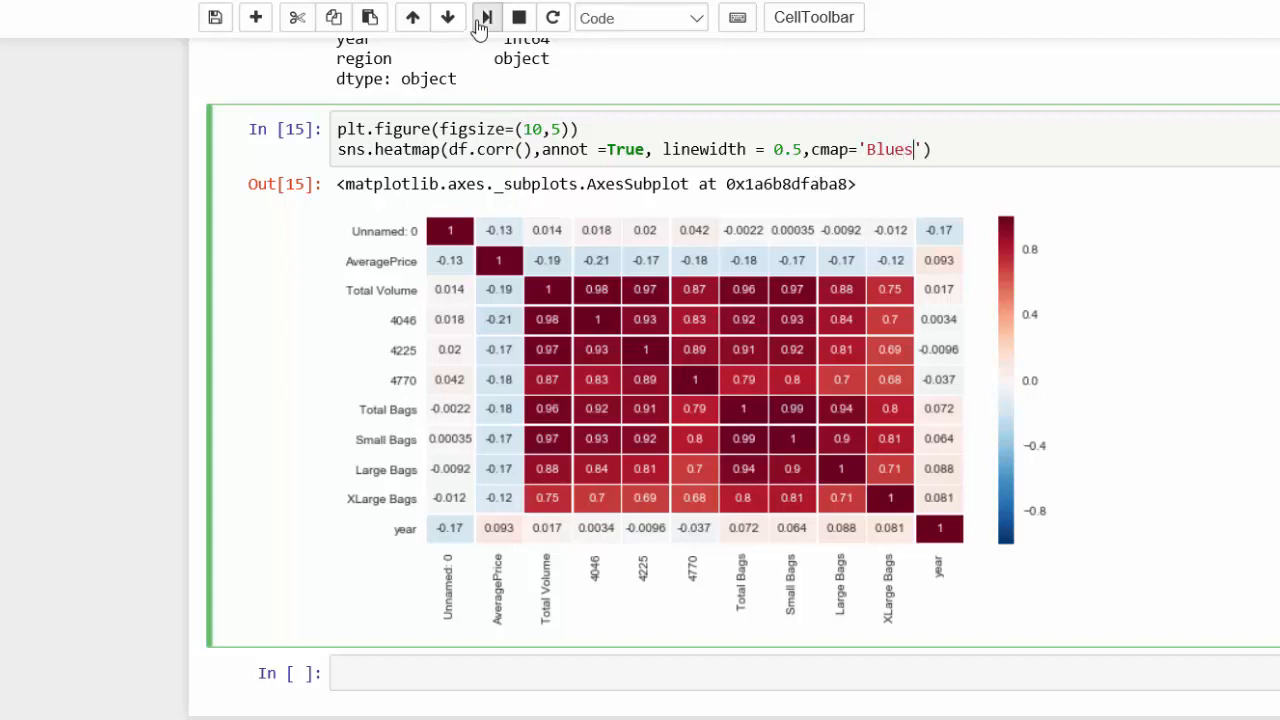
pyautogui.click(488, 16)
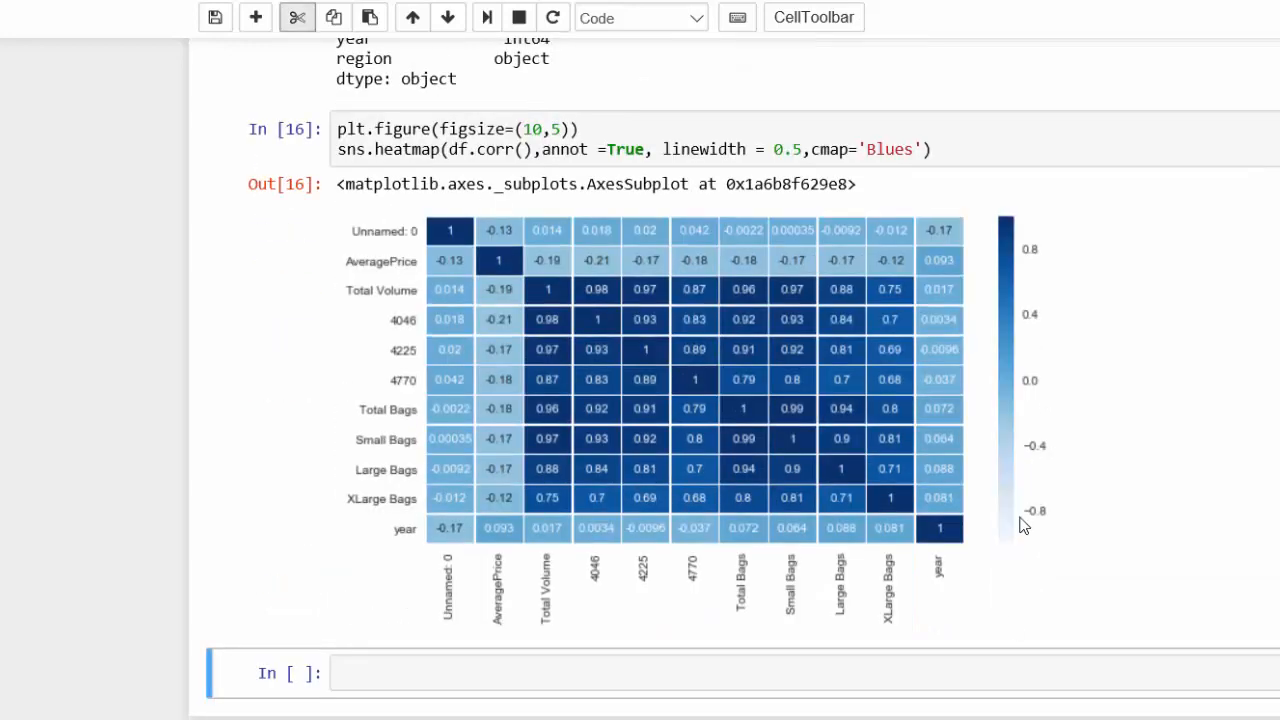